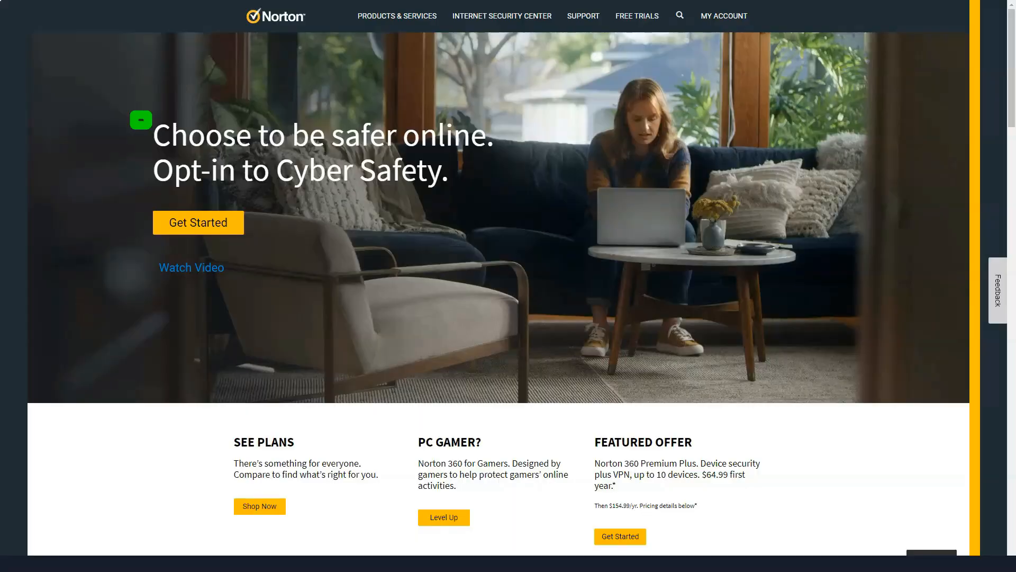
Step: Scroll through the Norton home page toward the Products & Services offerings
scroll(down, 3)
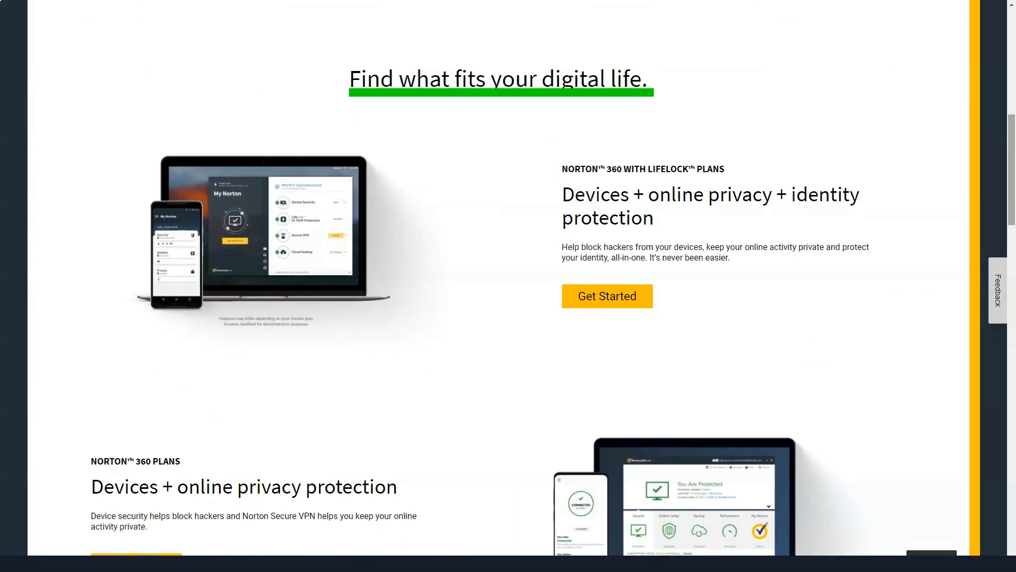
scroll(down, 3)
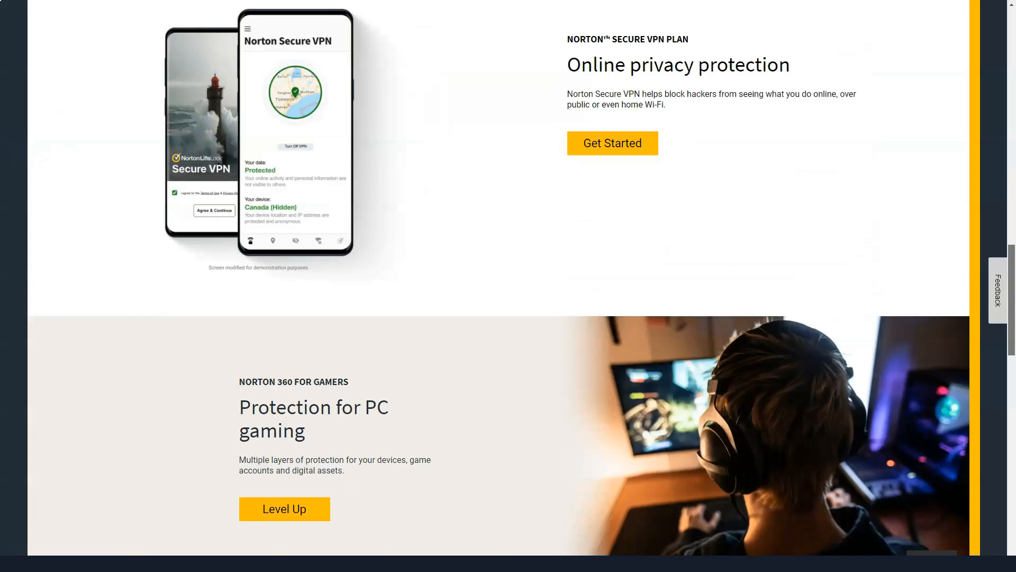
scroll(down, 3)
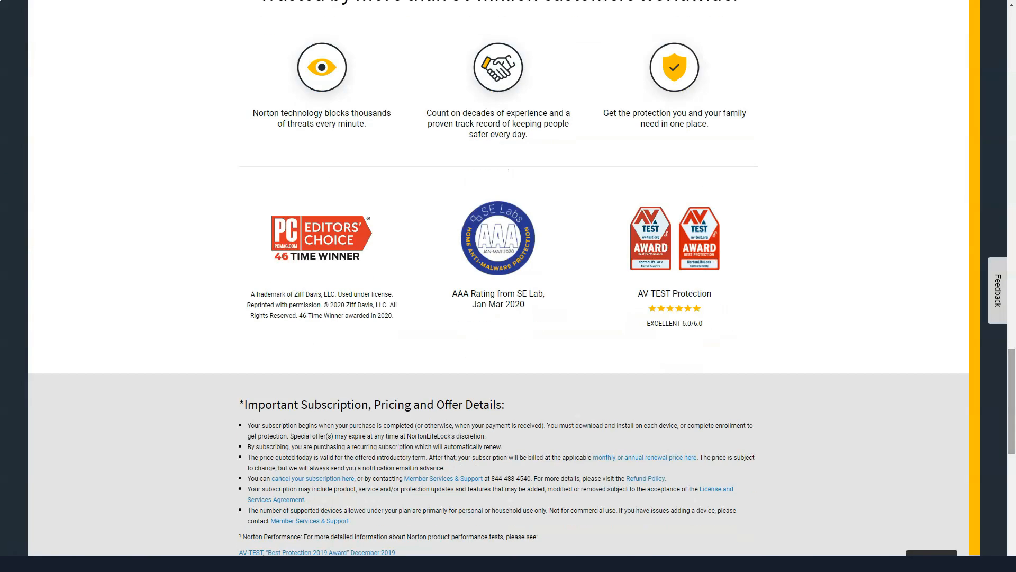
scroll(down, 3)
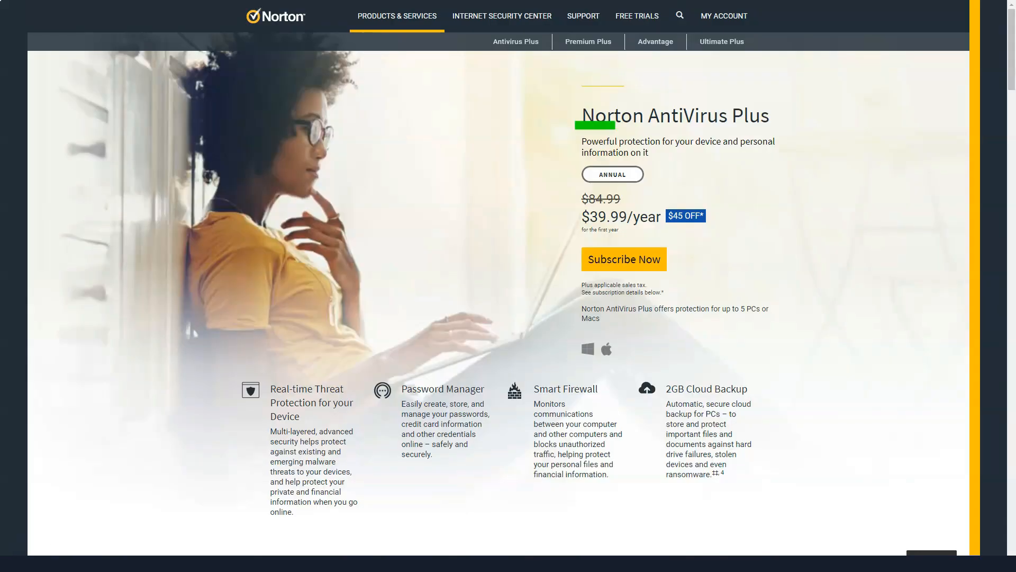
Step: Scroll through the AntiVirus Plus page before moving on to Premium Plus
scroll(down, 3)
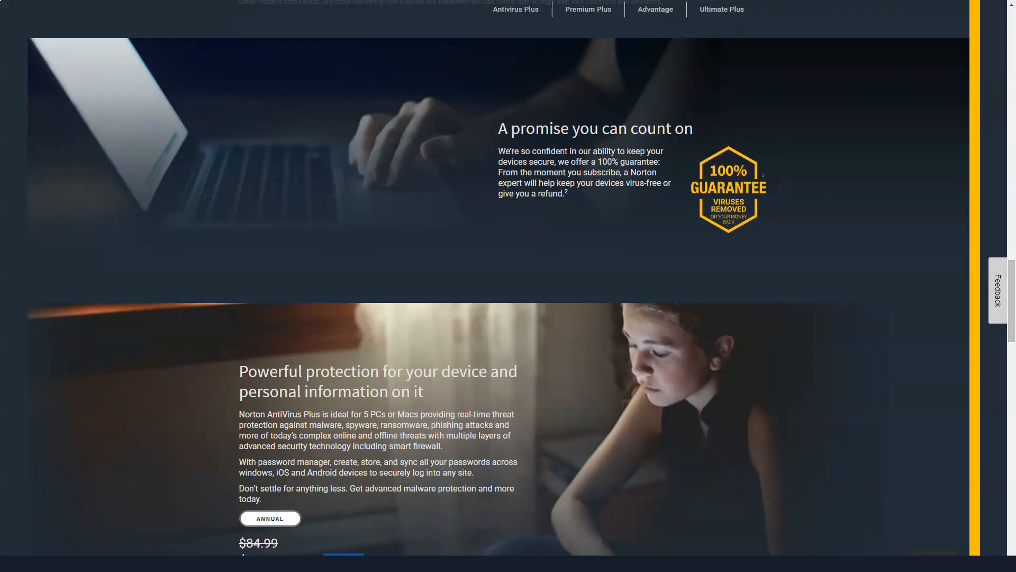
scroll(down, 3)
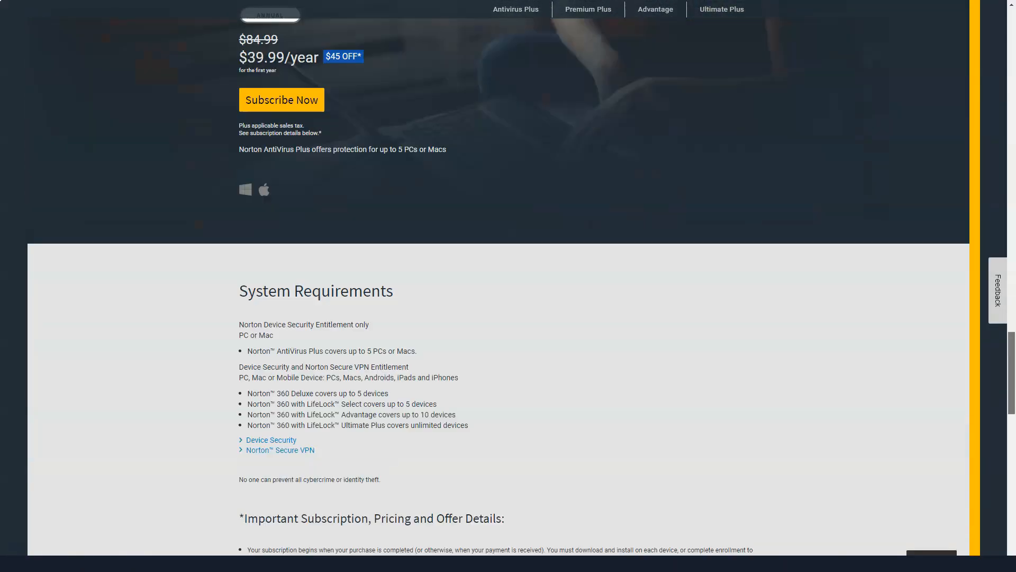
scroll(down, 3)
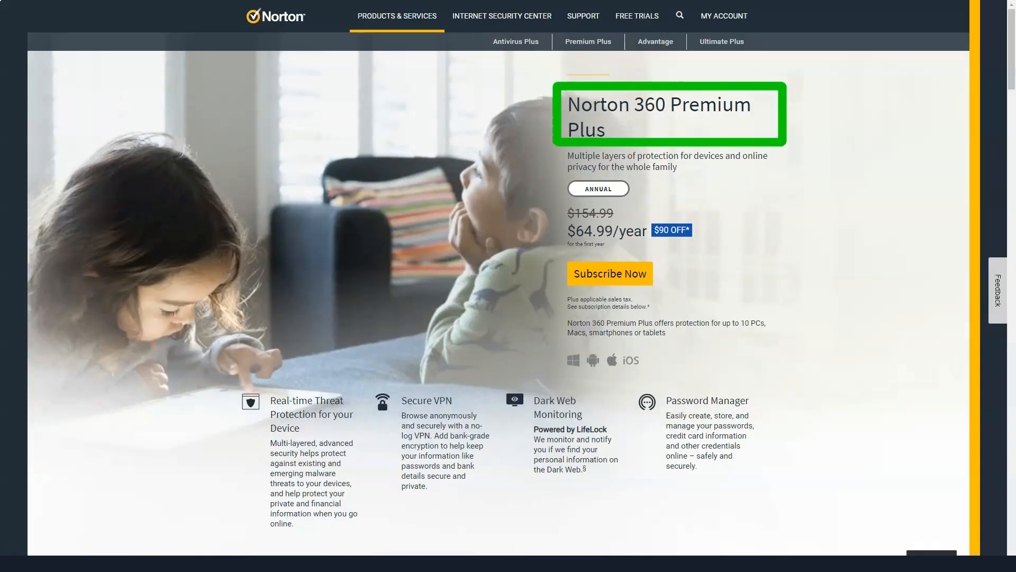
Step: Scroll through the Norton 360 Premium Plus features and pricing
scroll(down, 3)
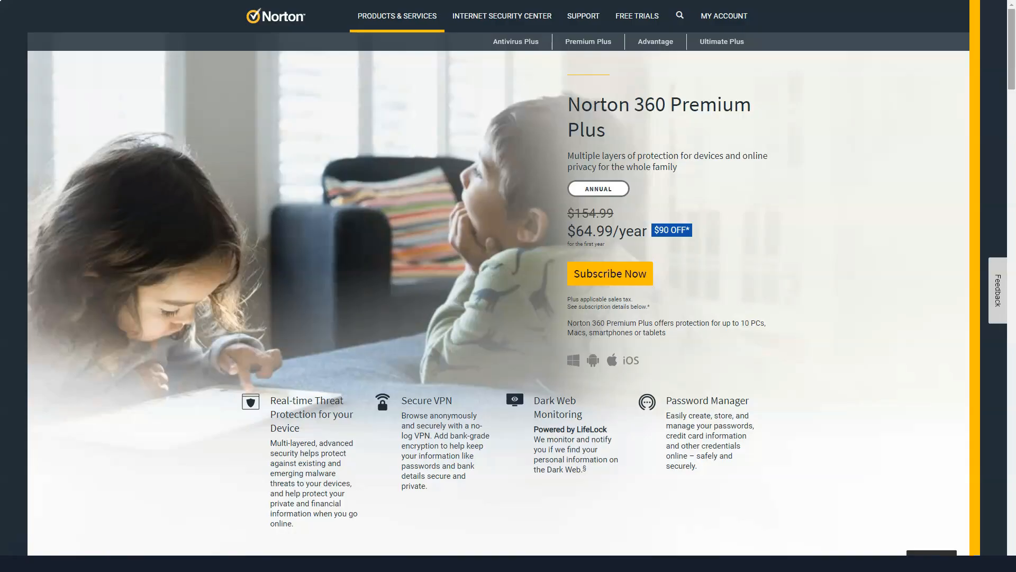
scroll(down, 3)
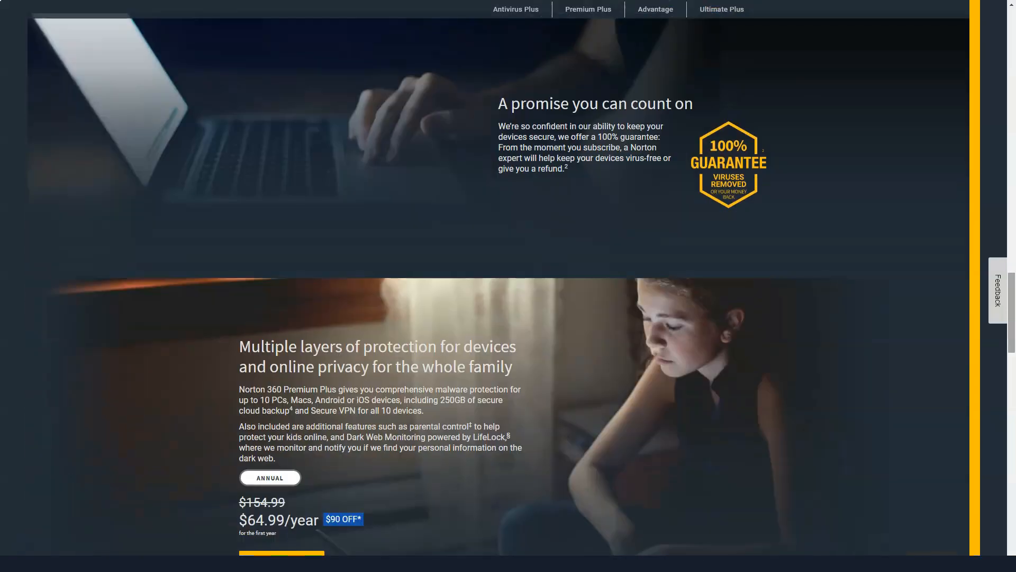
scroll(down, 3)
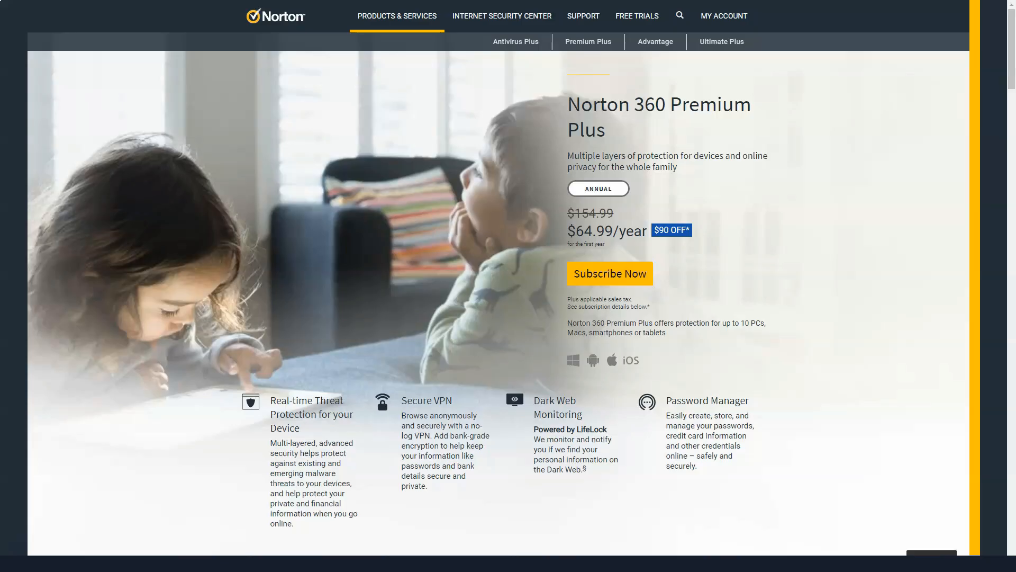
scroll(down, 3)
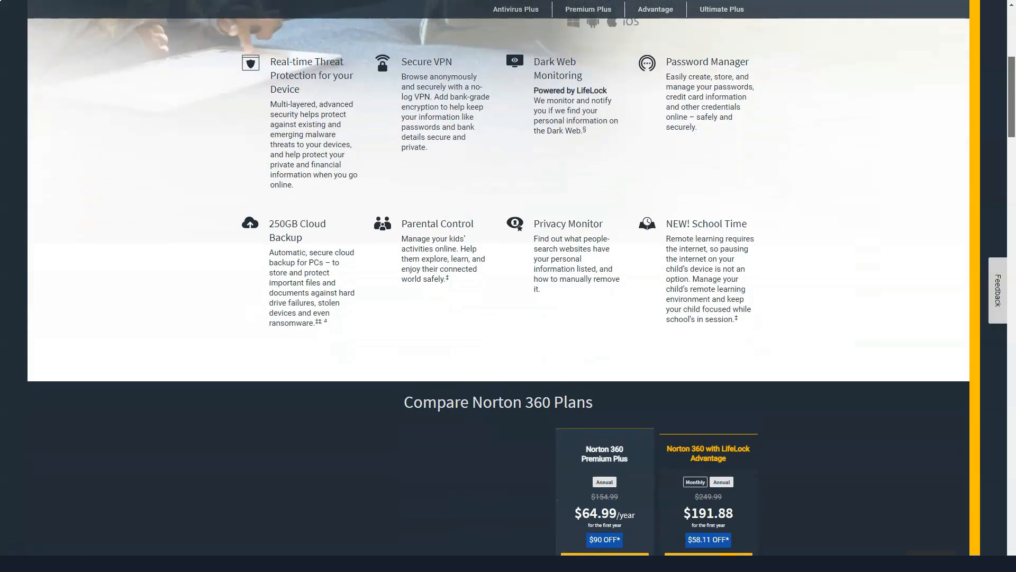
scroll(down, 3)
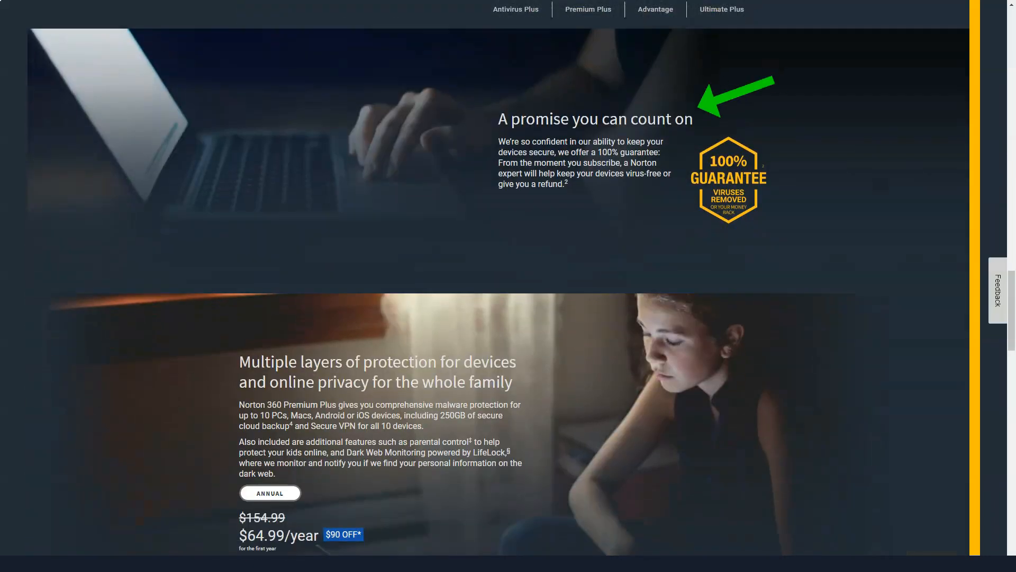
Step: Review the plan comparison tables before moving to the LifeLock Select page
scroll(down, 3)
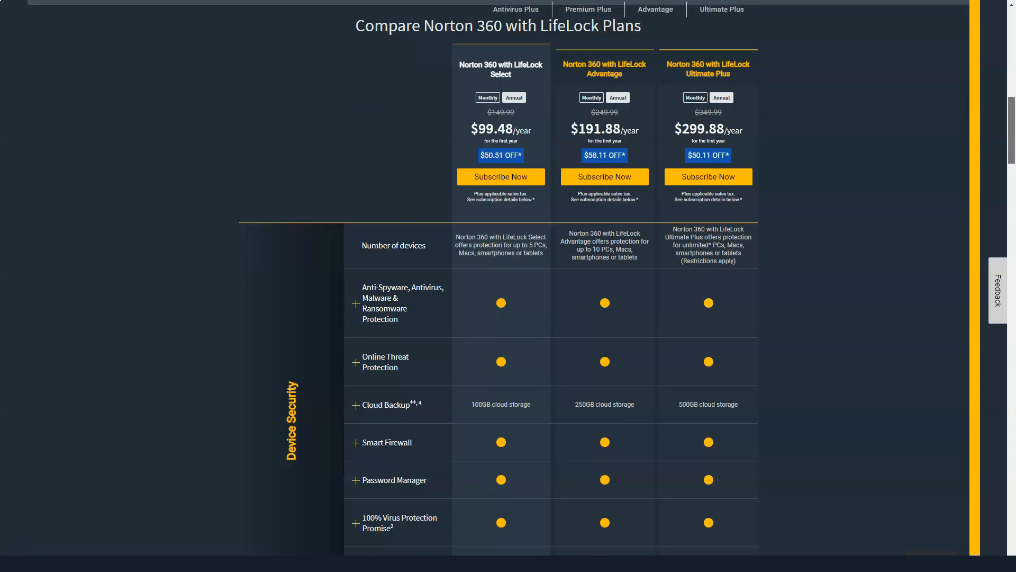
scroll(down, 3)
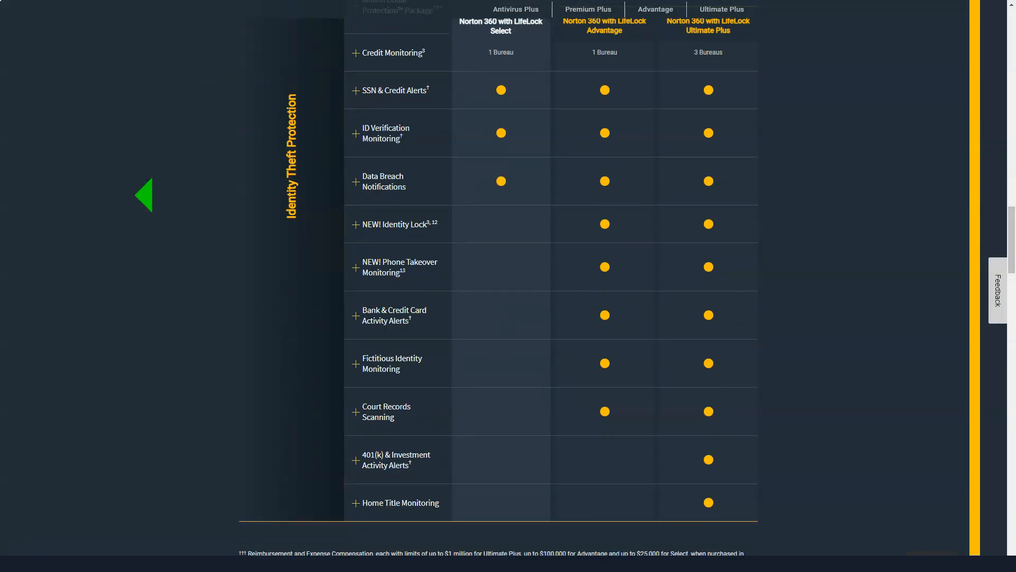
scroll(up, 3)
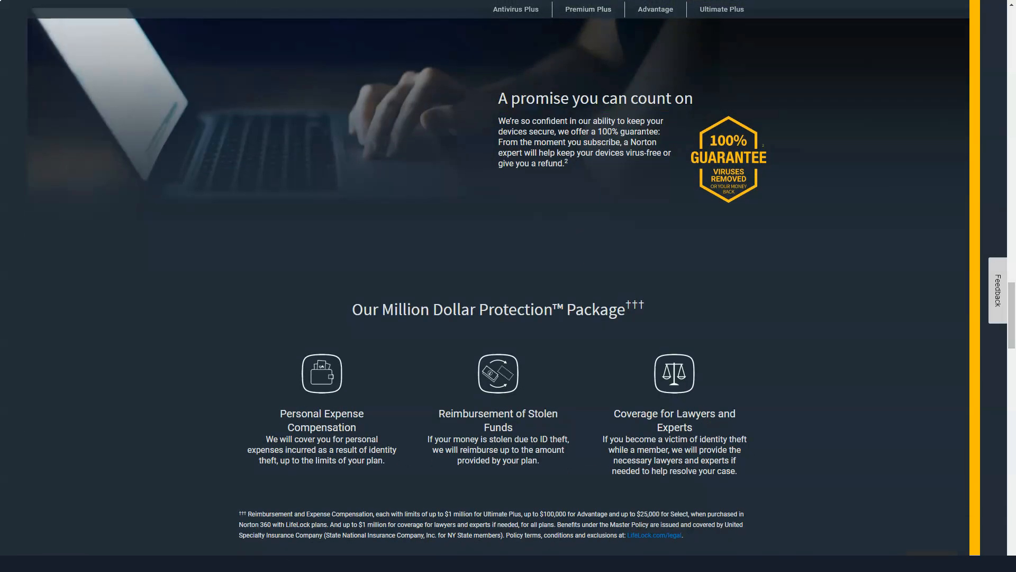
scroll(down, 3)
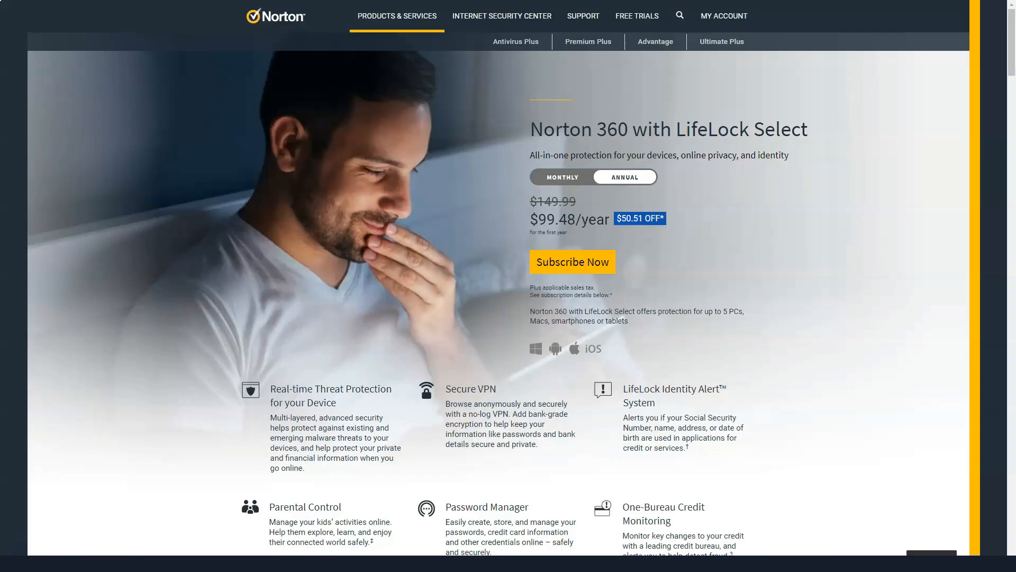
Step: Scroll through the Norton 360 with LifeLock Select page
scroll(down, 3)
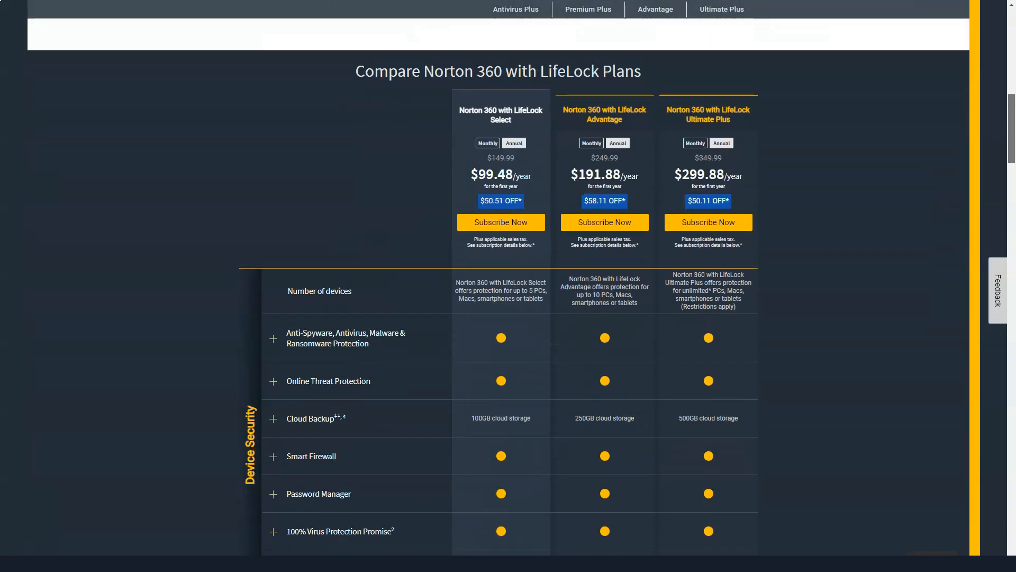
scroll(down, 3)
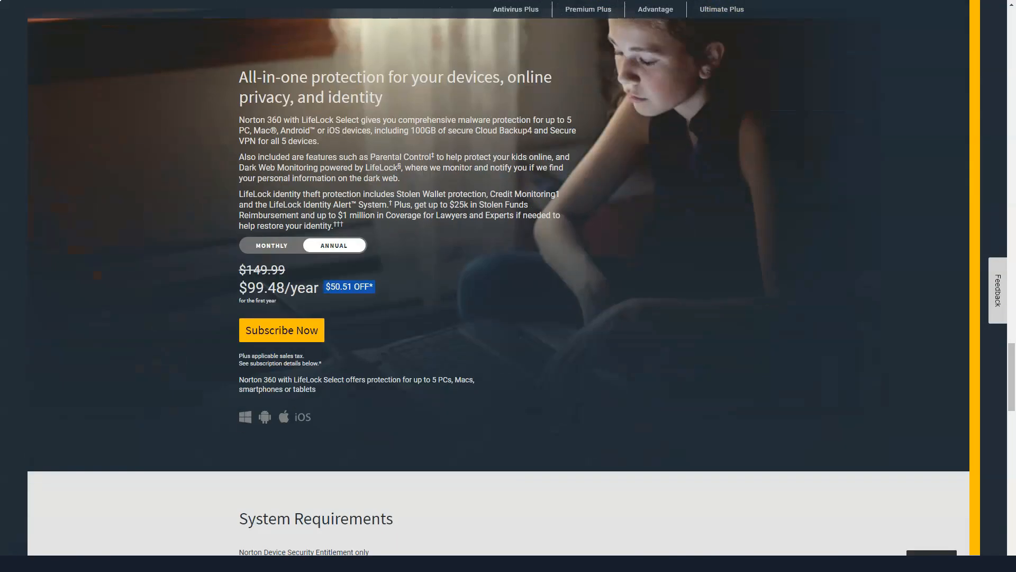
scroll(down, 3)
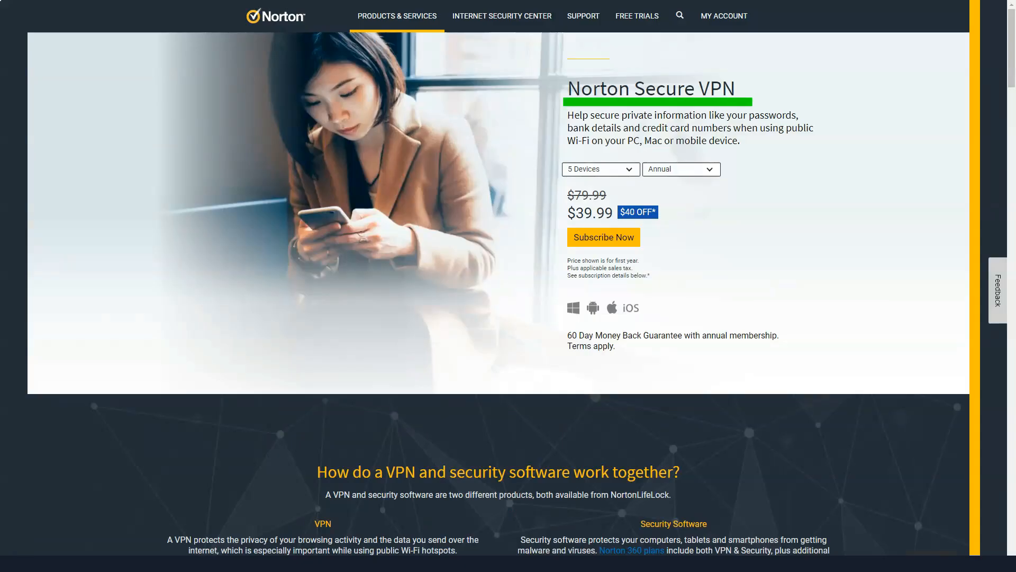
scroll(down, 3)
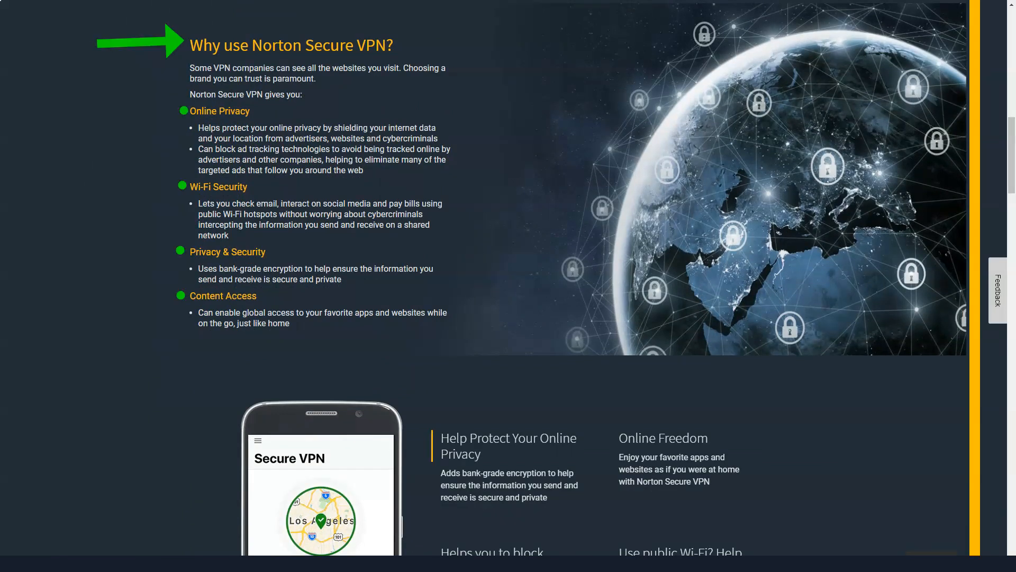
Step: Scroll the Norton Secure VPN page down to its footer
scroll(down, 3)
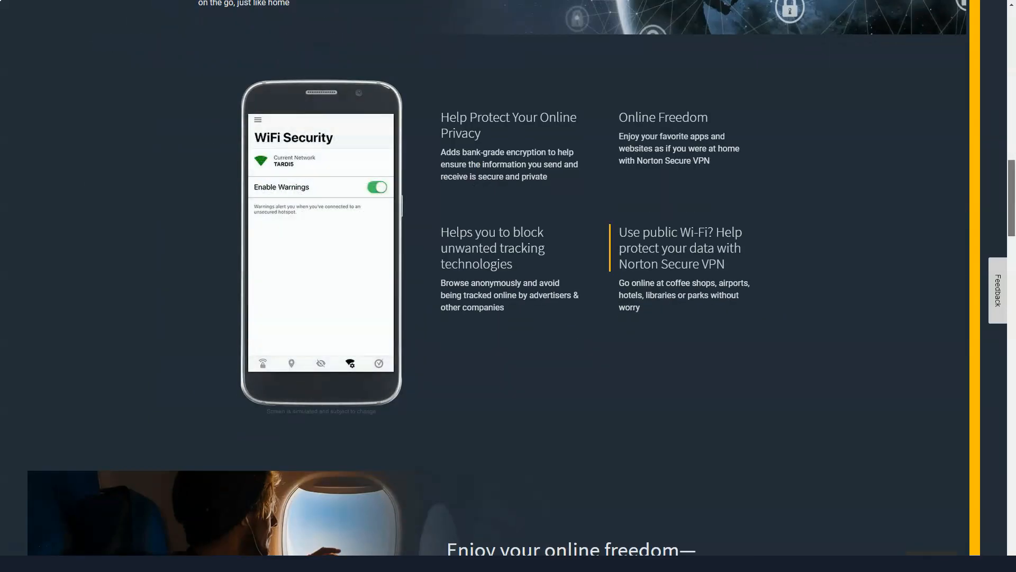
scroll(down, 3)
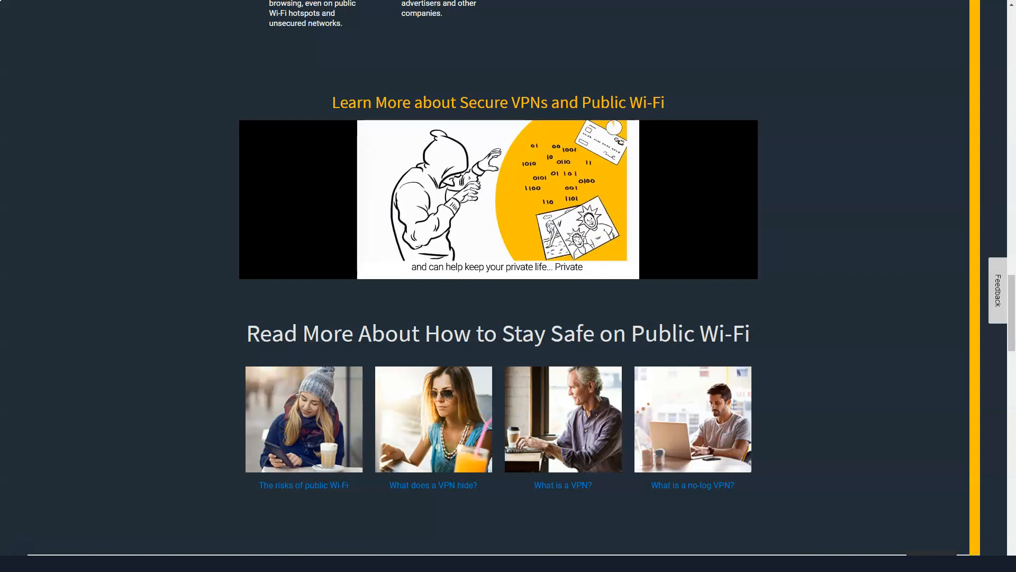
scroll(down, 3)
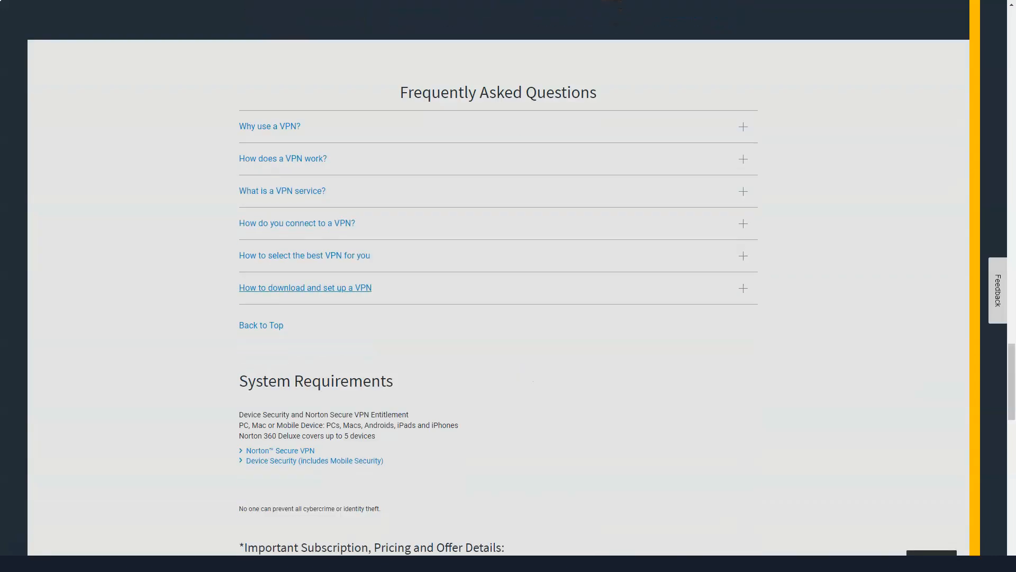
scroll(down, 3)
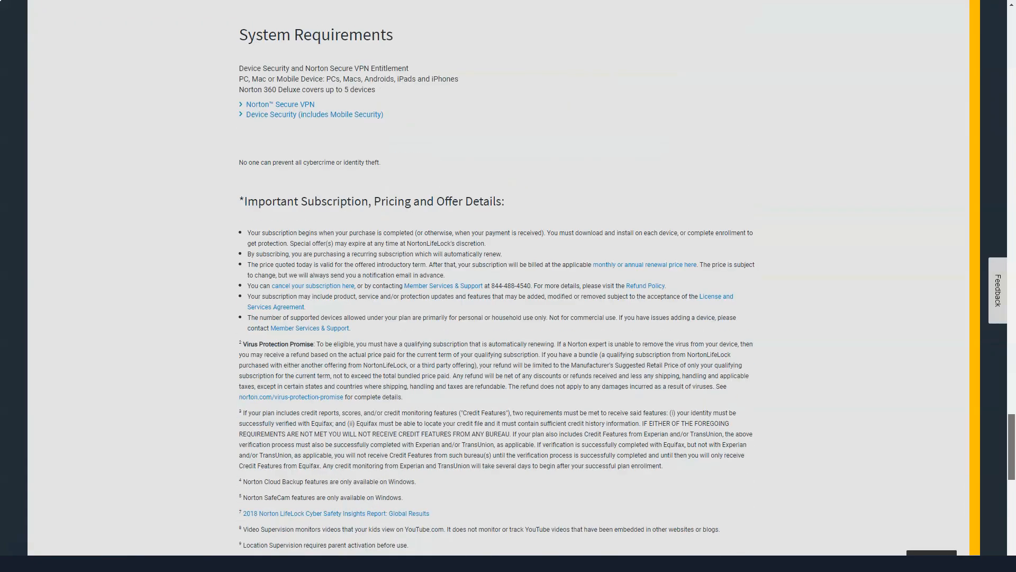
scroll(up, 3)
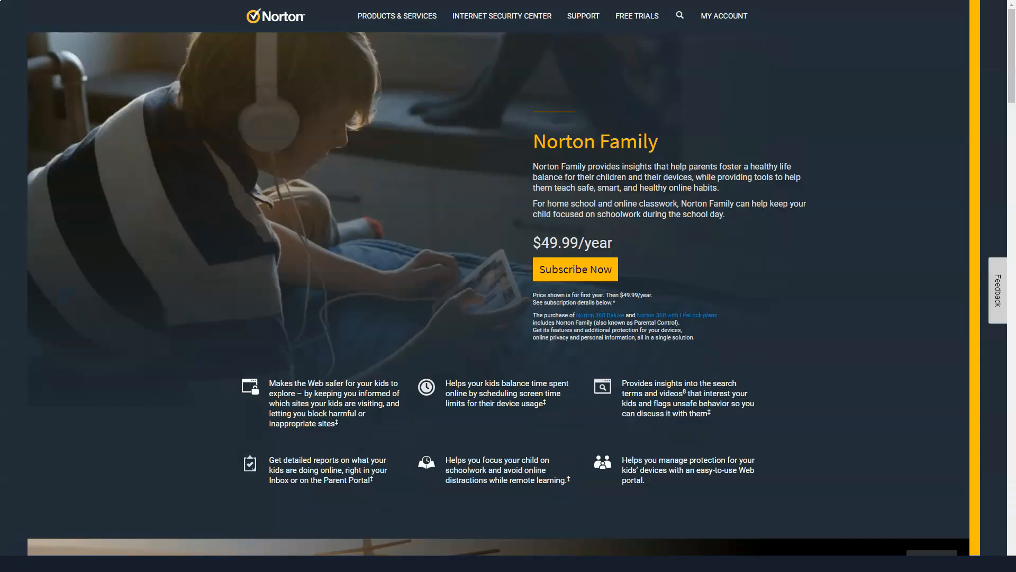
Step: Scroll through the Norton Family and Mobile Security for Android page
scroll(down, 3)
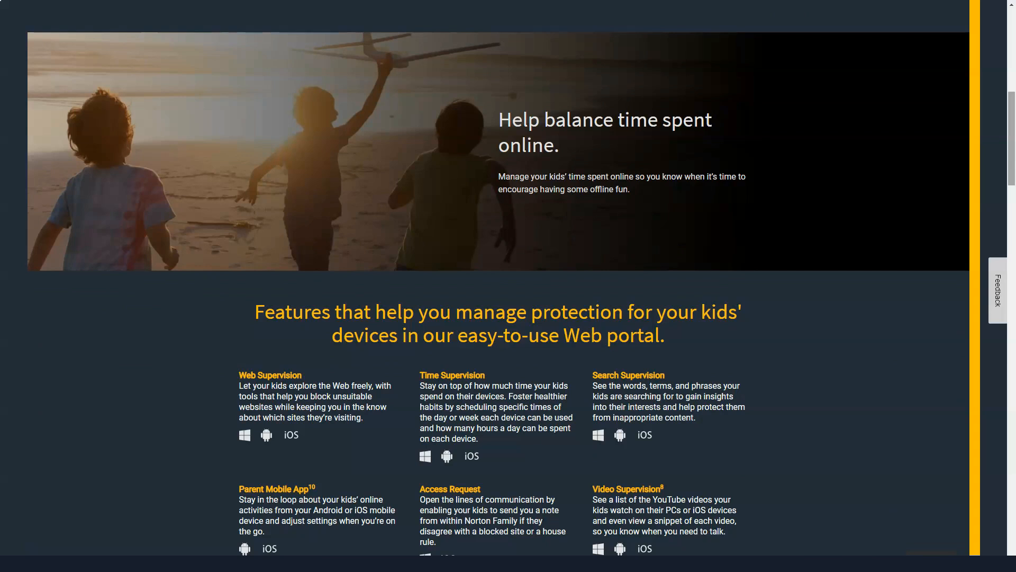
scroll(down, 3)
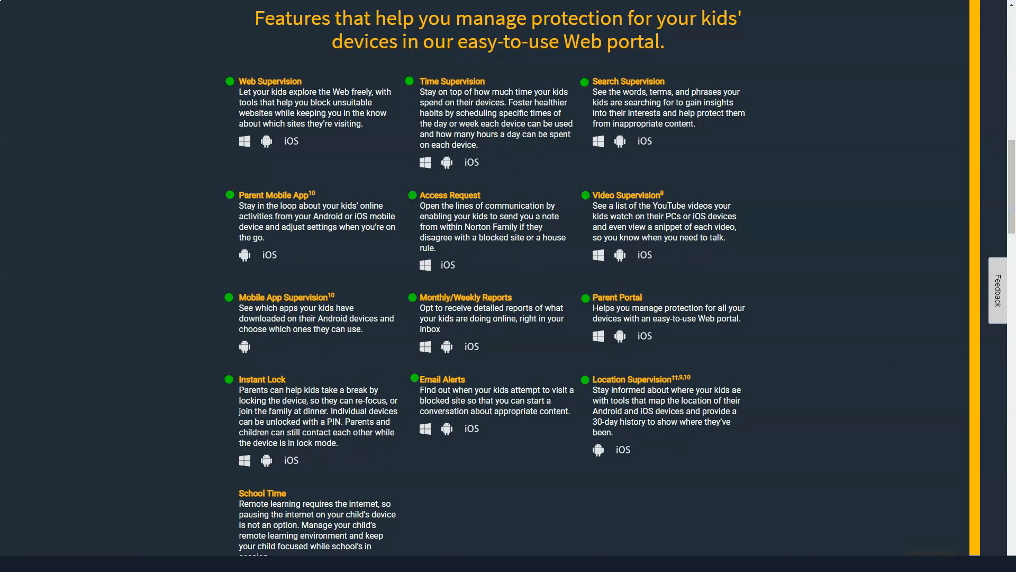
scroll(down, 3)
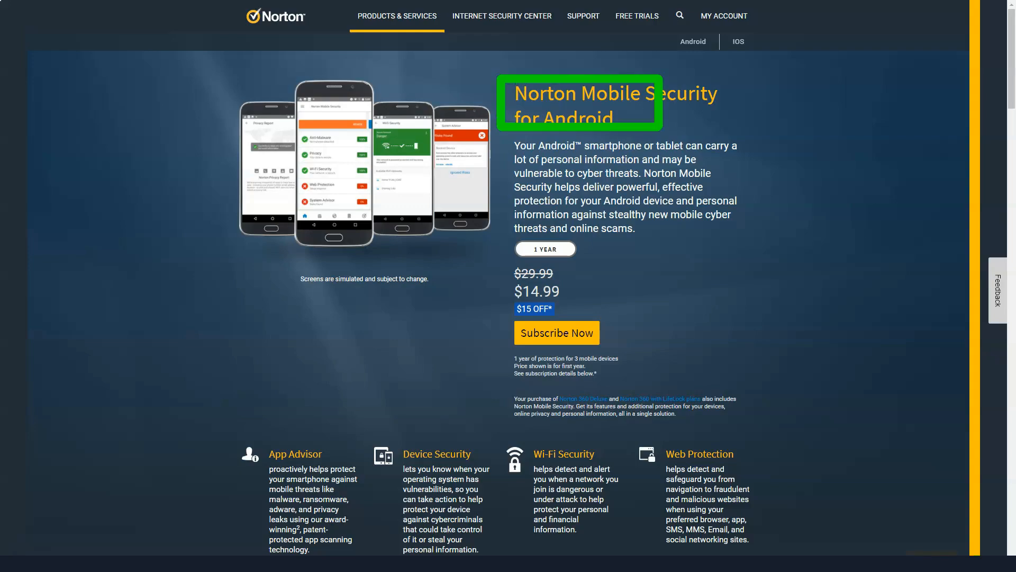
scroll(down, 3)
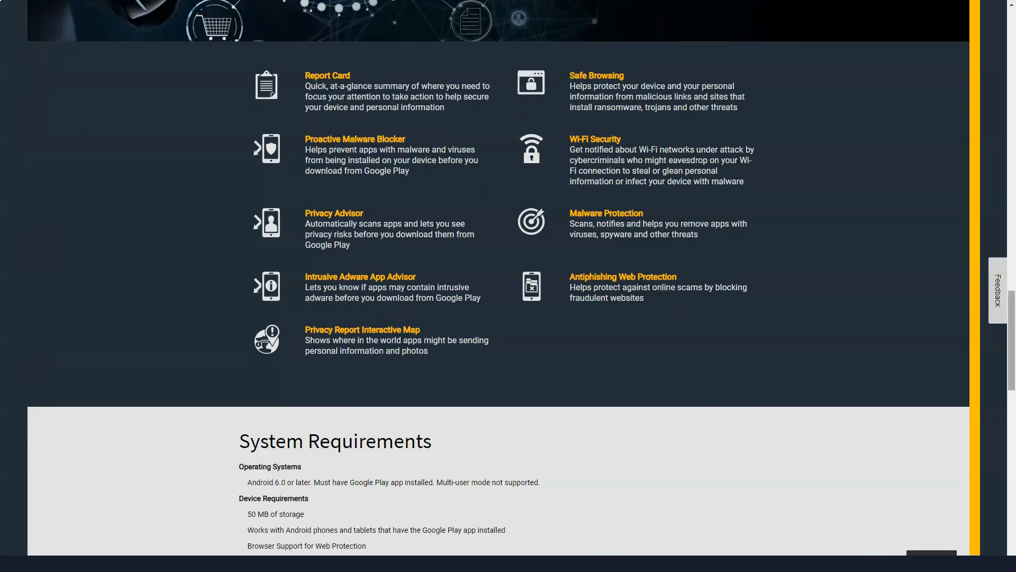
Step: Switch to Mobile Security for iOS and review it and Utilities Premium
click(738, 41)
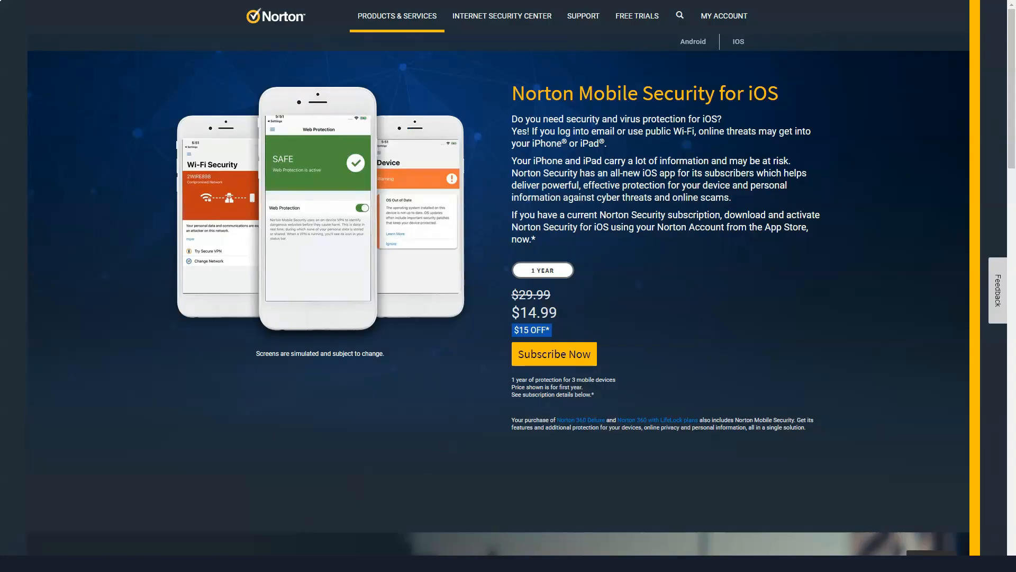
scroll(down, 3)
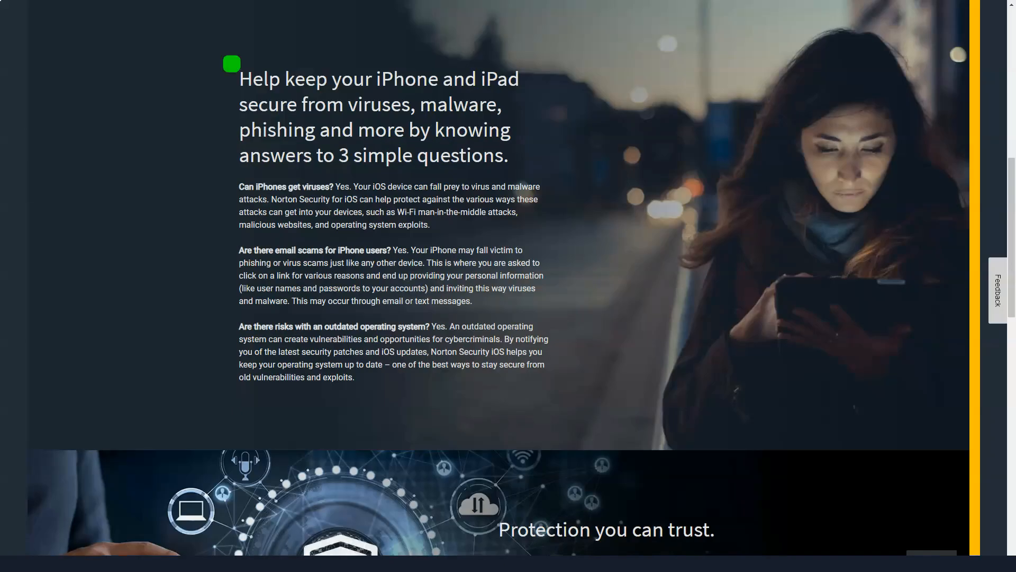
scroll(down, 3)
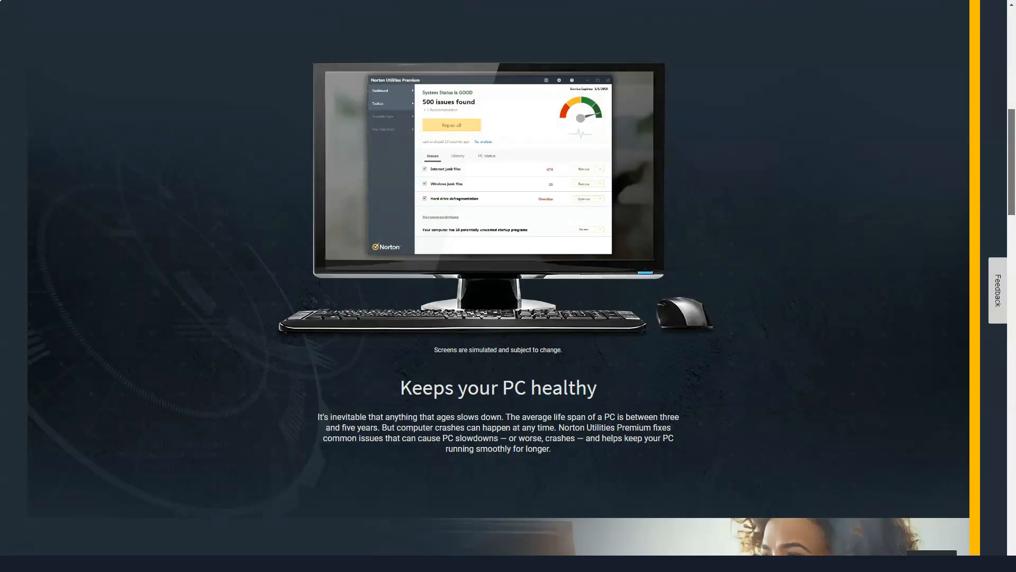
scroll(down, 3)
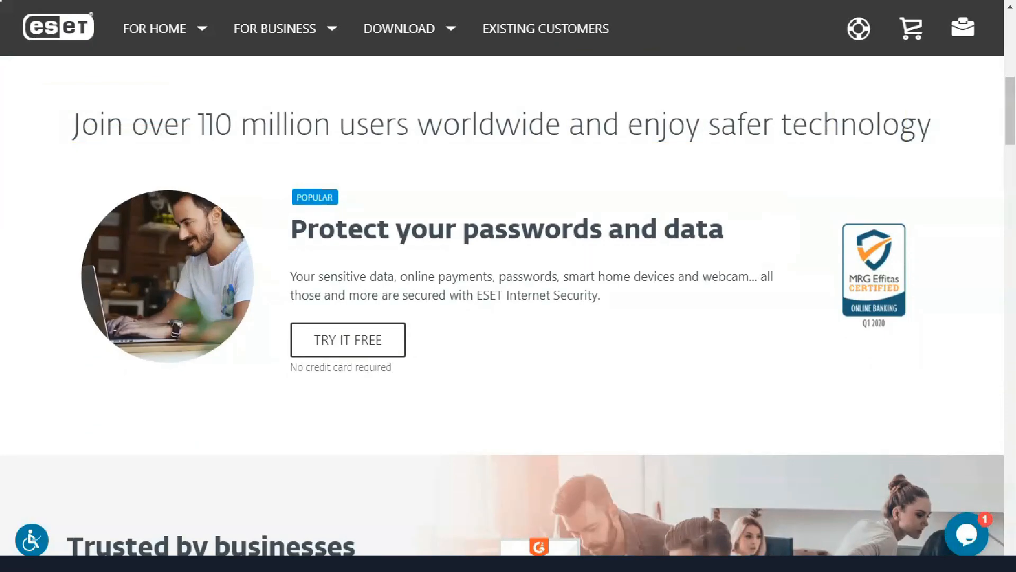
Step: Scroll the ESET home page and Smart Security Premium product details
scroll(down, 3)
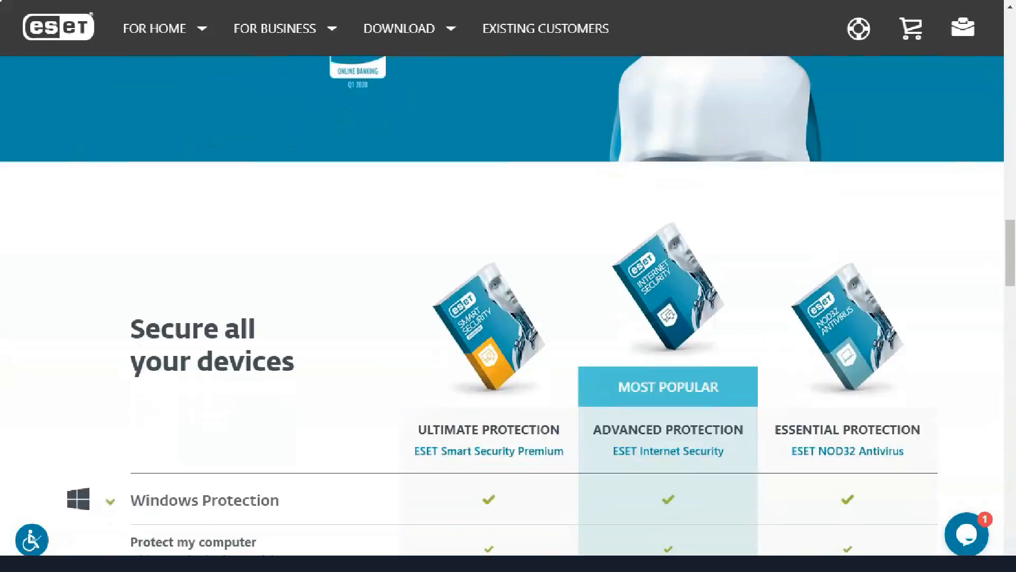
scroll(down, 3)
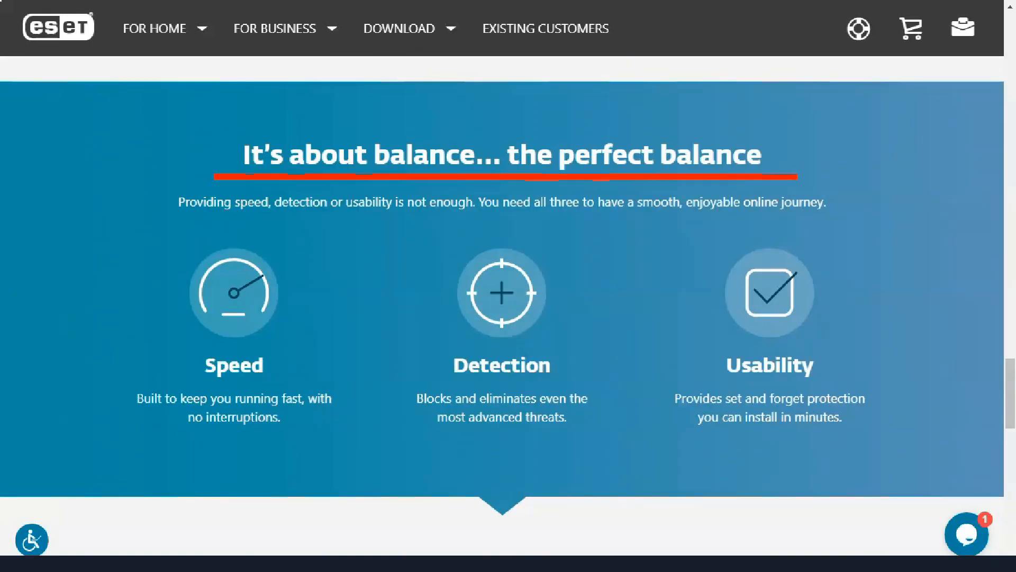
scroll(down, 3)
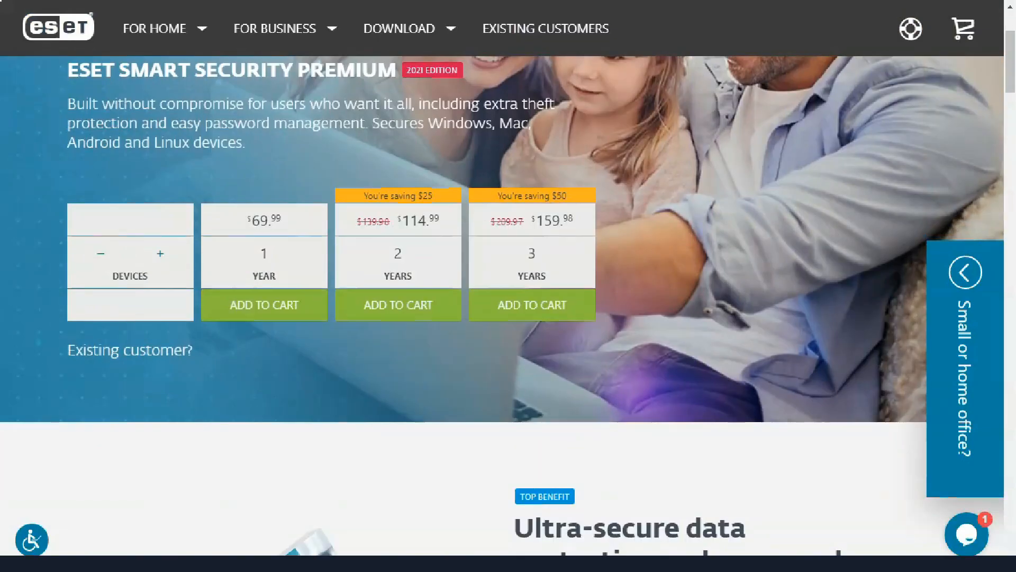
scroll(down, 3)
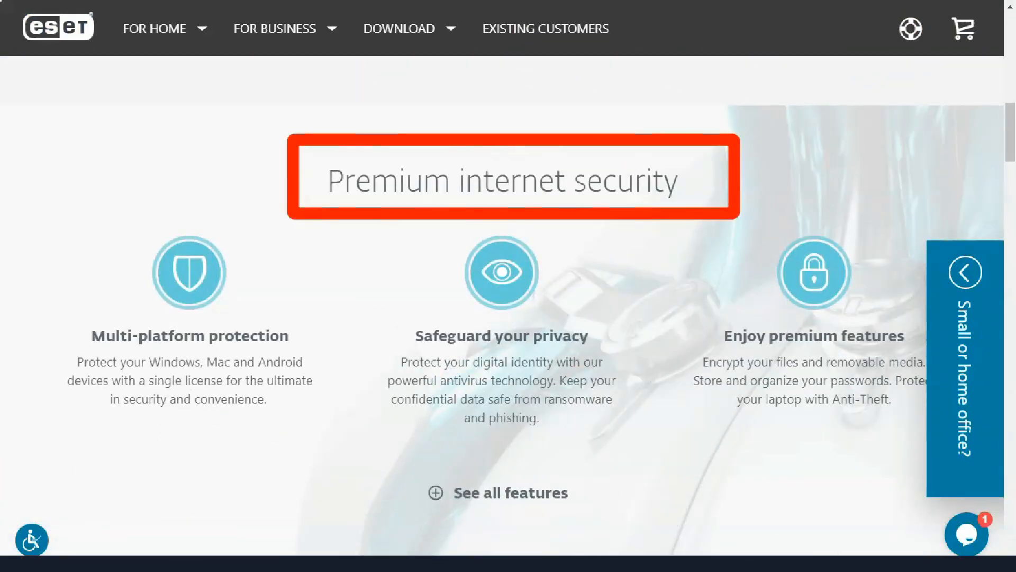
scroll(down, 3)
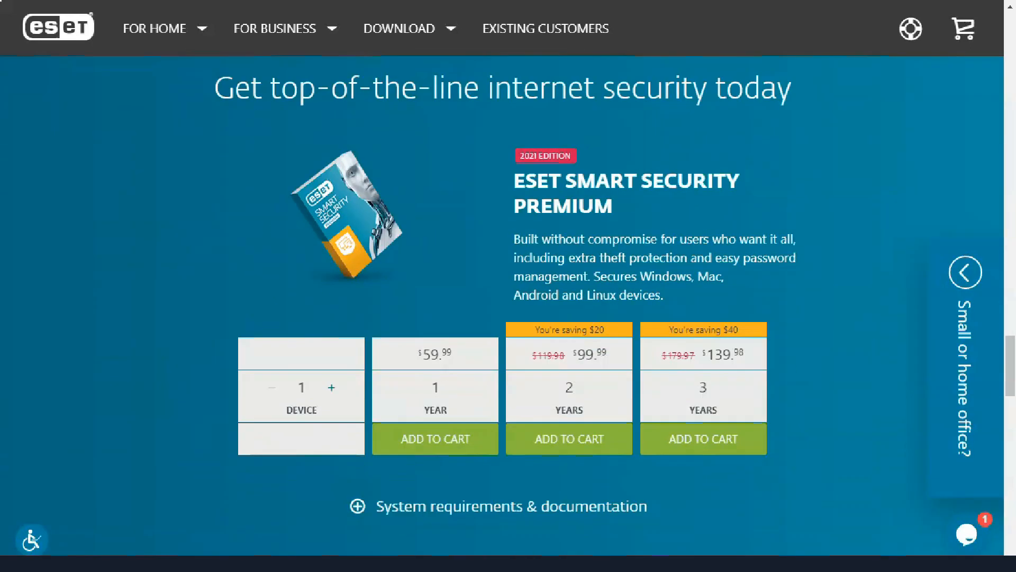
Step: Open ESET Internet Security and scroll through its pricing and features
click(546, 27)
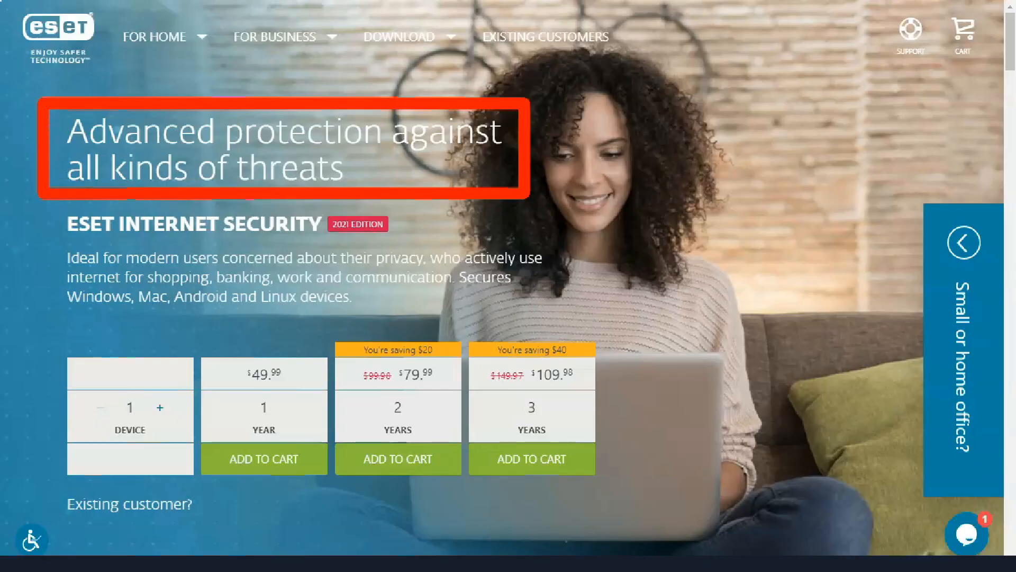
scroll(down, 3)
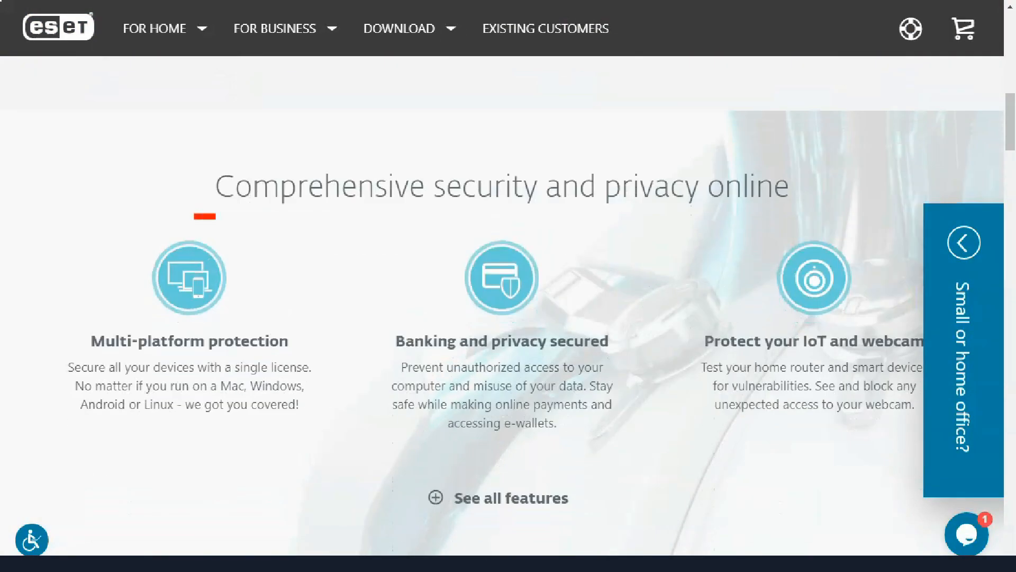
scroll(down, 3)
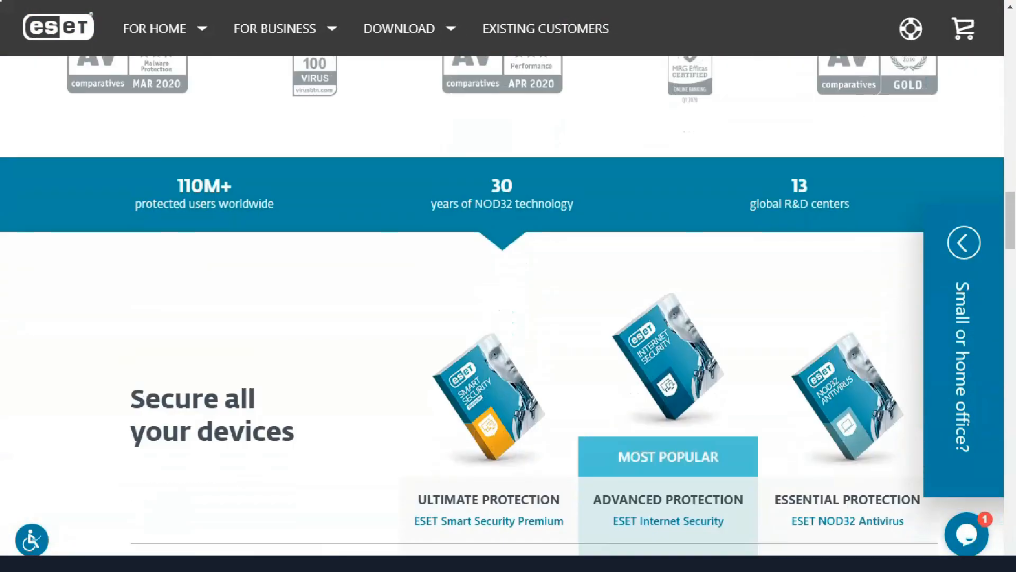
scroll(down, 3)
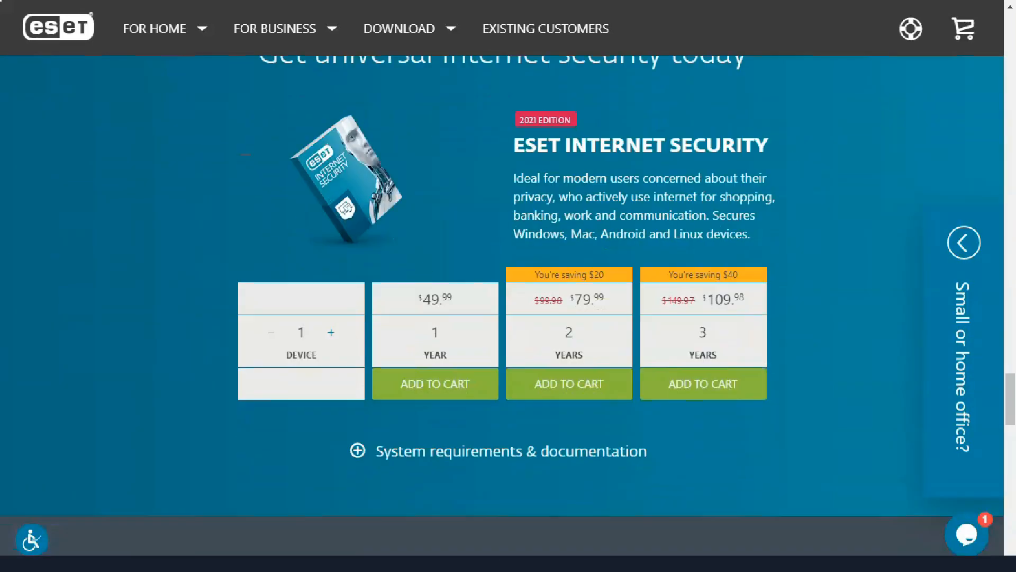
scroll(down, 3)
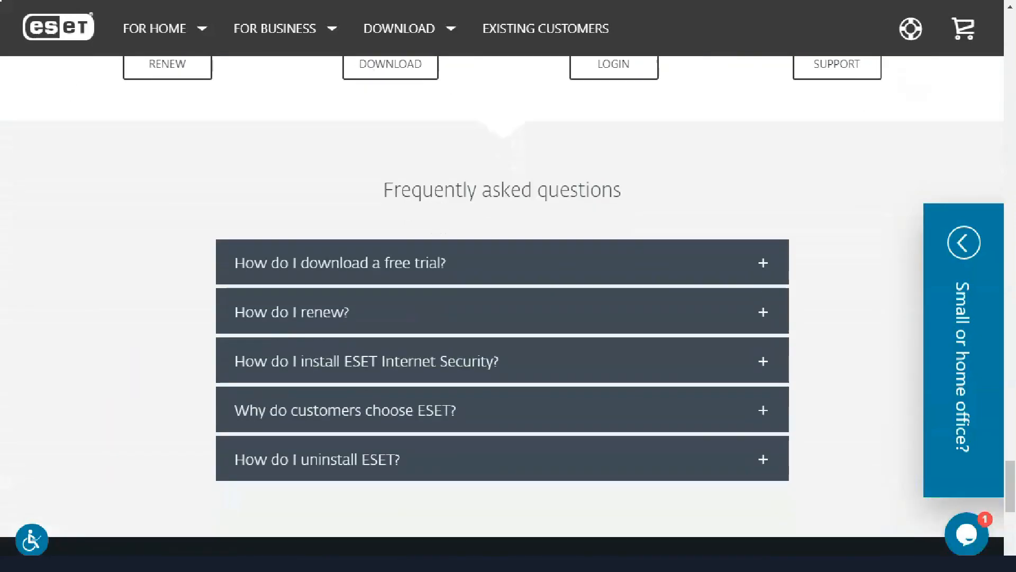
Step: Continue through the NOD32 Antivirus pricing and features
scroll(up, 3)
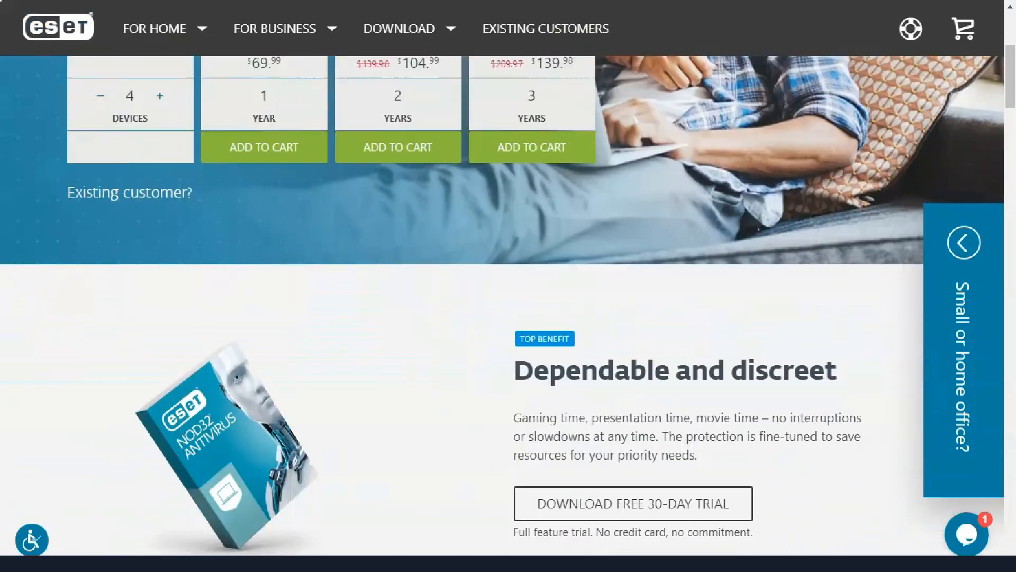
scroll(down, 3)
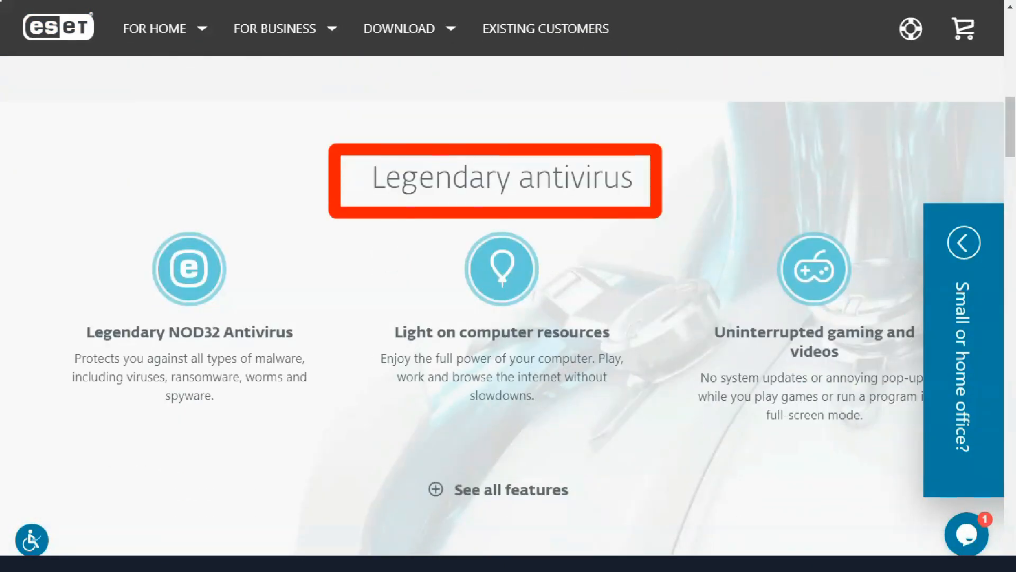
scroll(down, 3)
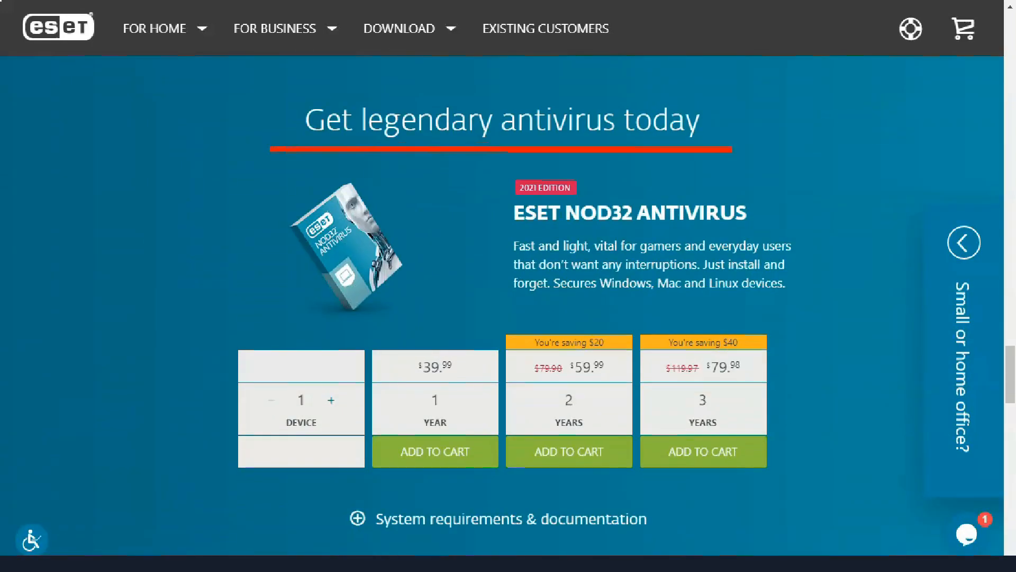
scroll(down, 3)
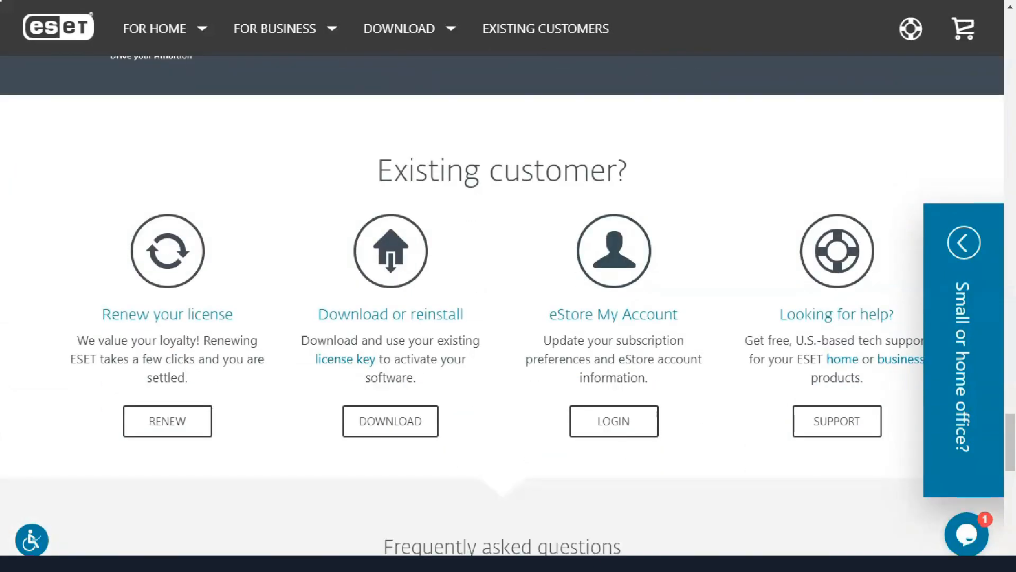
Step: Open ESET business protection and scroll the Home Office and growing-business solution cards
click(154, 28)
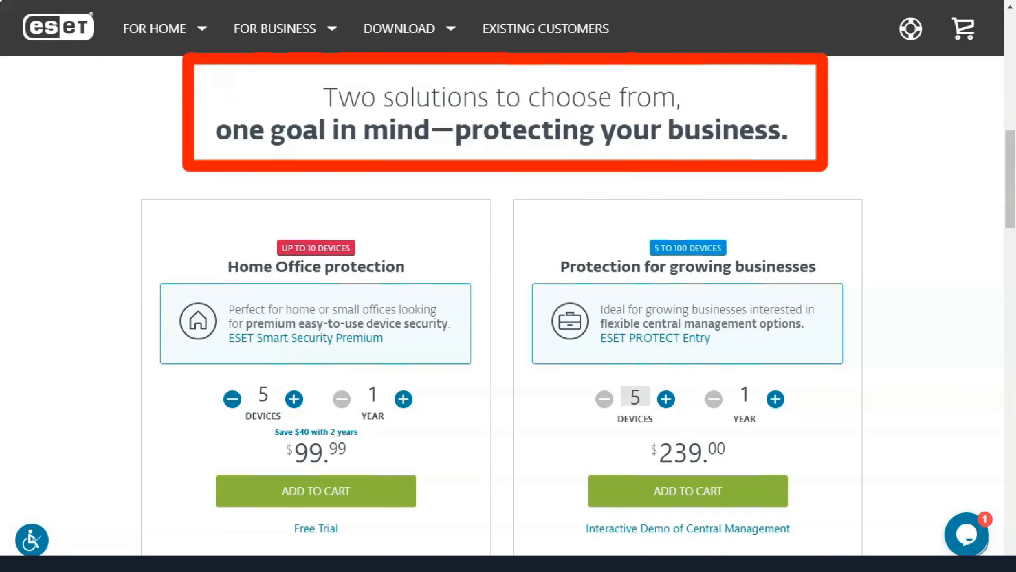
scroll(down, 3)
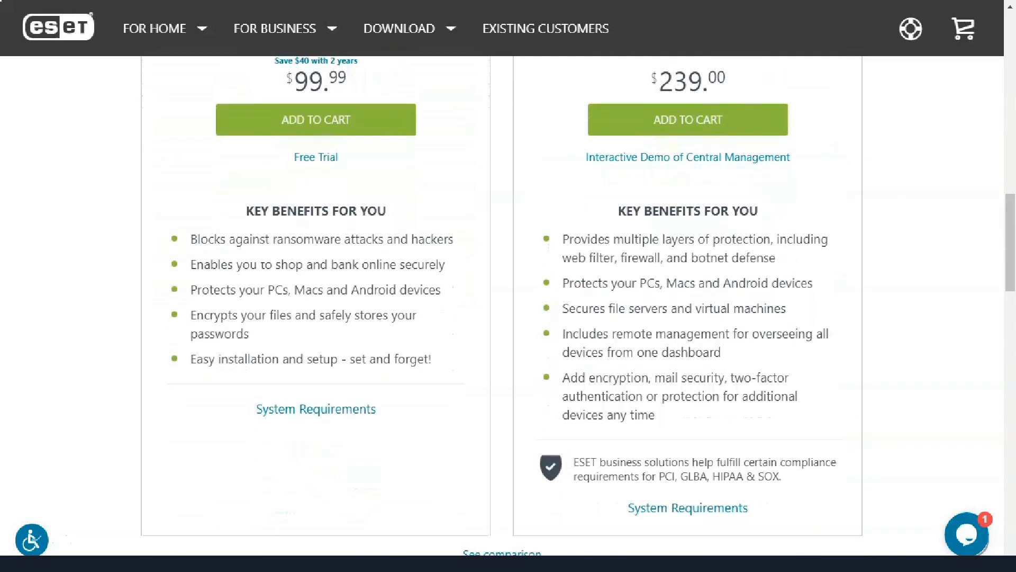
scroll(down, 3)
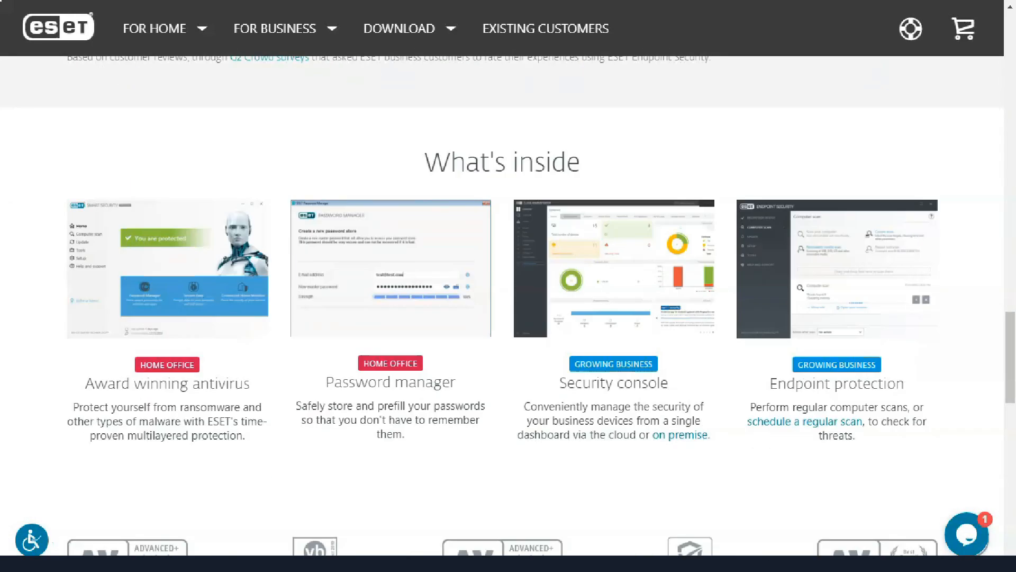
Step: Open the ESET PROTECT Entry page and scroll through its contents
click(154, 28)
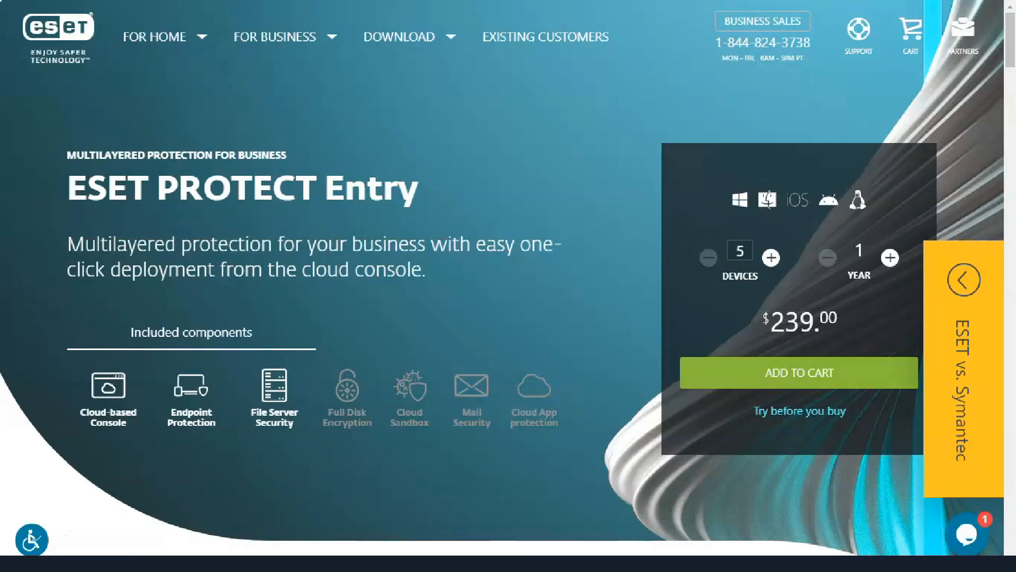
scroll(down, 3)
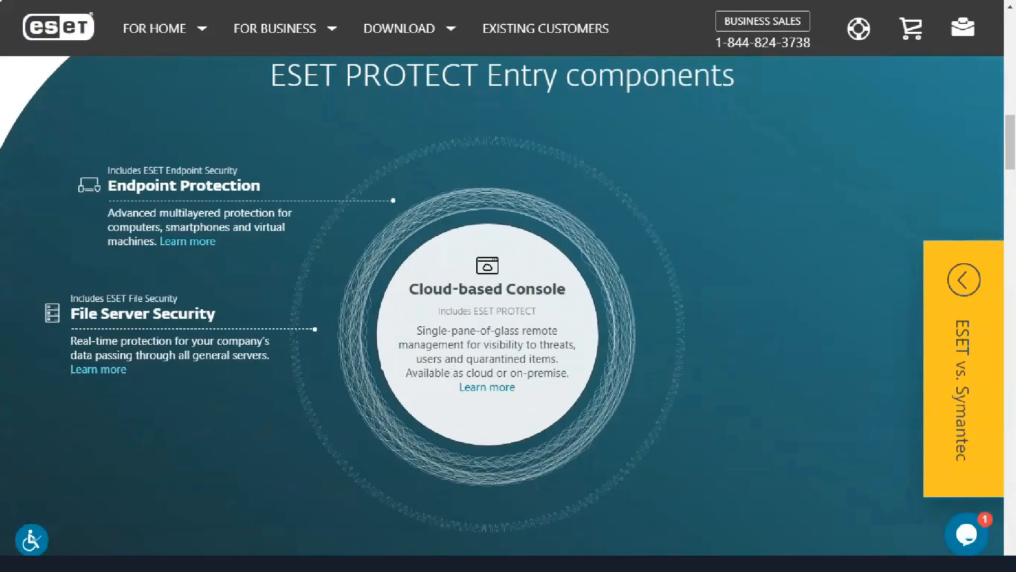
scroll(down, 3)
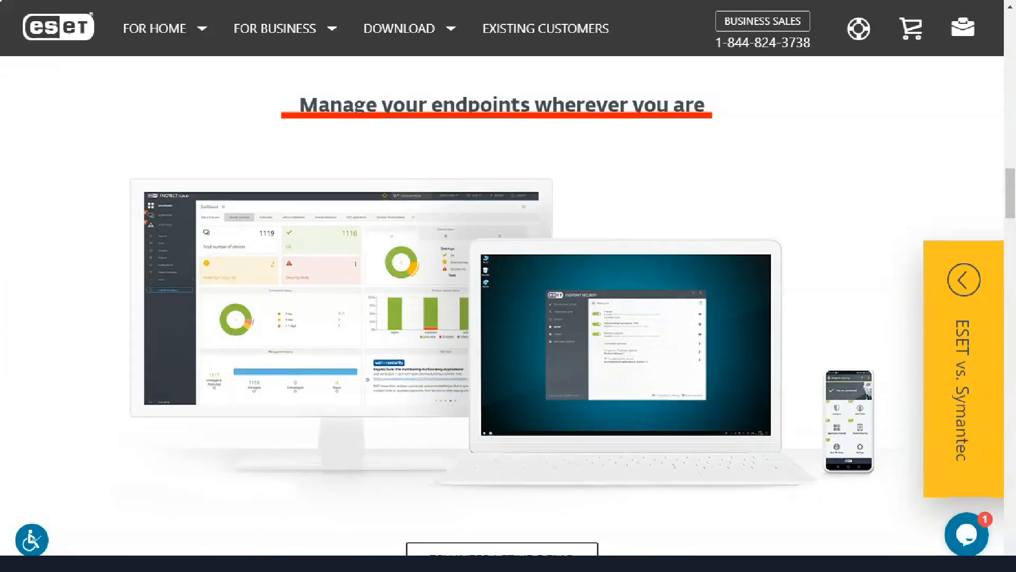
scroll(down, 3)
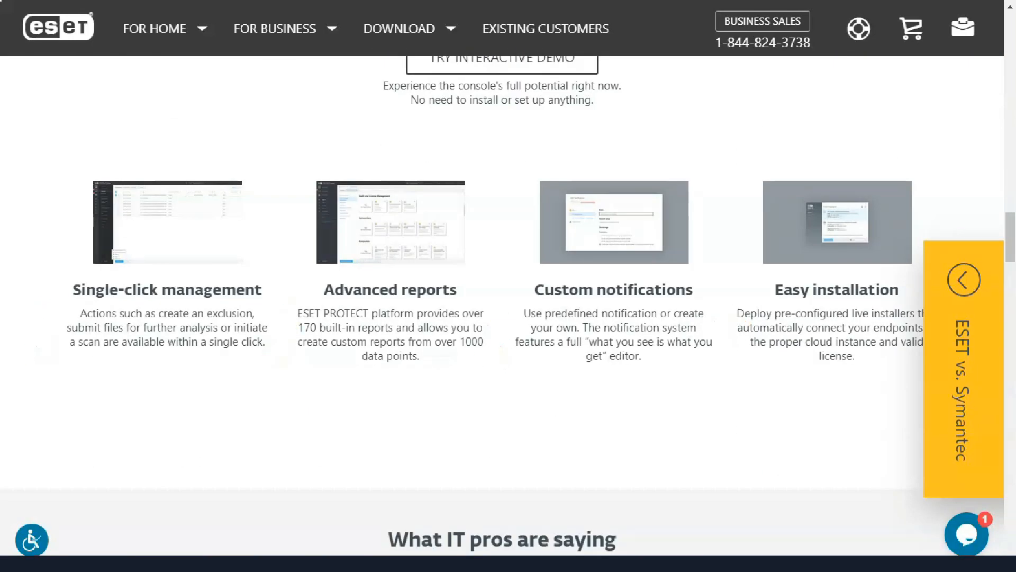
scroll(down, 3)
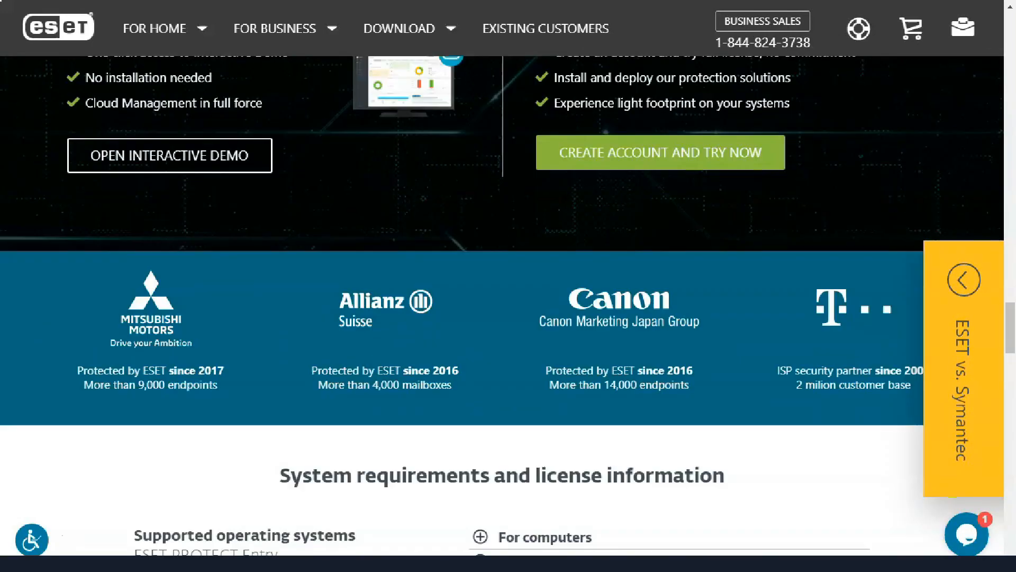
Step: Scroll the Endpoint Protection page to the Explore ESET Endpoint Security features section
scroll(down, 3)
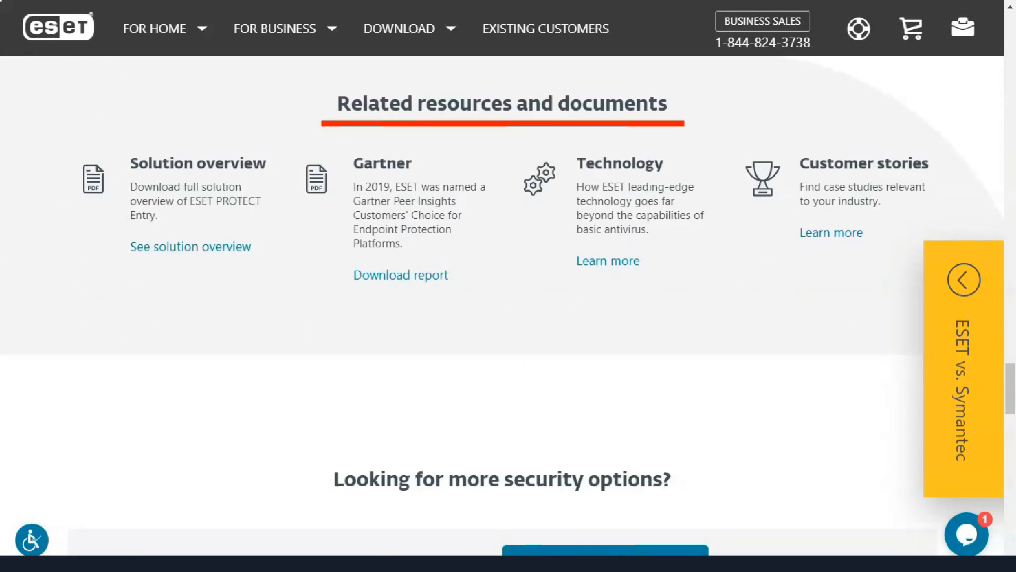
scroll(down, 3)
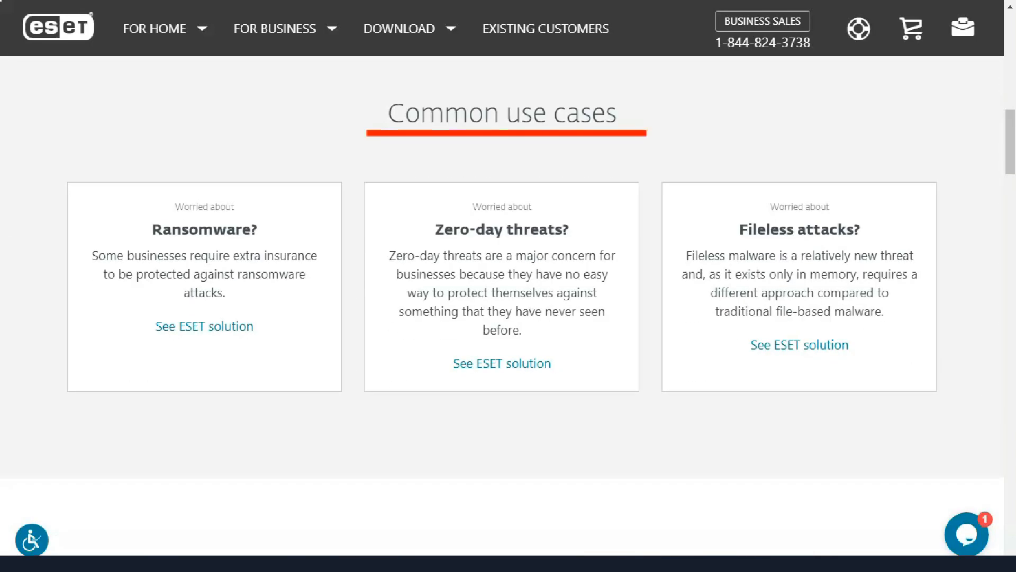
scroll(down, 3)
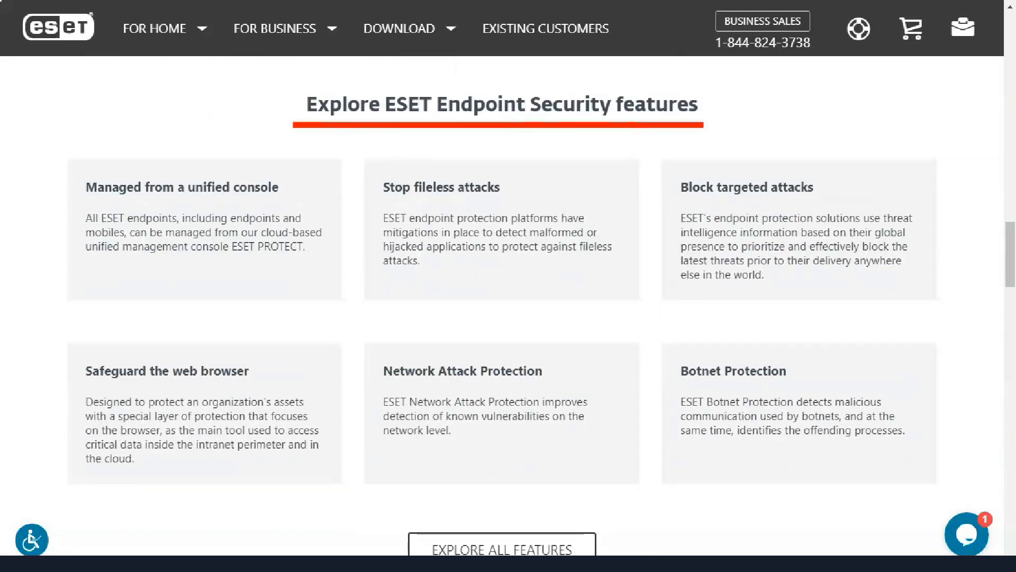
scroll(down, 3)
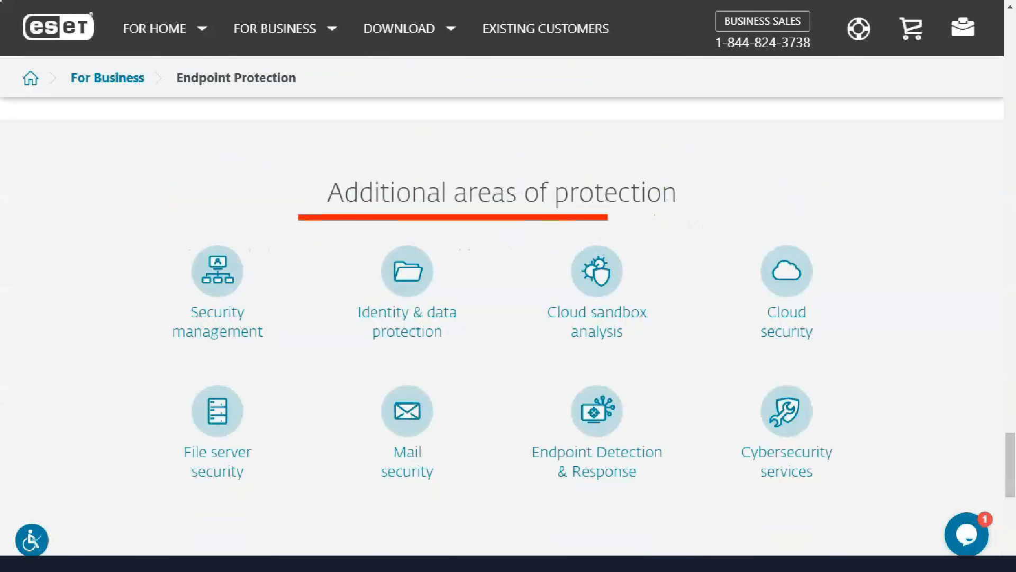
Step: Scroll through the Identity & data protection page with ESET Secure Authentication
scroll(down, 3)
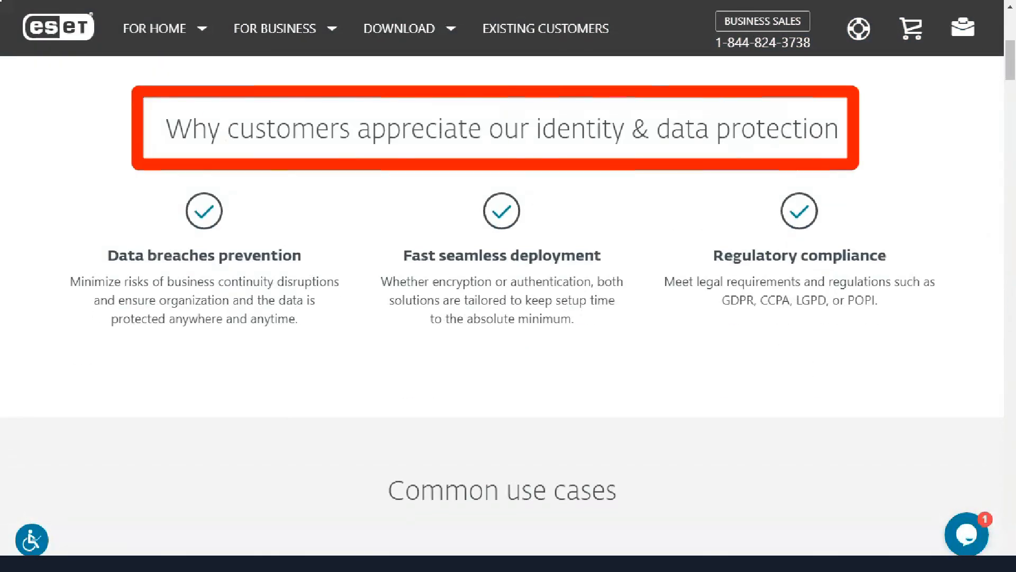
scroll(down, 3)
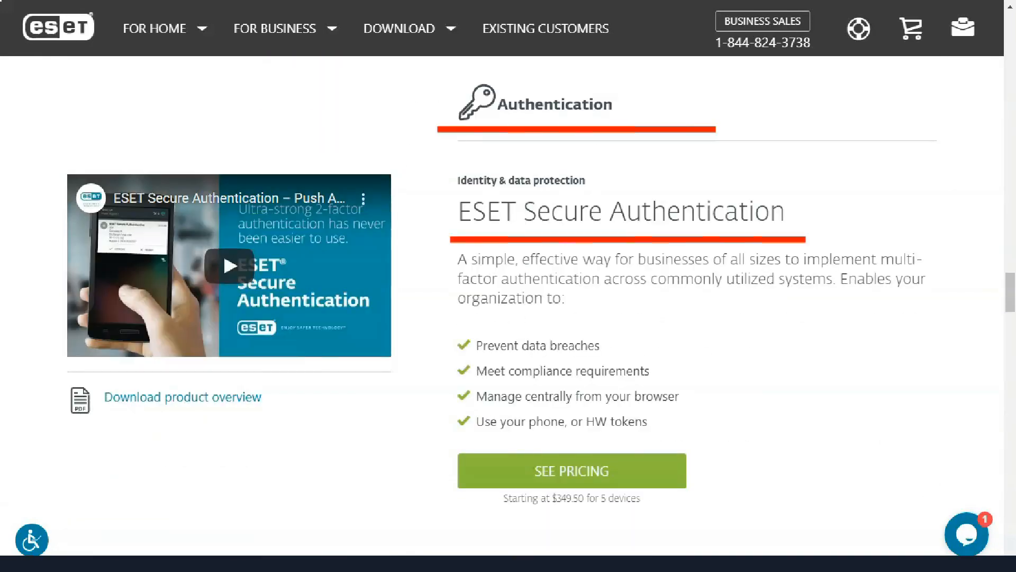
scroll(down, 3)
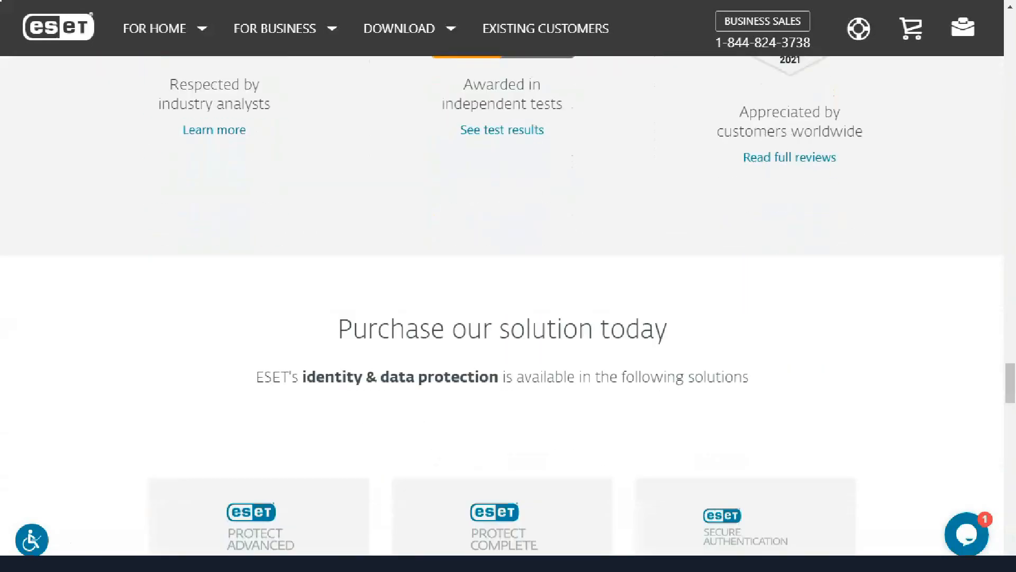
Step: Scroll through the Cloud security page with ESET Cloud Office Security
scroll(down, 3)
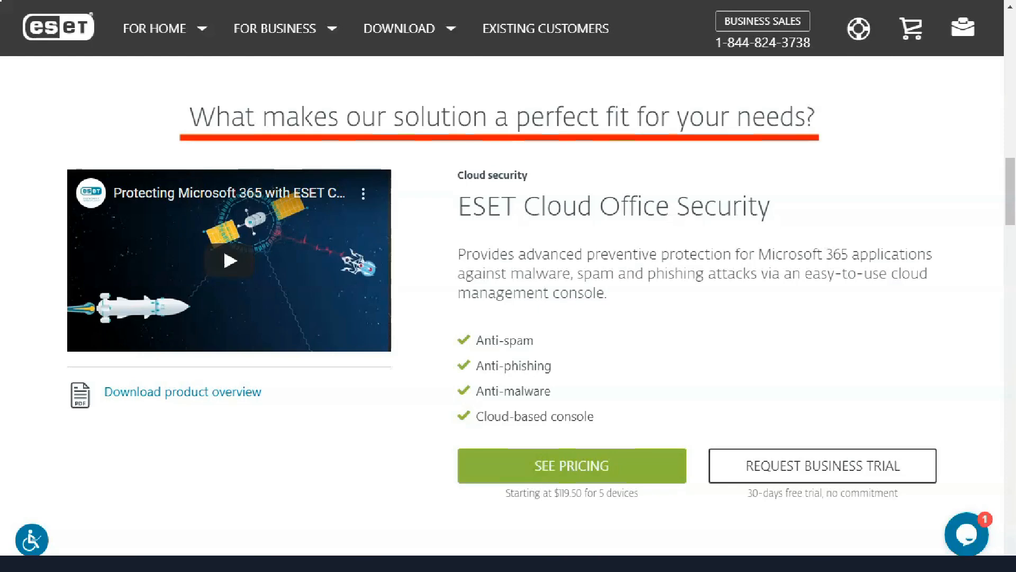
scroll(down, 3)
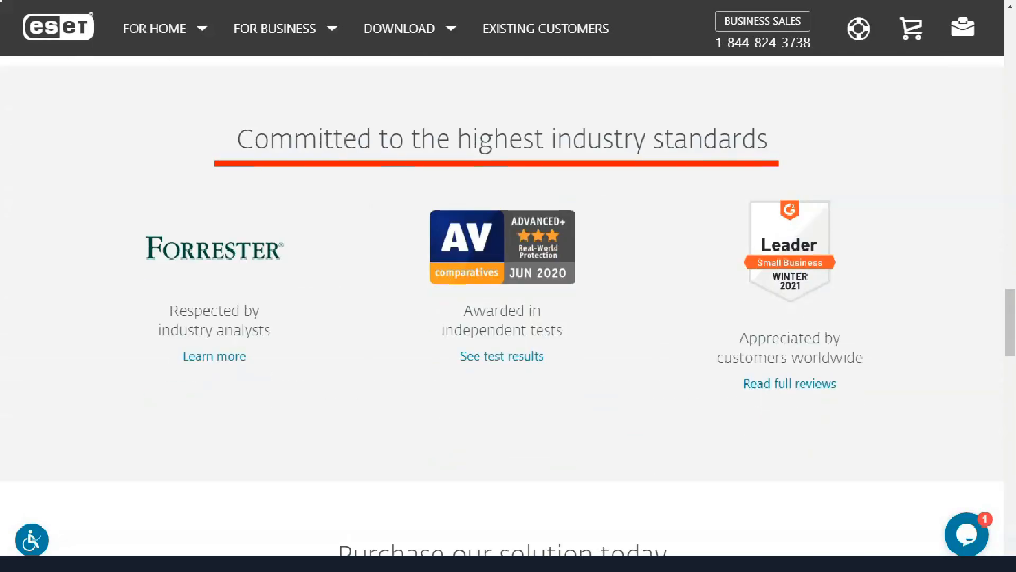
scroll(down, 3)
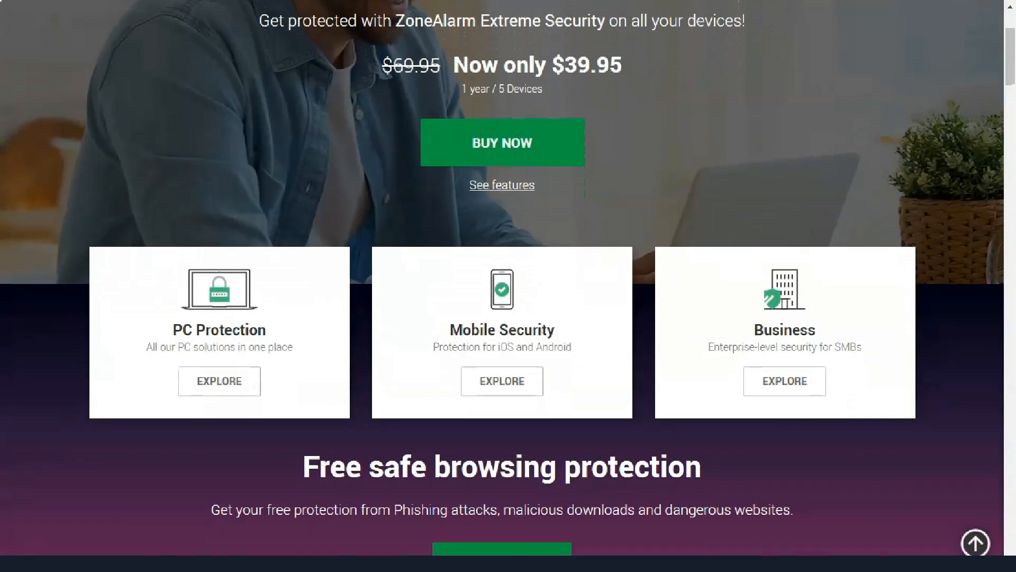
Step: Scroll the ZoneAlarm home page past the Extreme Security deal, product cards, free downloads and awards
scroll(down, 3)
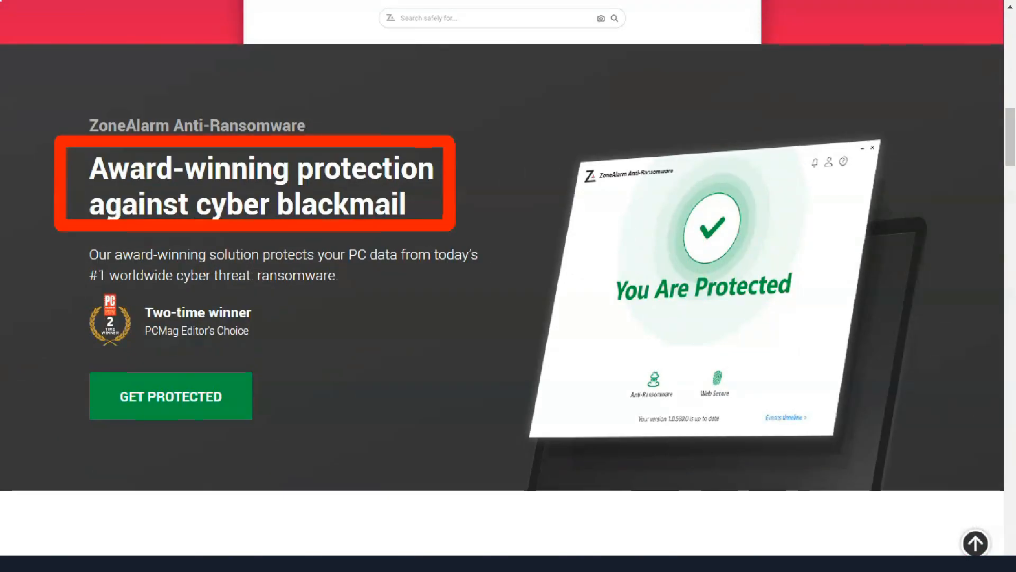
scroll(down, 3)
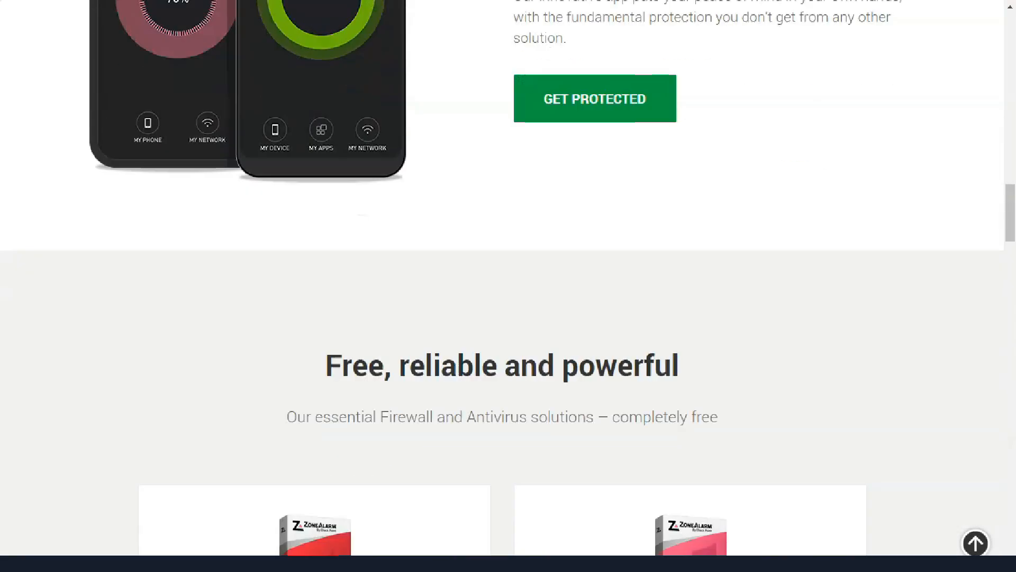
scroll(down, 3)
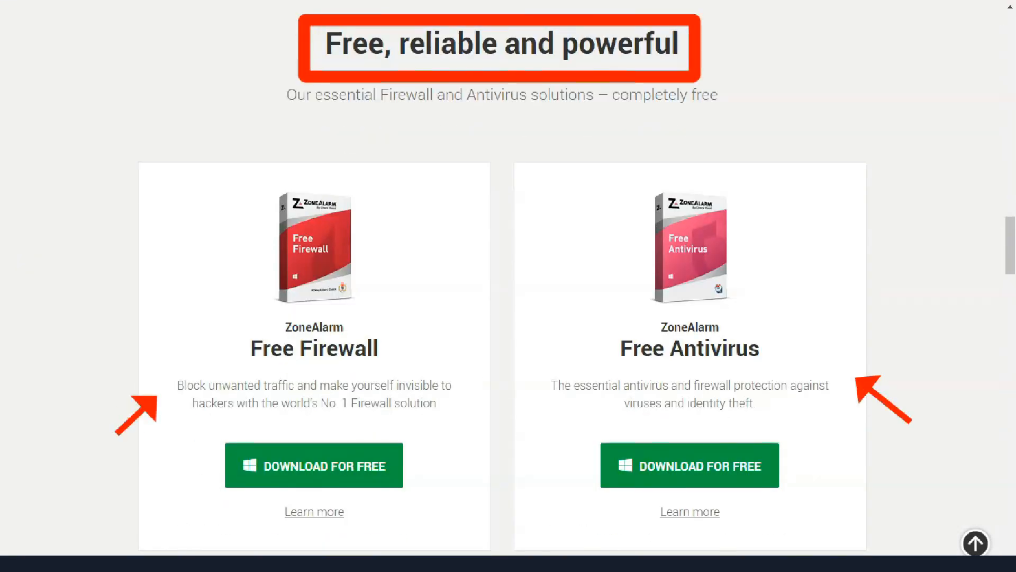
scroll(down, 3)
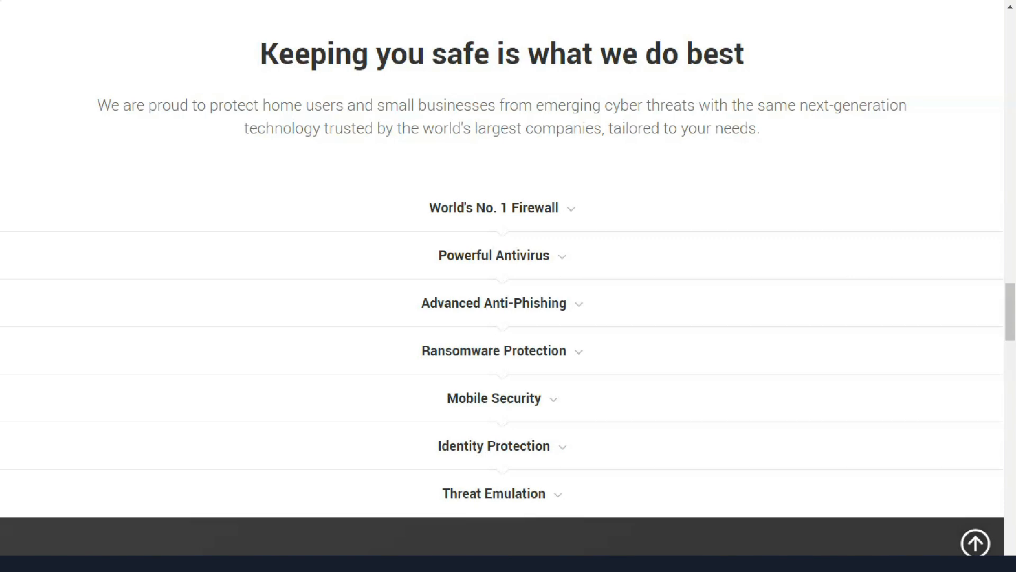
scroll(down, 3)
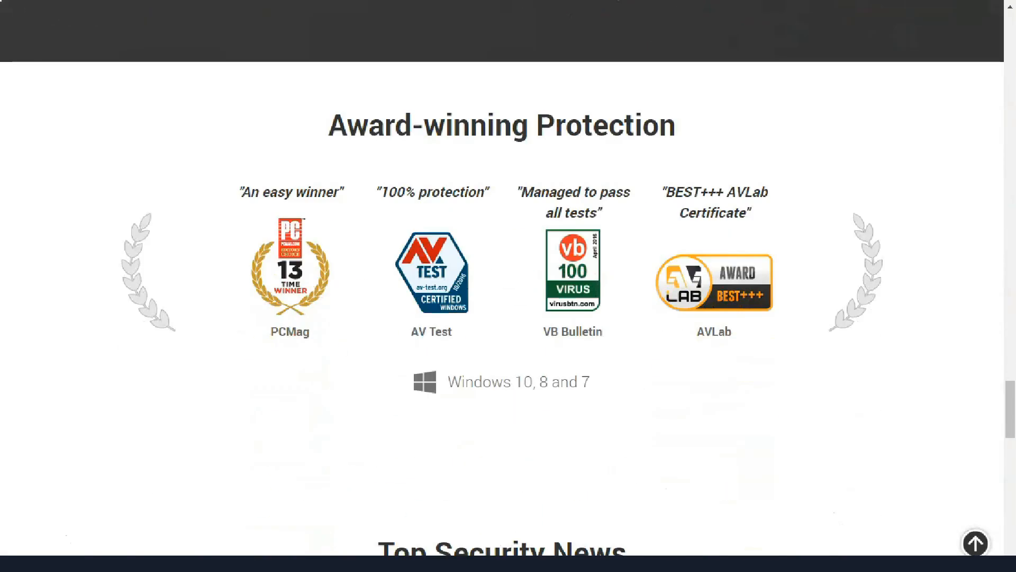
scroll(down, 3)
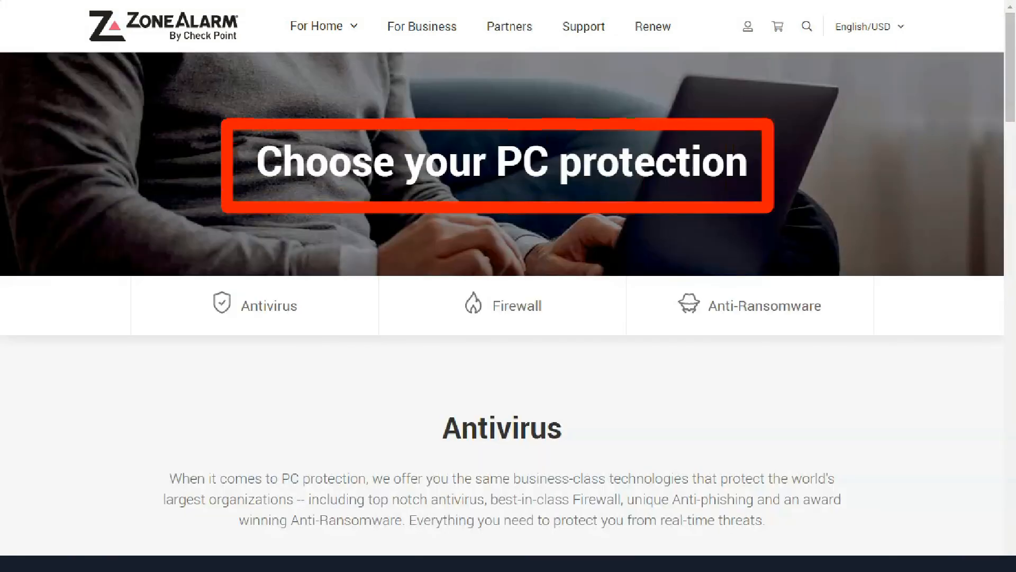
Step: Compare the ZoneAlarm antivirus plans and prices, then the firewall products
scroll(down, 3)
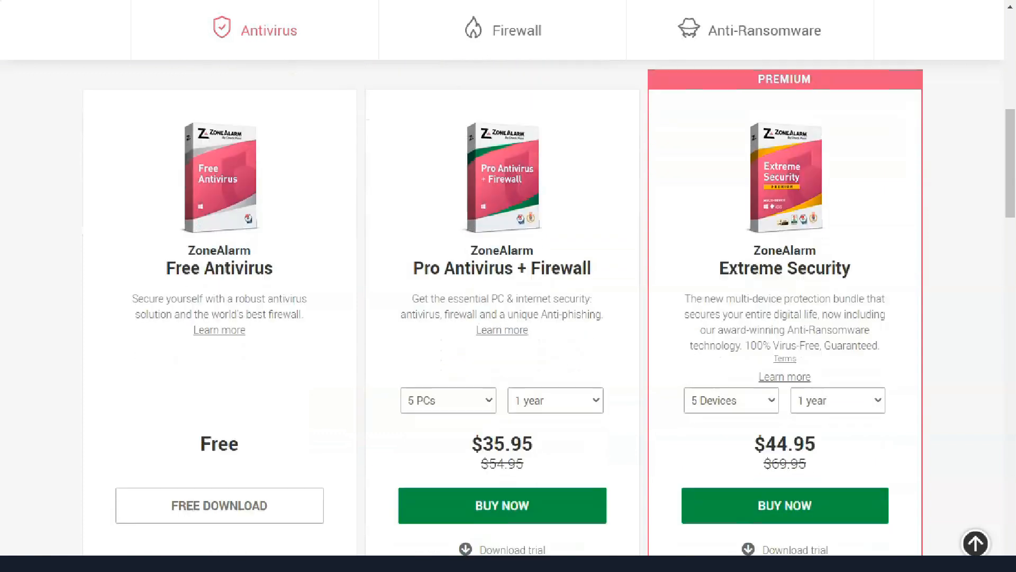
click(521, 30)
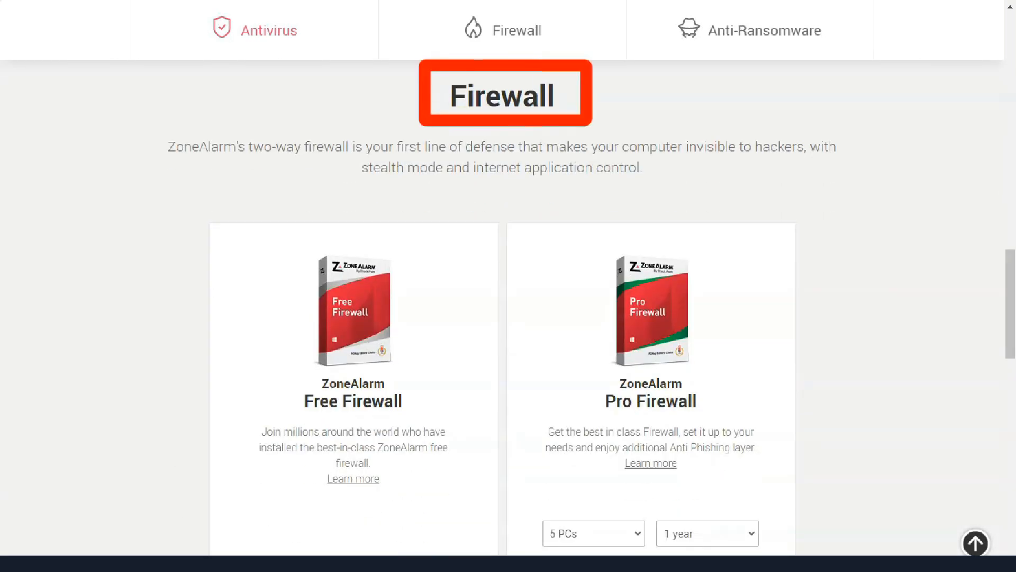
scroll(down, 3)
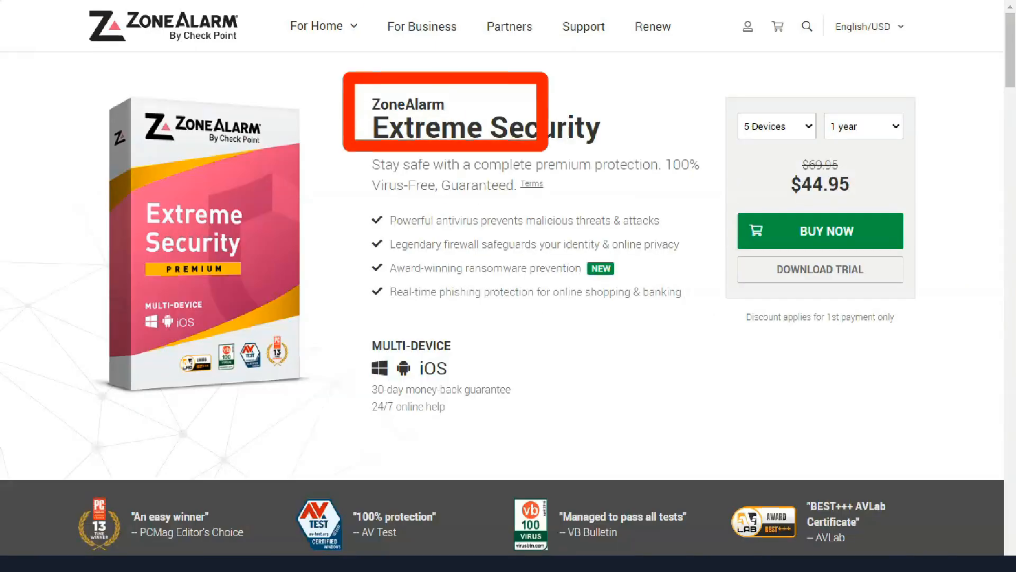
Step: Review the Extreme Security page's Advanced Firewall and Threat Emulation feature details
scroll(down, 3)
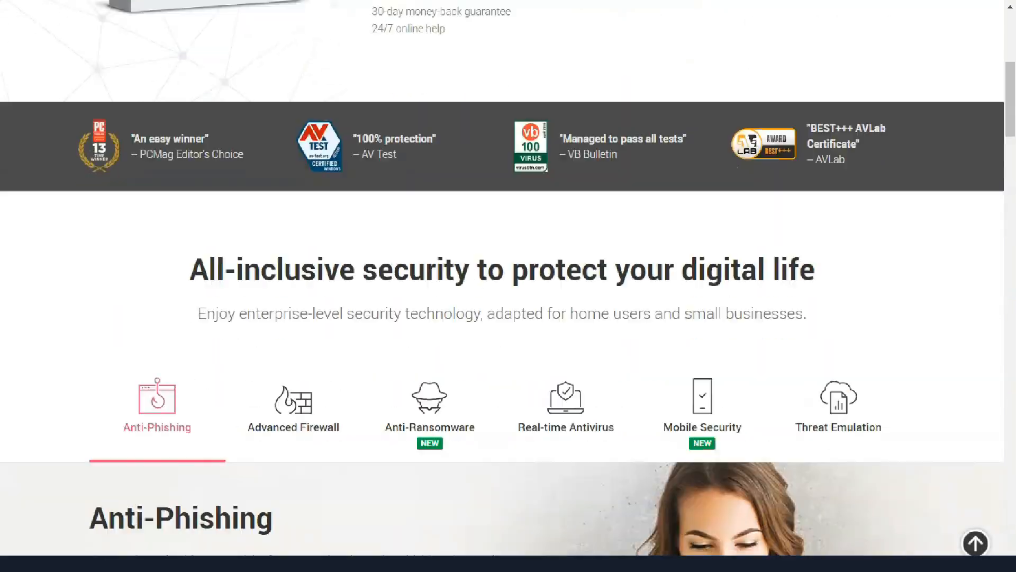
click(293, 410)
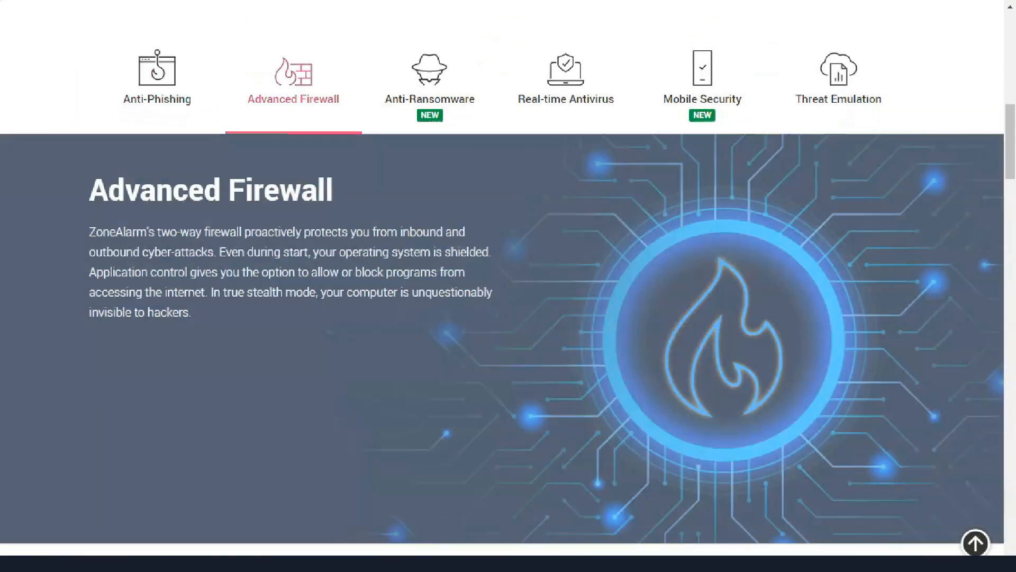
click(838, 82)
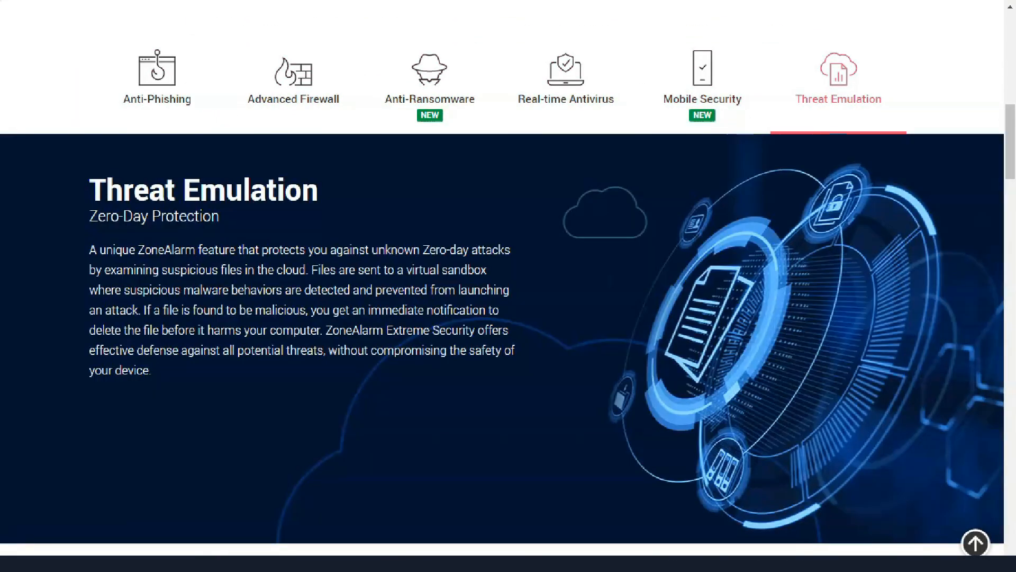
Step: Read through the What's inside list, awards, $44.95 pricing and System Requirements
scroll(down, 3)
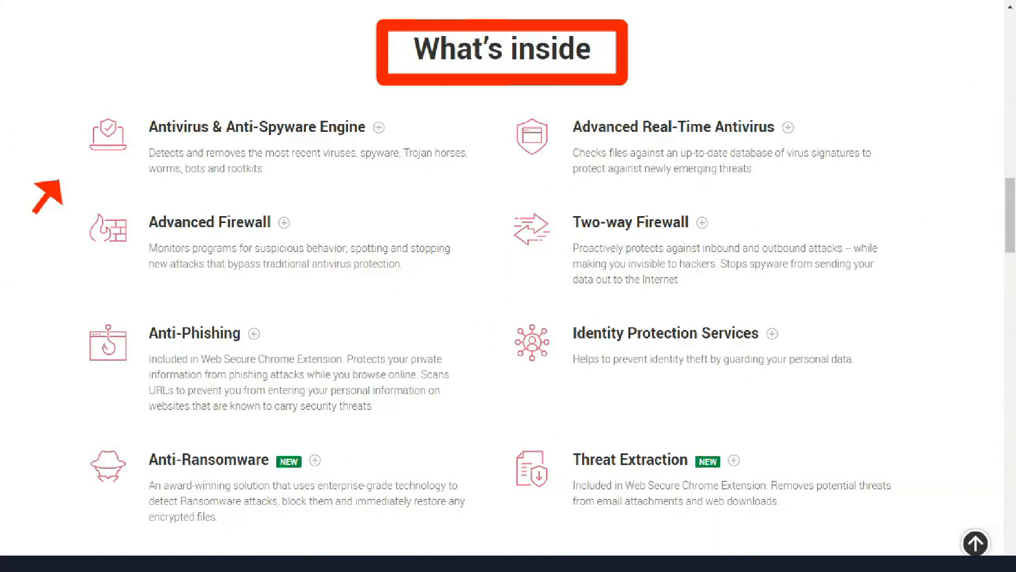
scroll(down, 3)
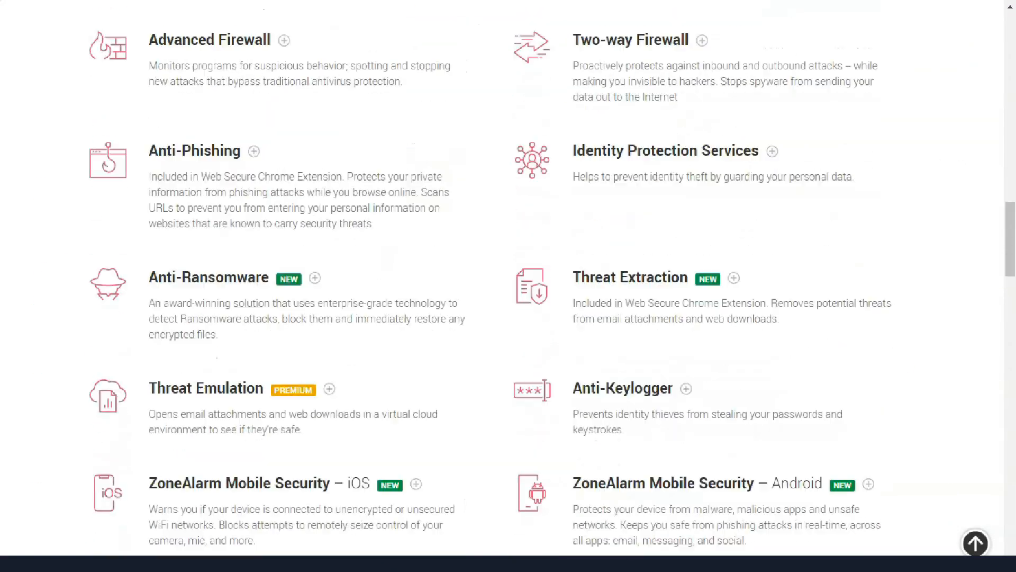
scroll(down, 3)
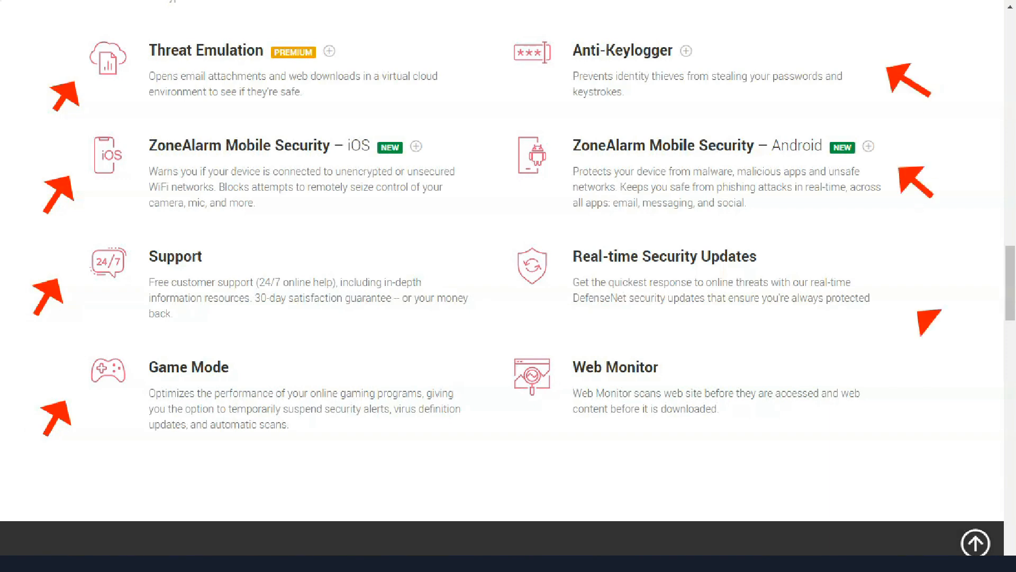
scroll(down, 3)
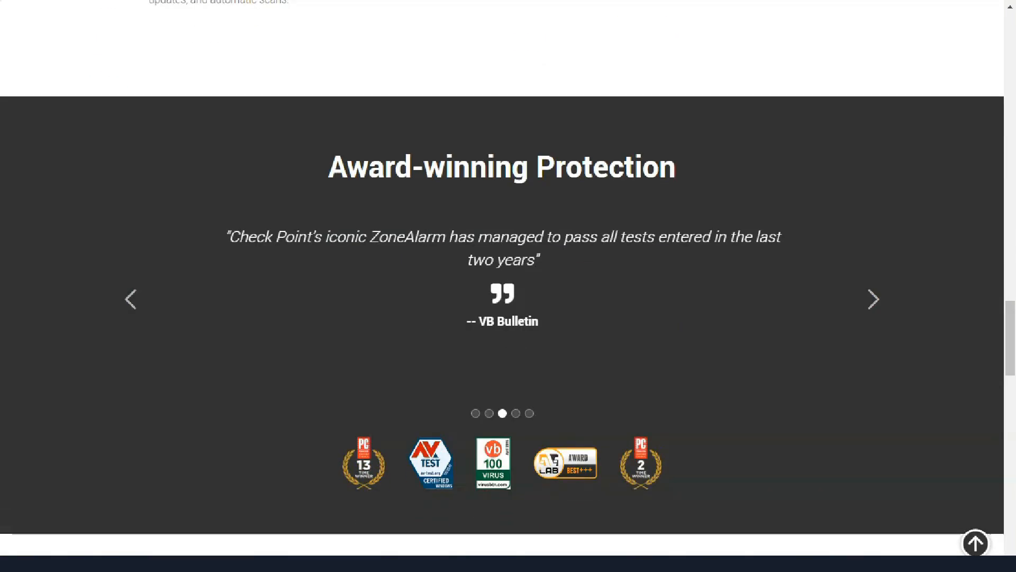
scroll(up, 3)
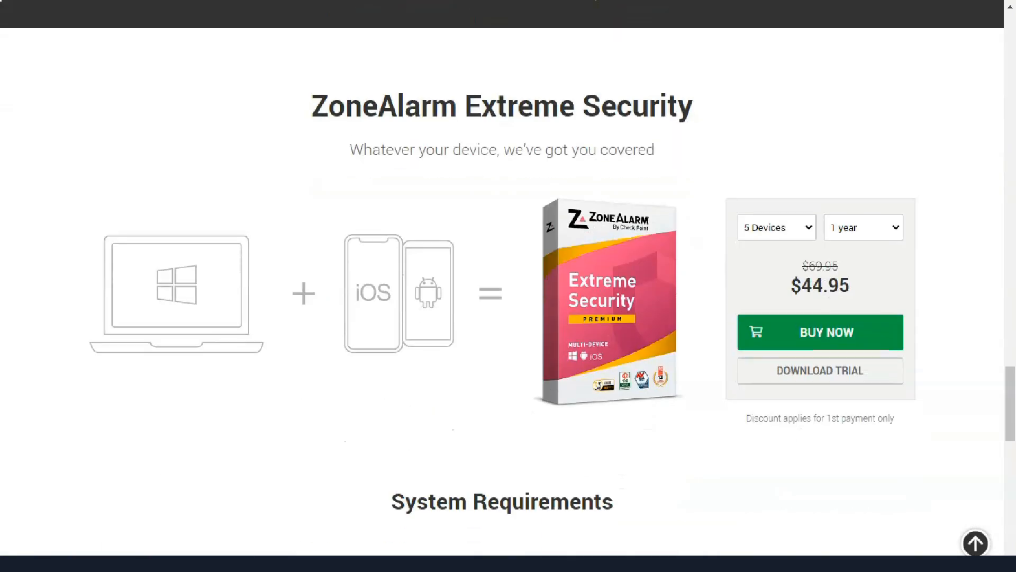
scroll(down, 3)
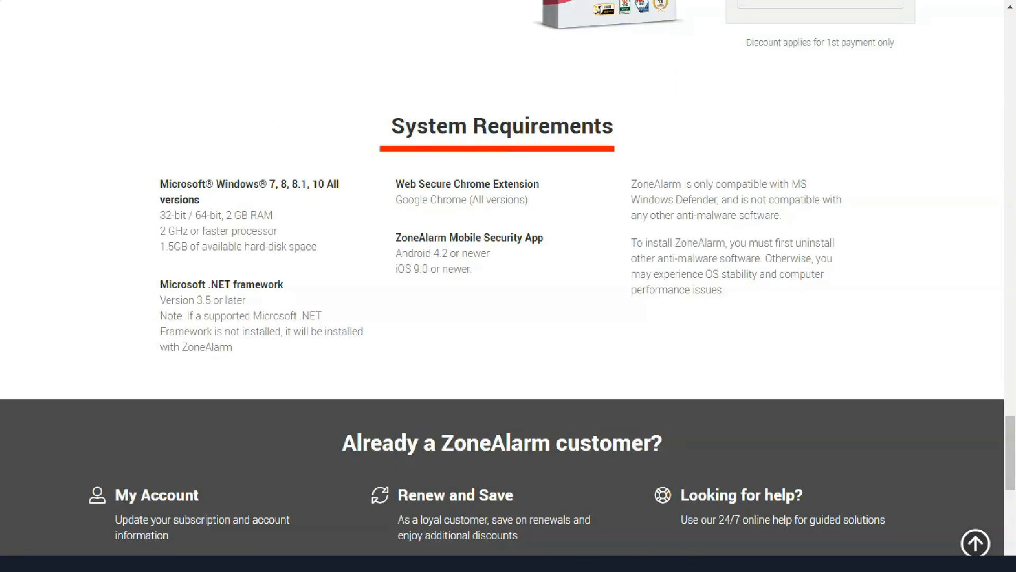
Step: Read Extreme Security's Web Security, Software Features and compatibility requirements sections
scroll(up, 3)
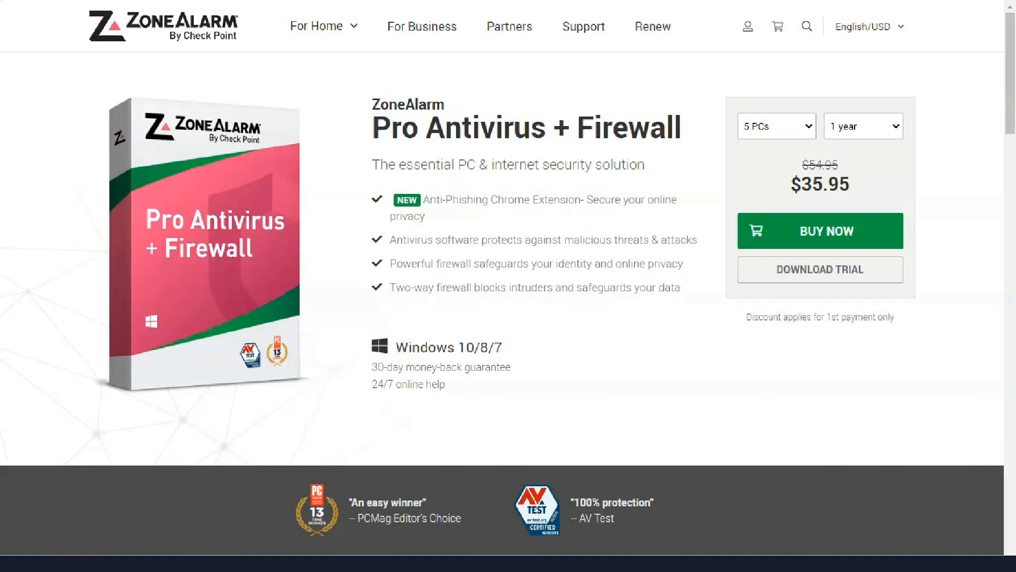
scroll(down, 3)
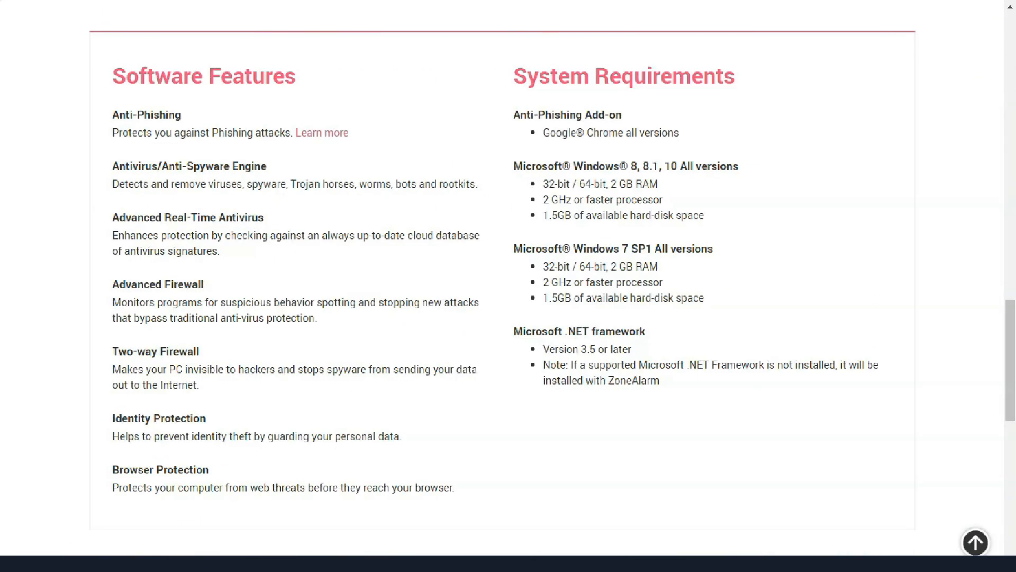
scroll(down, 3)
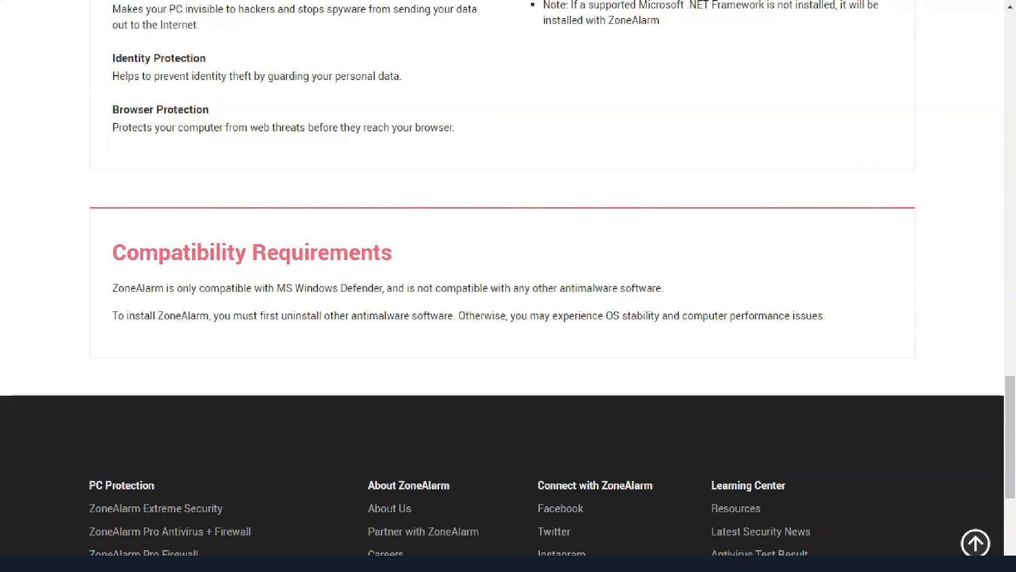
scroll(up, 3)
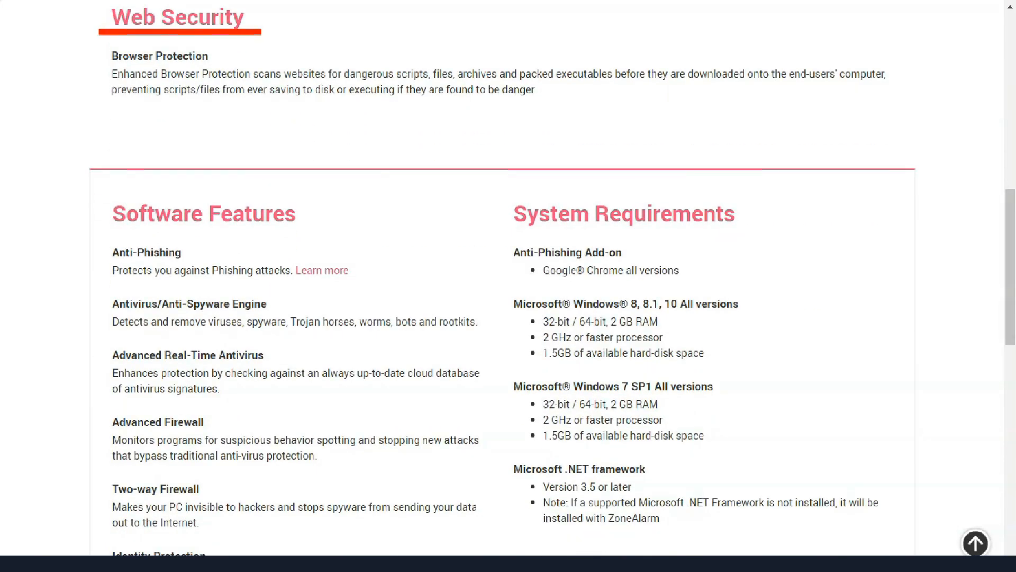
scroll(down, 3)
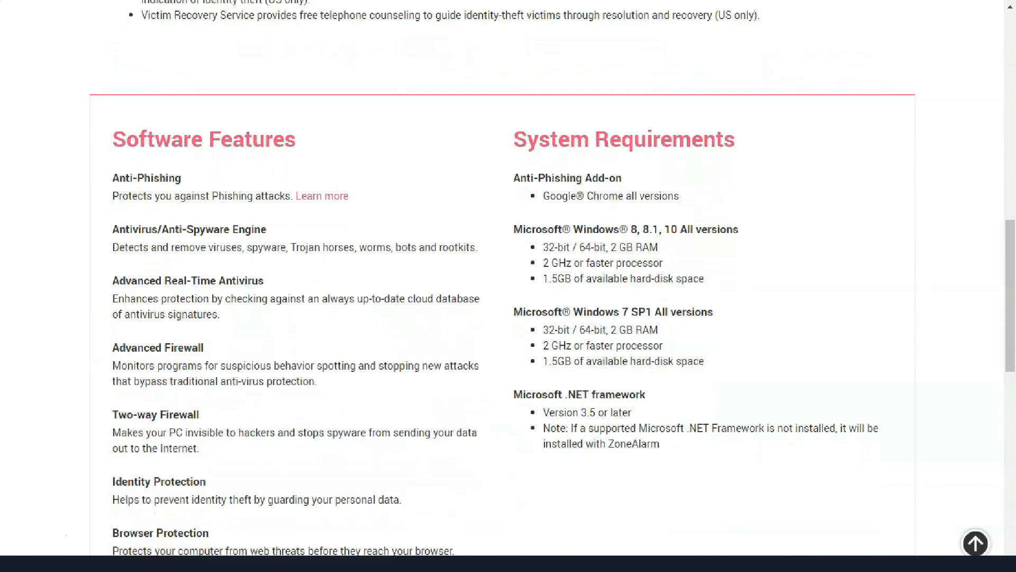
Step: Continue through the Identity & Data and Support sections to the Anti-Ransomware page at $32.95
scroll(down, 3)
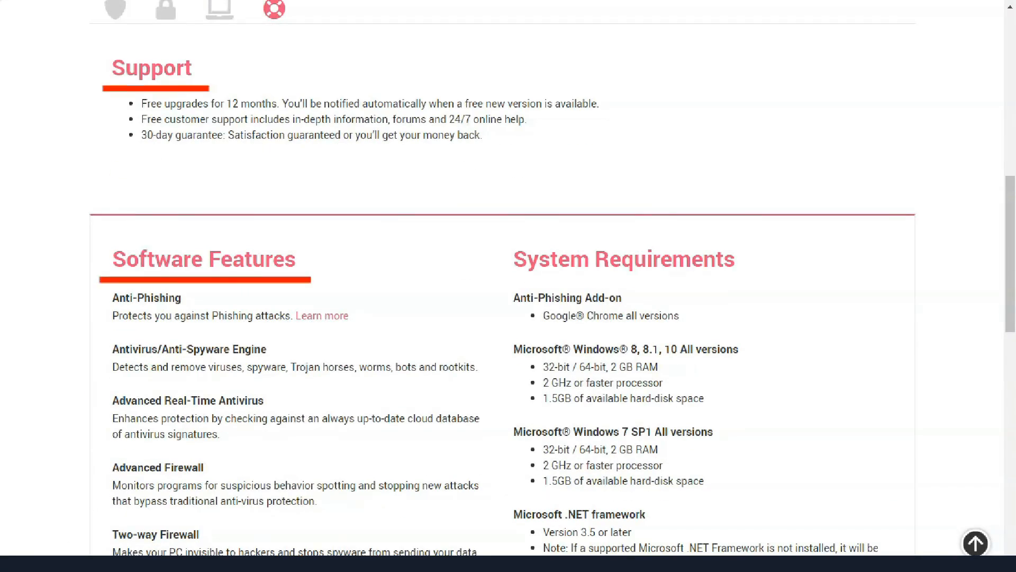
scroll(up, 3)
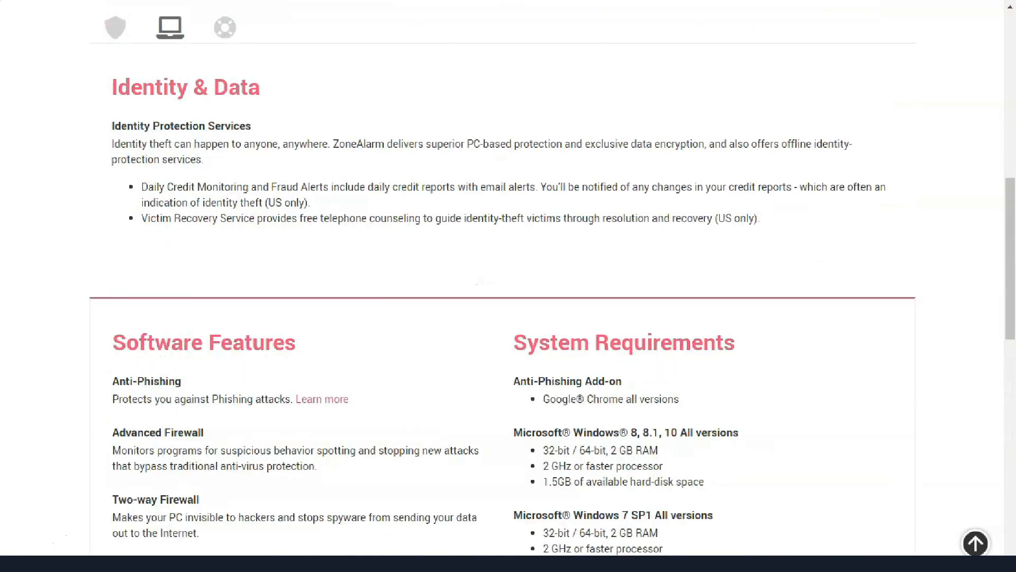
scroll(down, 3)
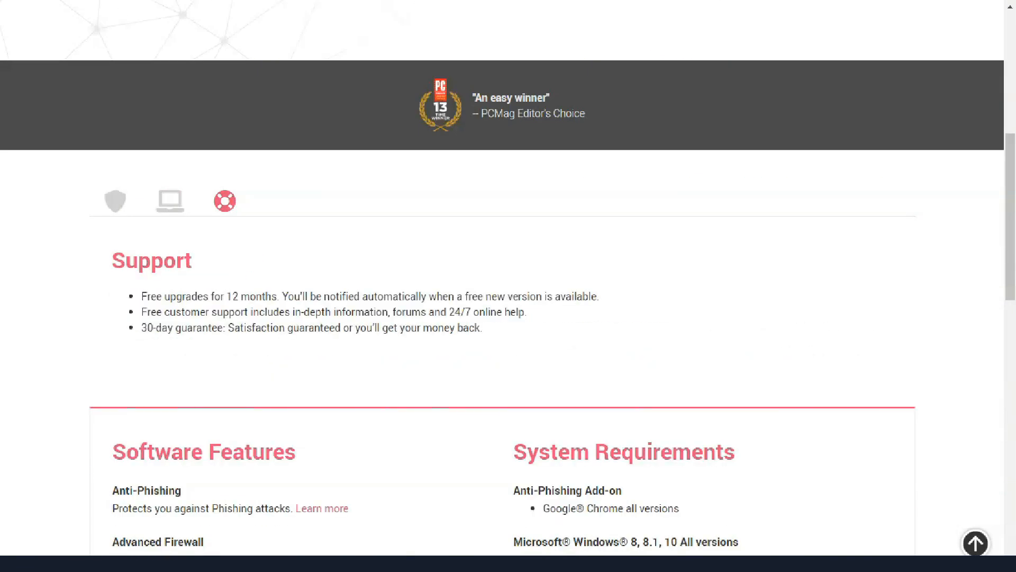
scroll(down, 3)
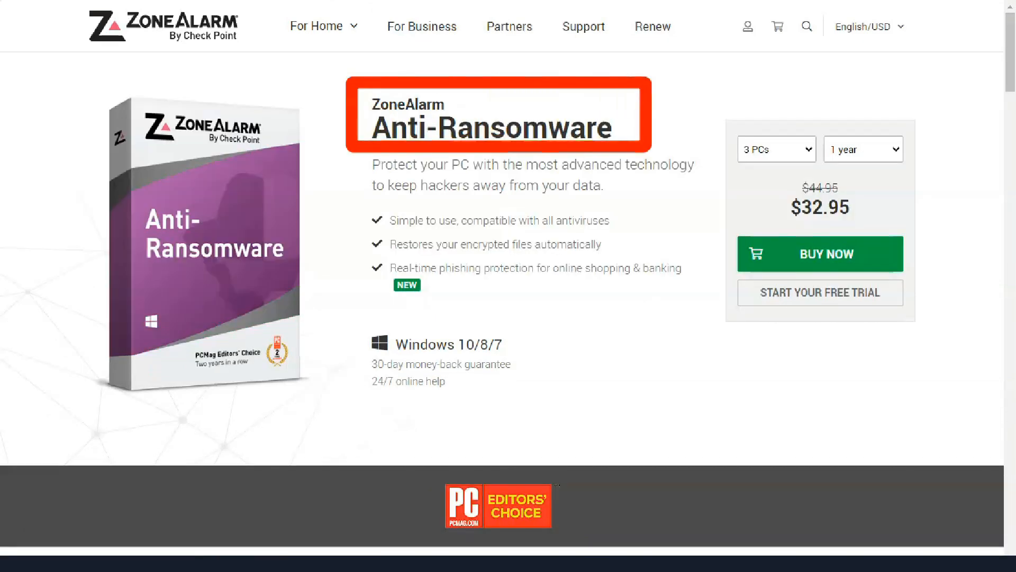
Step: Read through the ZoneAlarm Anti-Ransomware product page
scroll(down, 3)
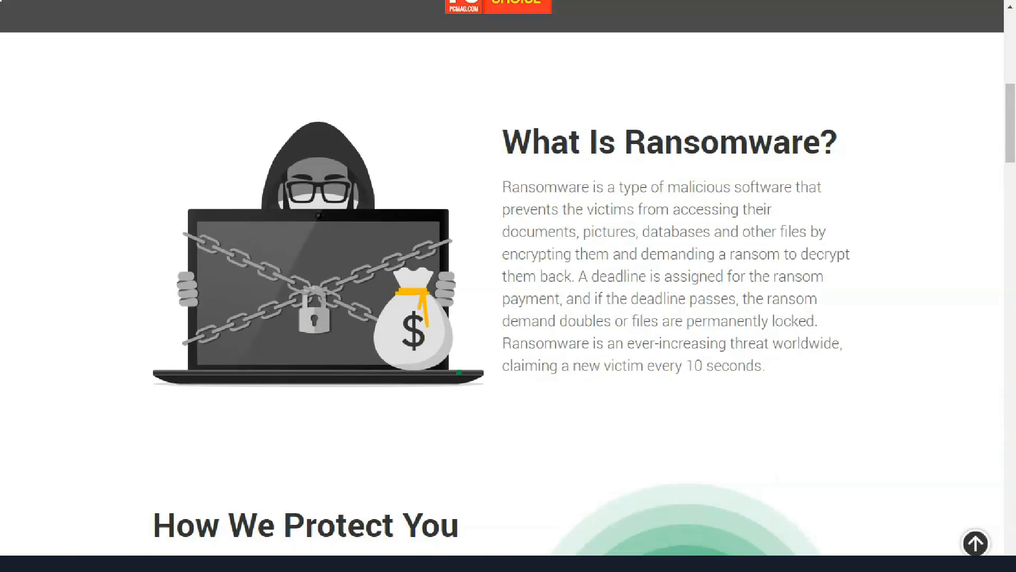
scroll(down, 3)
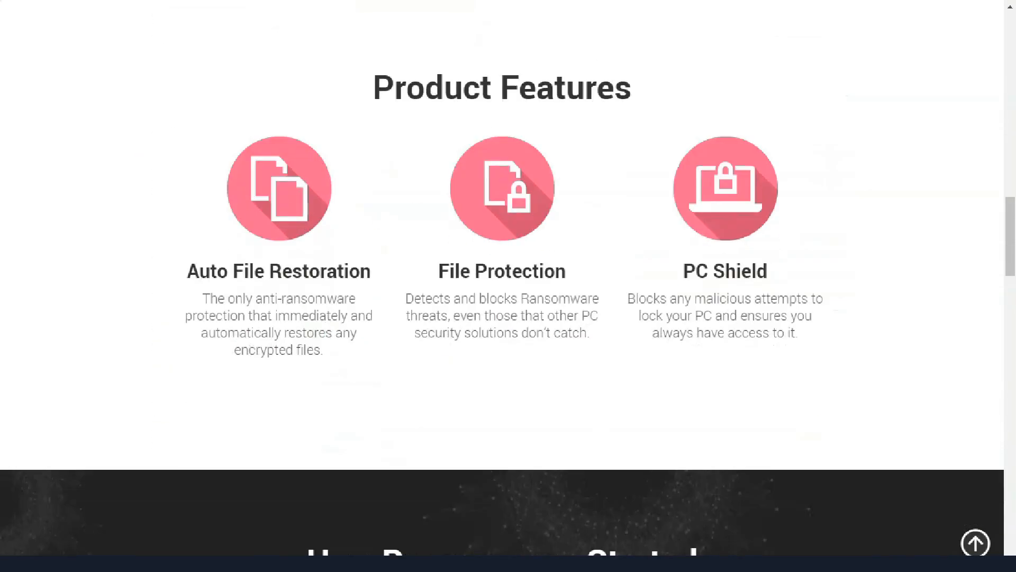
scroll(down, 3)
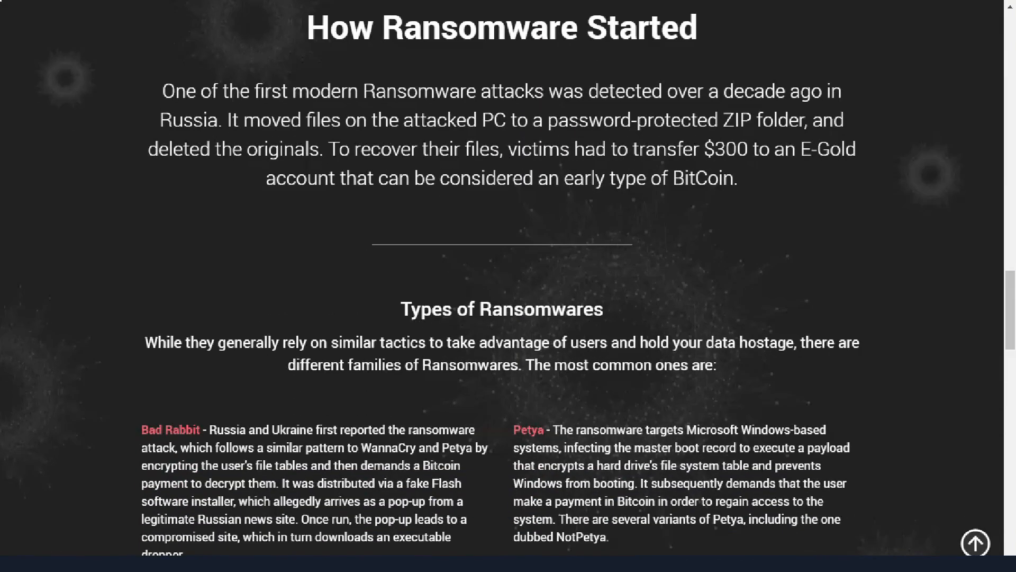
scroll(down, 3)
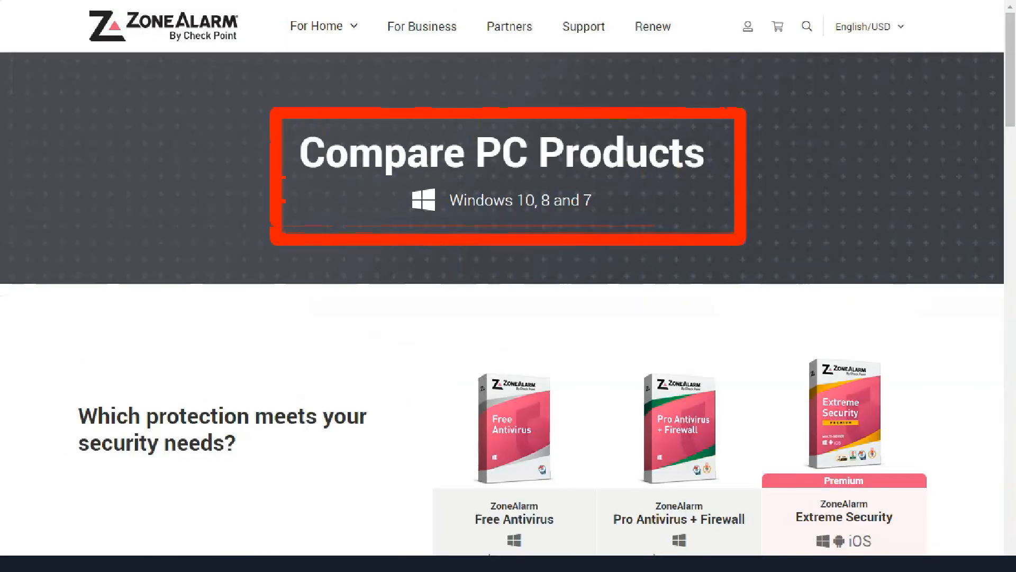
Step: Review the Compare PC Products table and the Extreme Security page
scroll(down, 3)
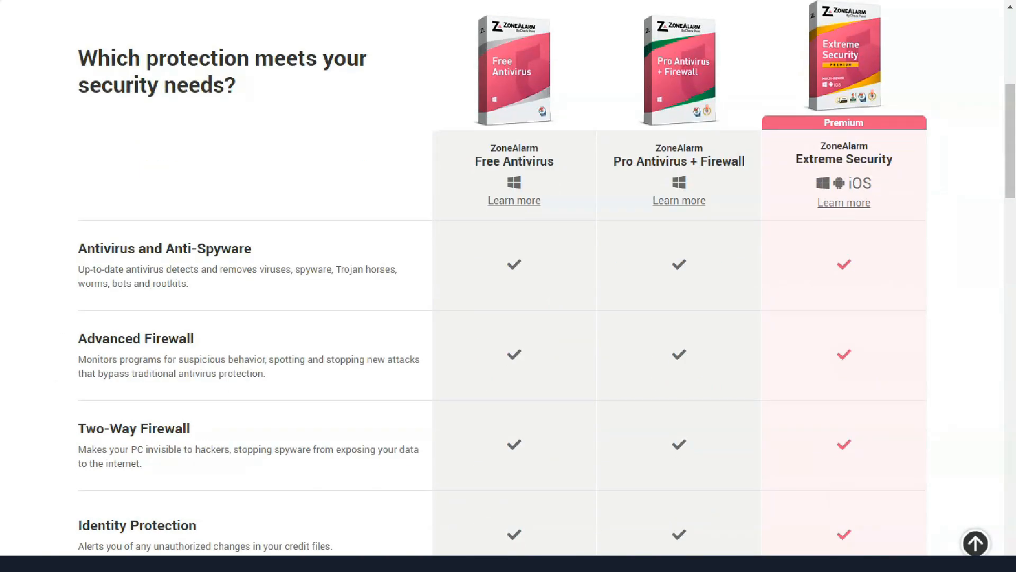
scroll(down, 3)
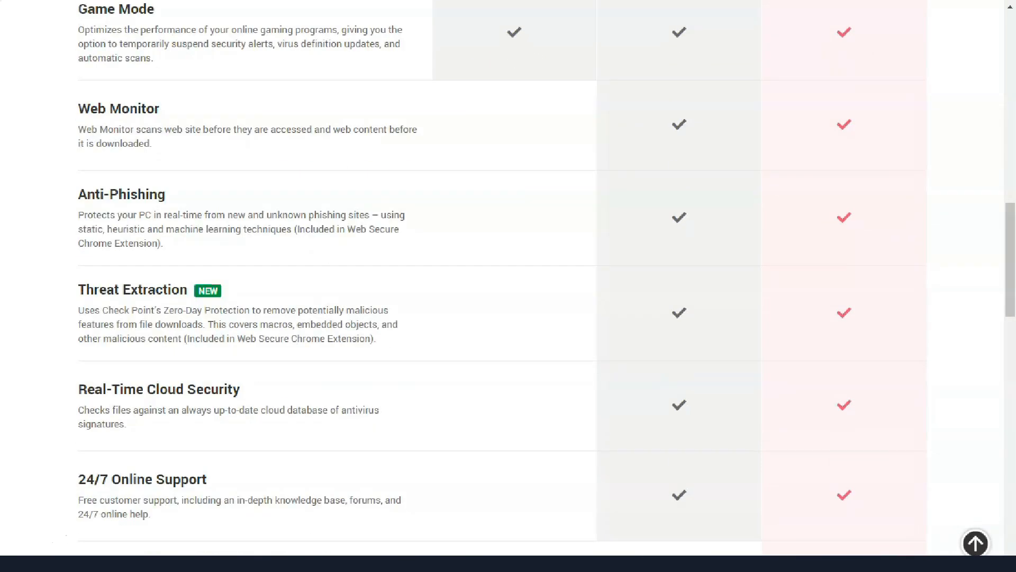
scroll(up, 3)
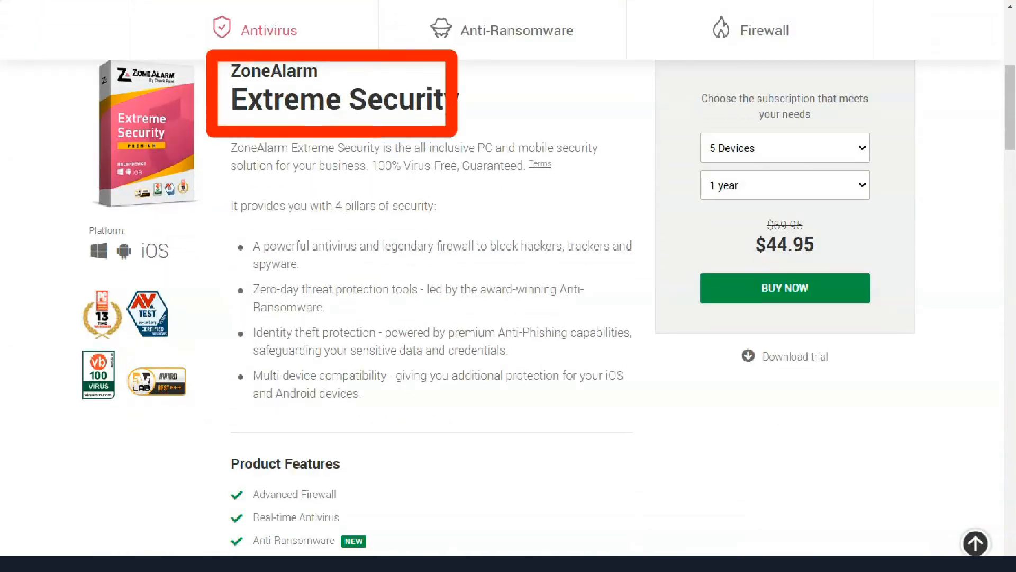
scroll(down, 3)
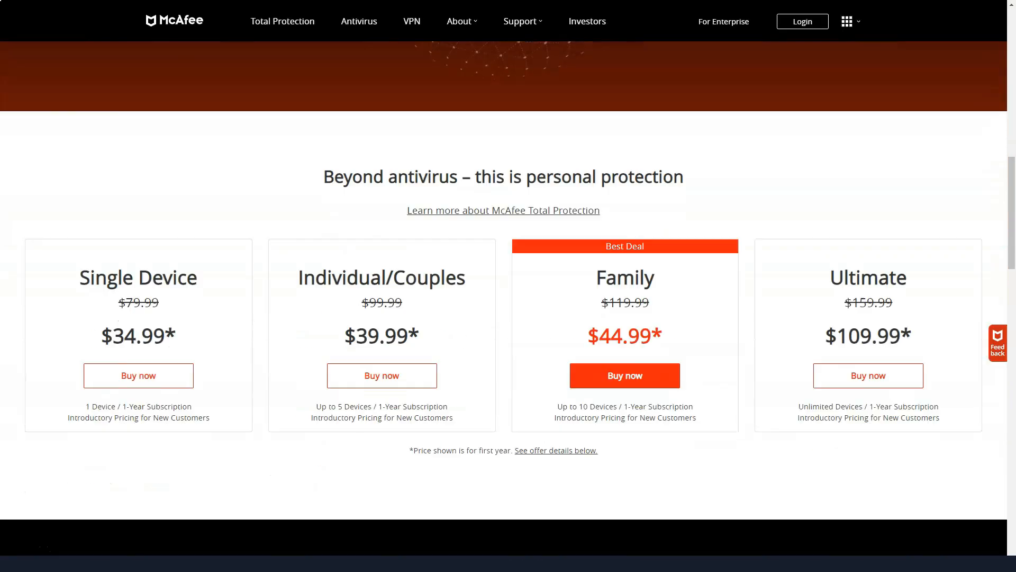
Step: Read the McAfee Total Protection page and plan table, dismissing the sign-up popup
scroll(down, 3)
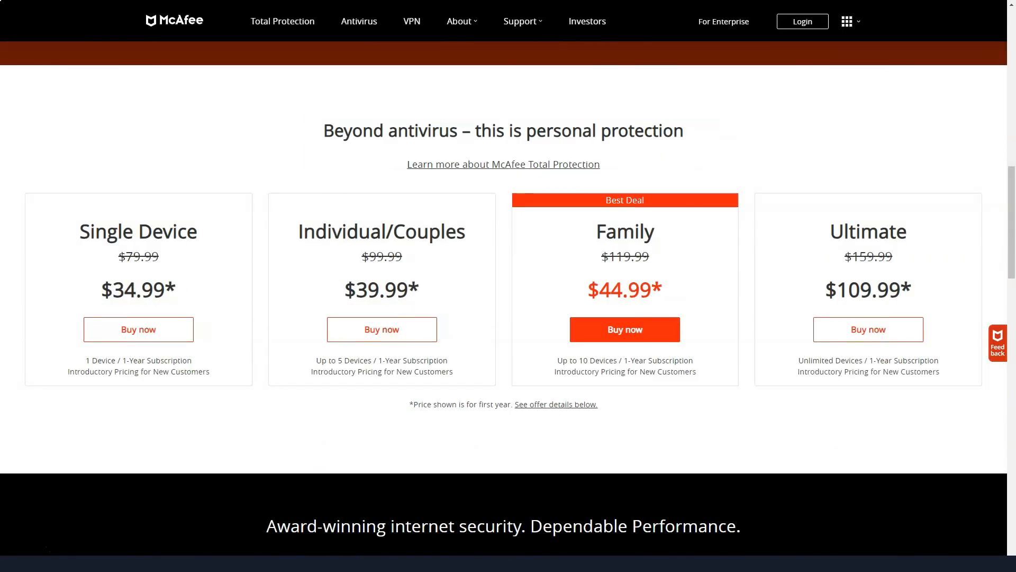
scroll(down, 3)
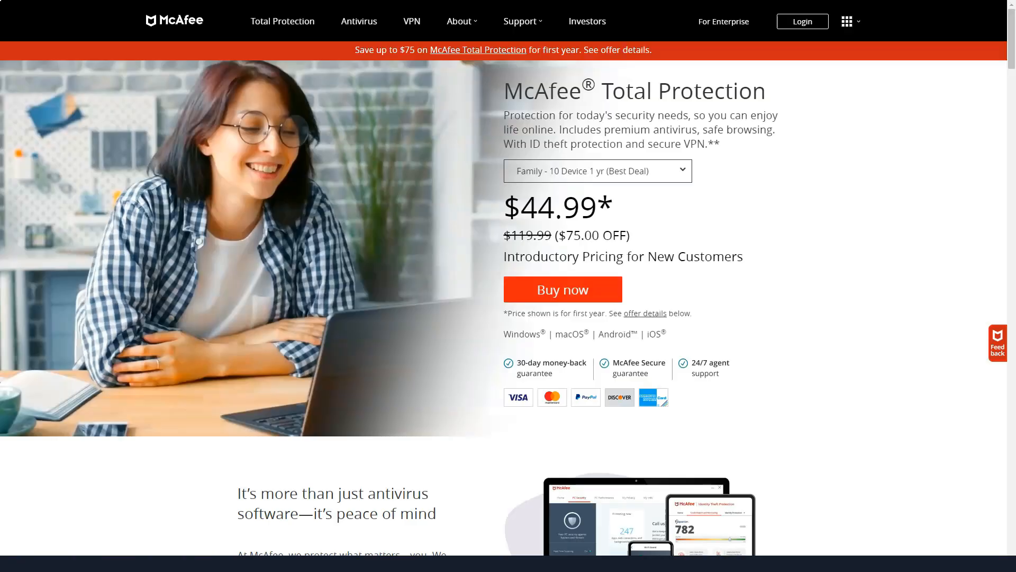
scroll(down, 3)
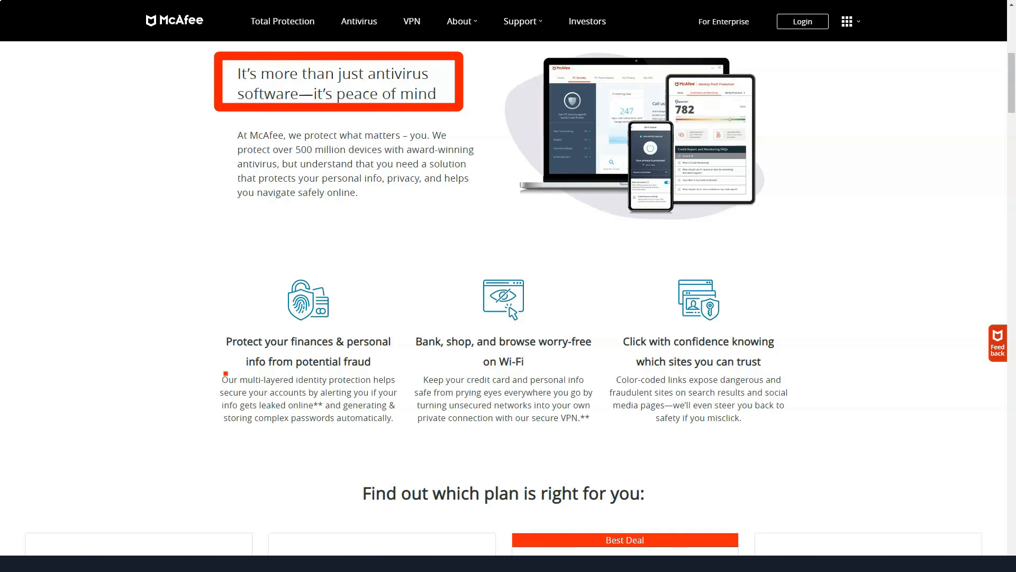
scroll(down, 3)
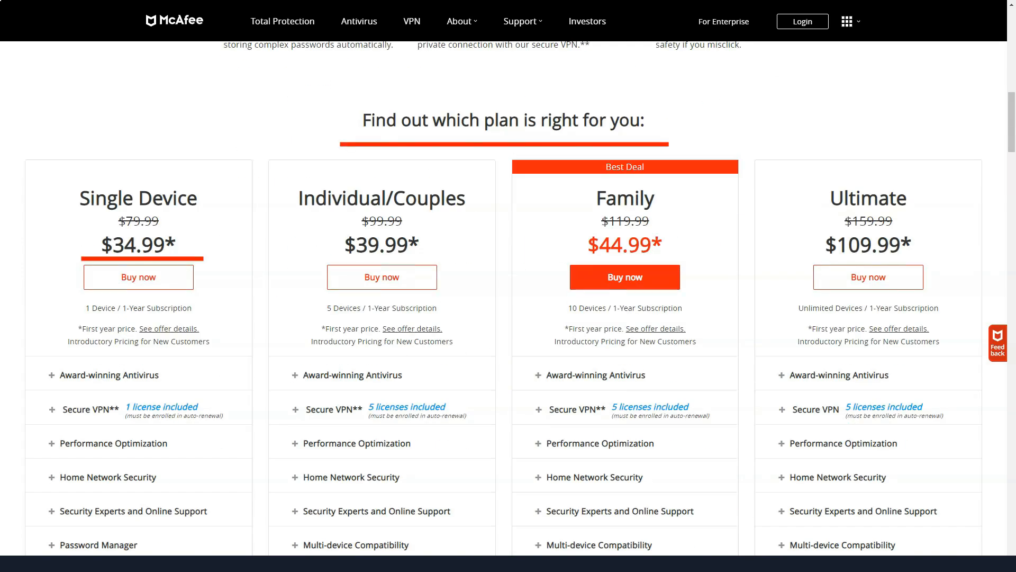
scroll(down, 3)
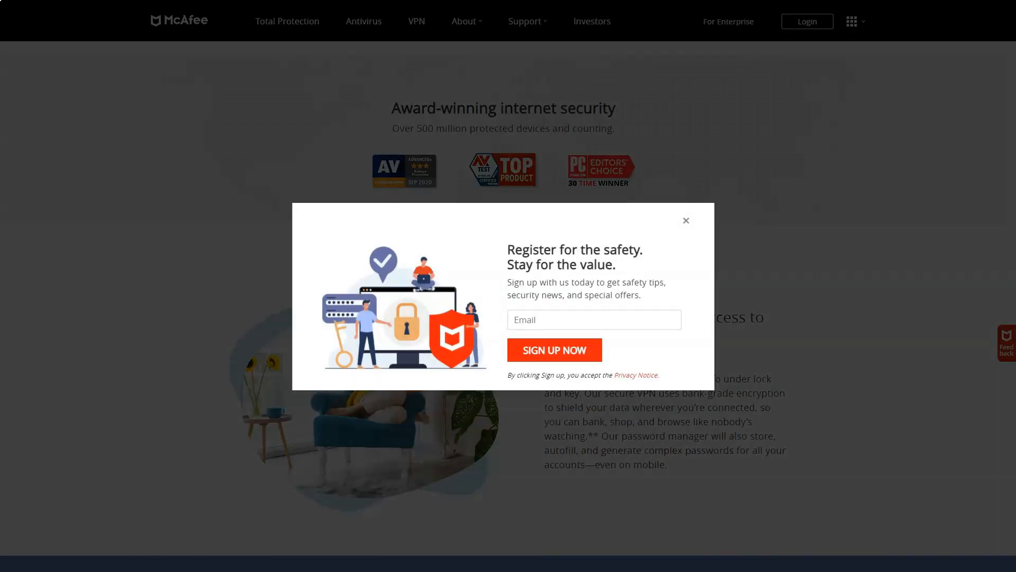
click(685, 220)
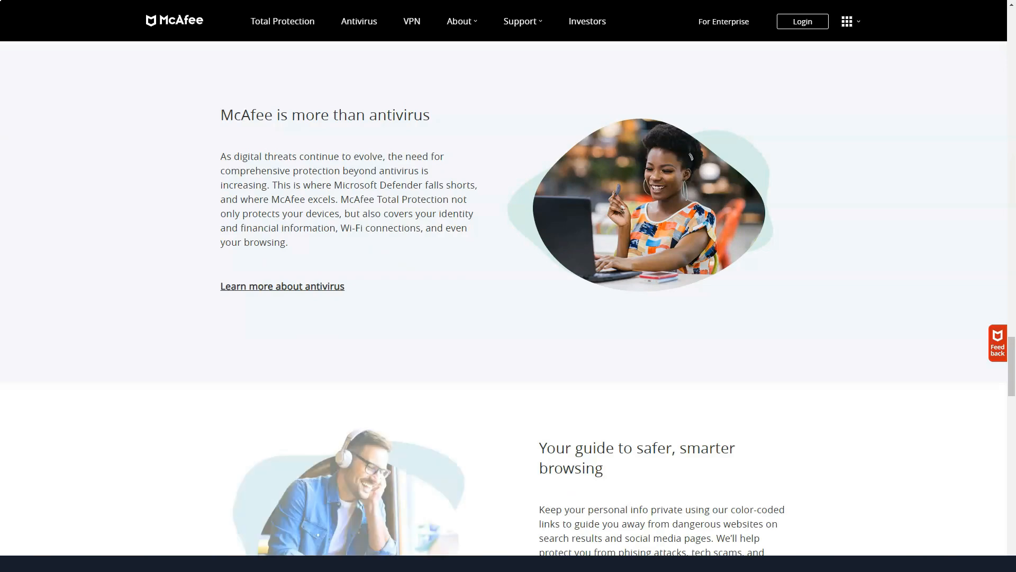
Step: Read through the McAfee antivirus article sections down to the VPN page
scroll(down, 3)
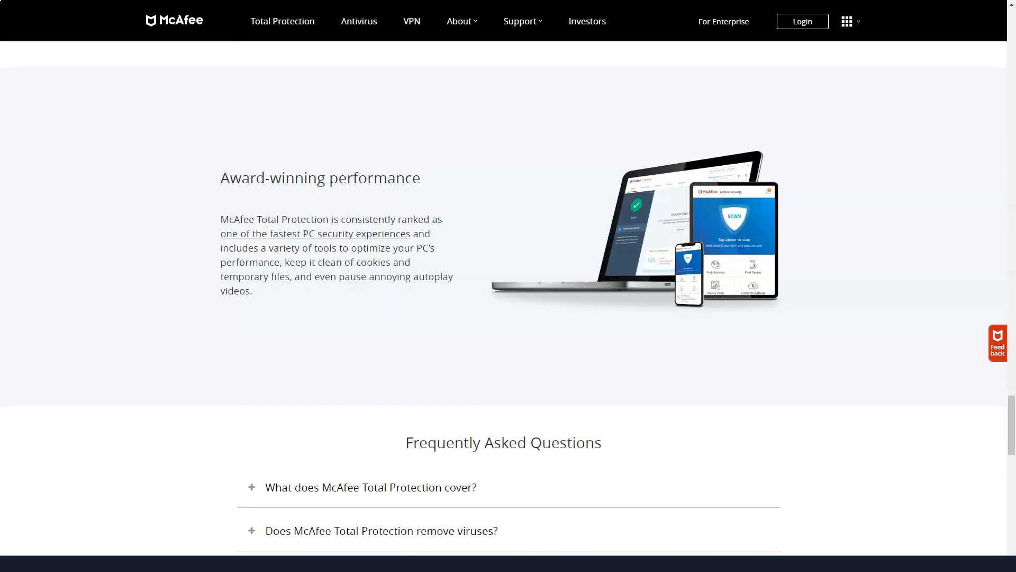
scroll(up, 3)
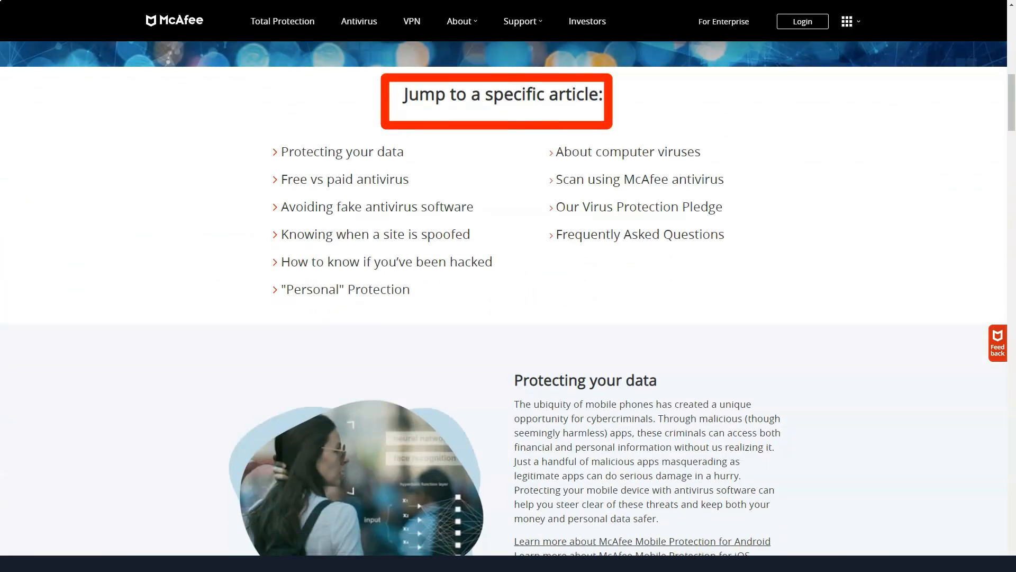
scroll(down, 3)
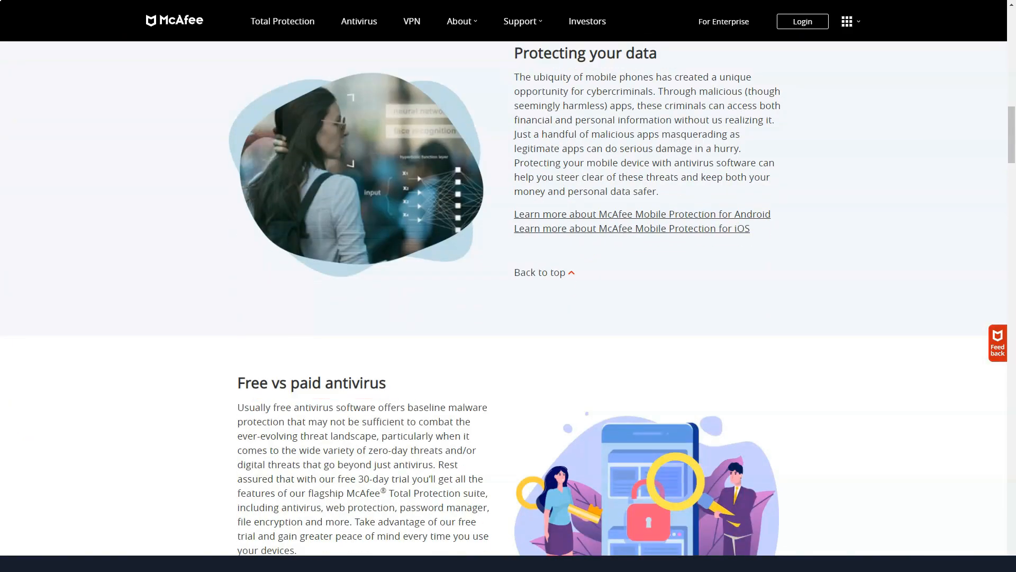
scroll(down, 3)
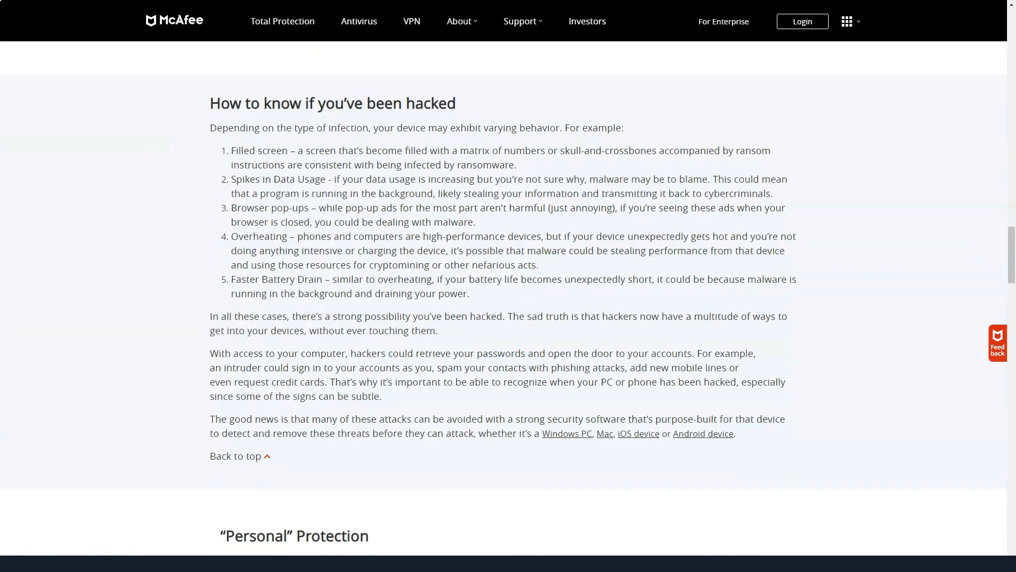
scroll(down, 3)
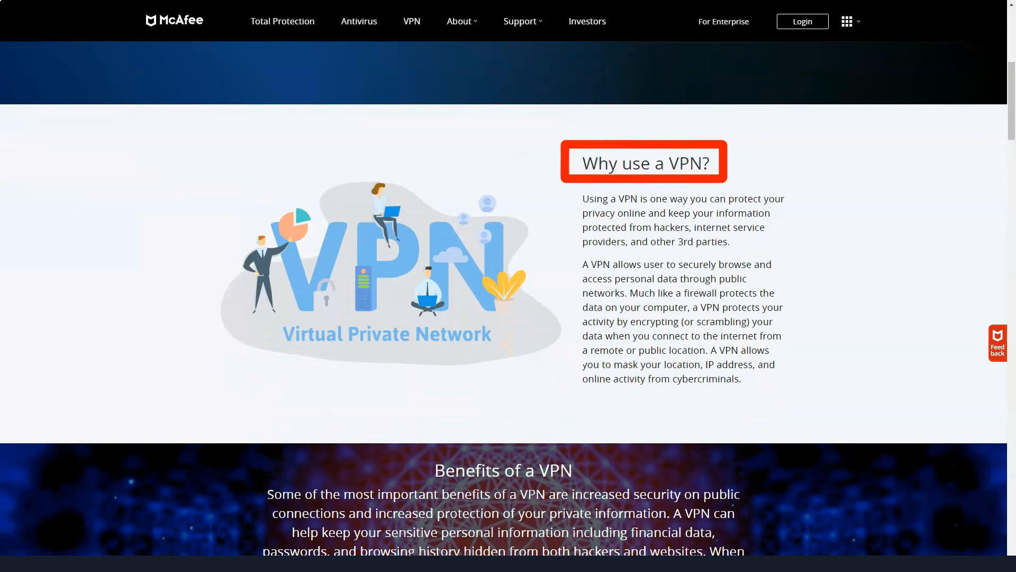
Step: Read the About McAfee page down to the 'Need assistance?' headquarters and support contacts
scroll(down, 3)
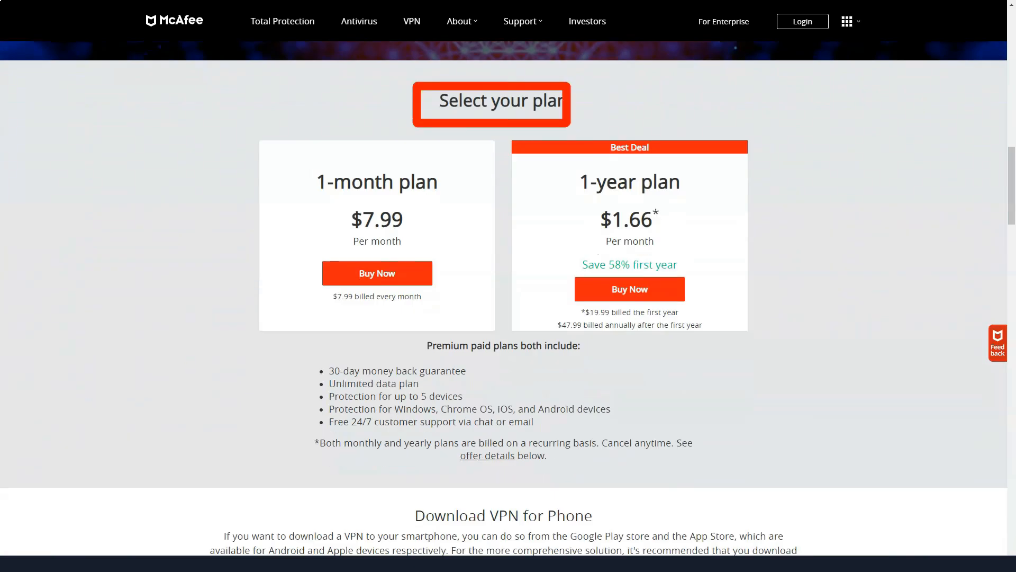
scroll(down, 3)
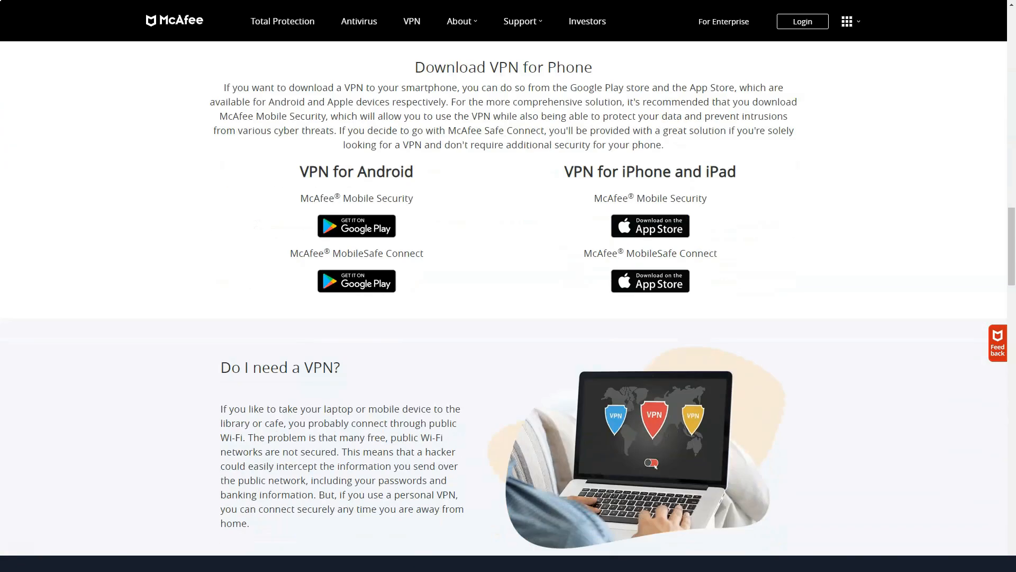
scroll(down, 3)
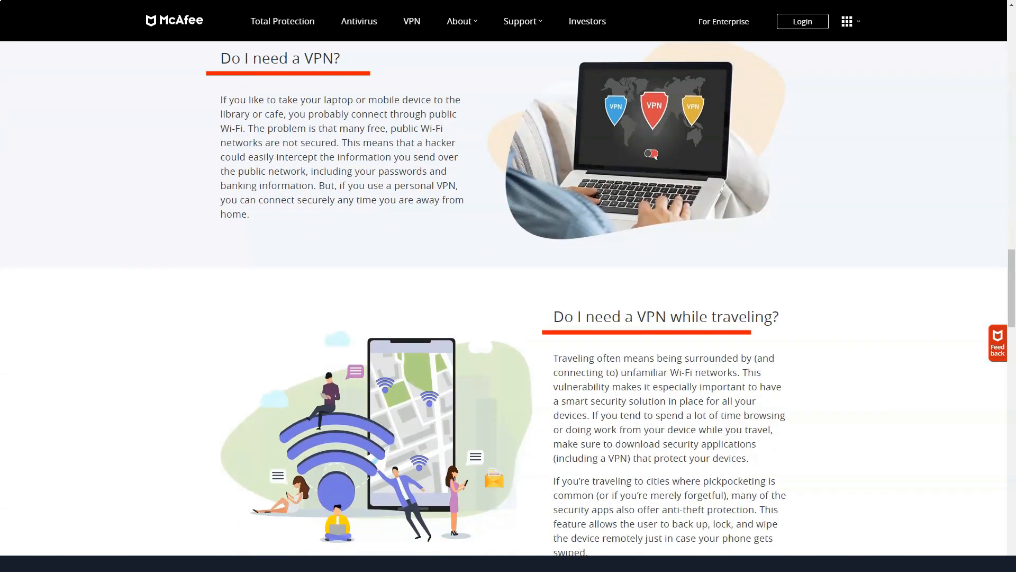
scroll(down, 3)
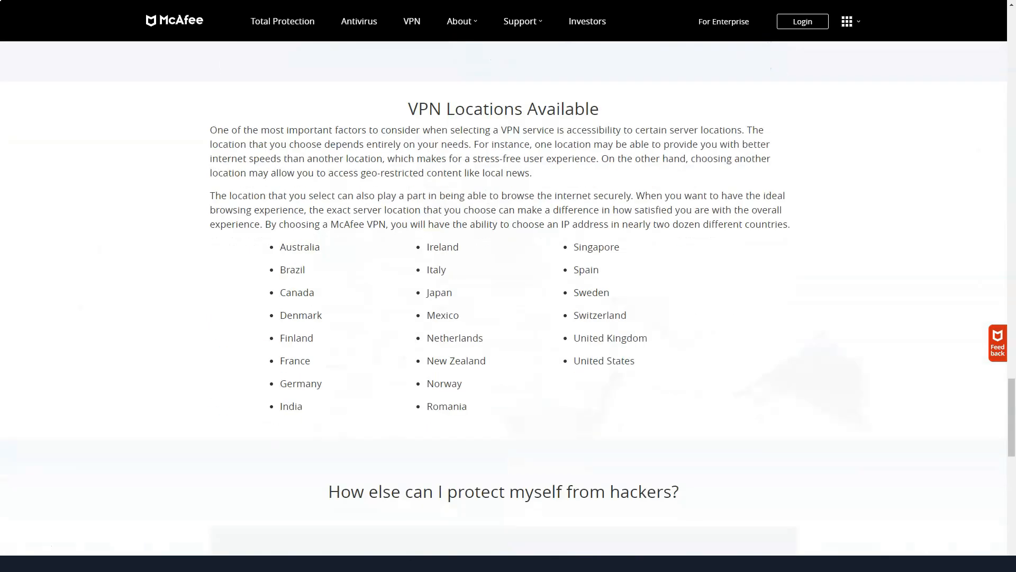
scroll(down, 3)
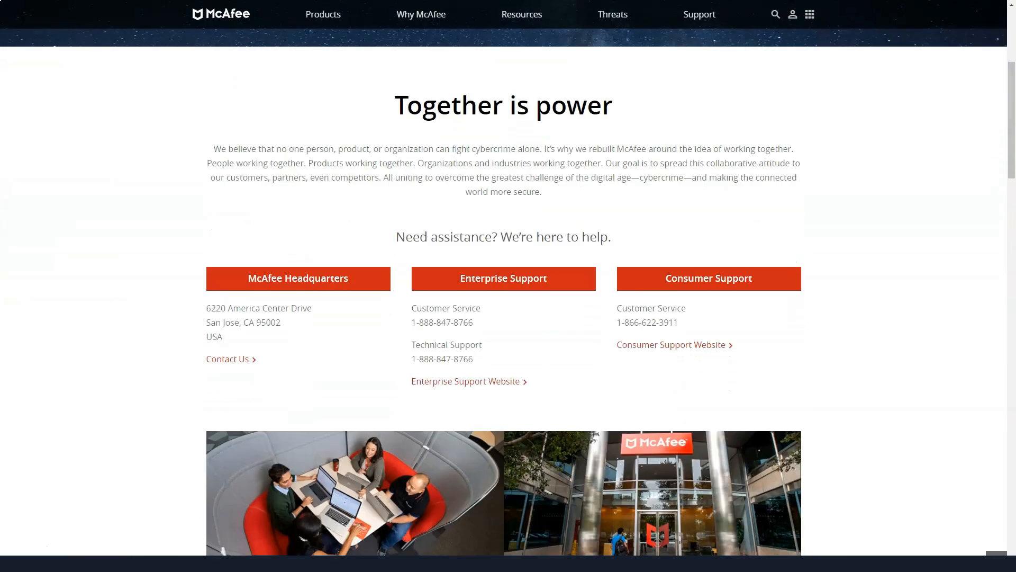
scroll(down, 3)
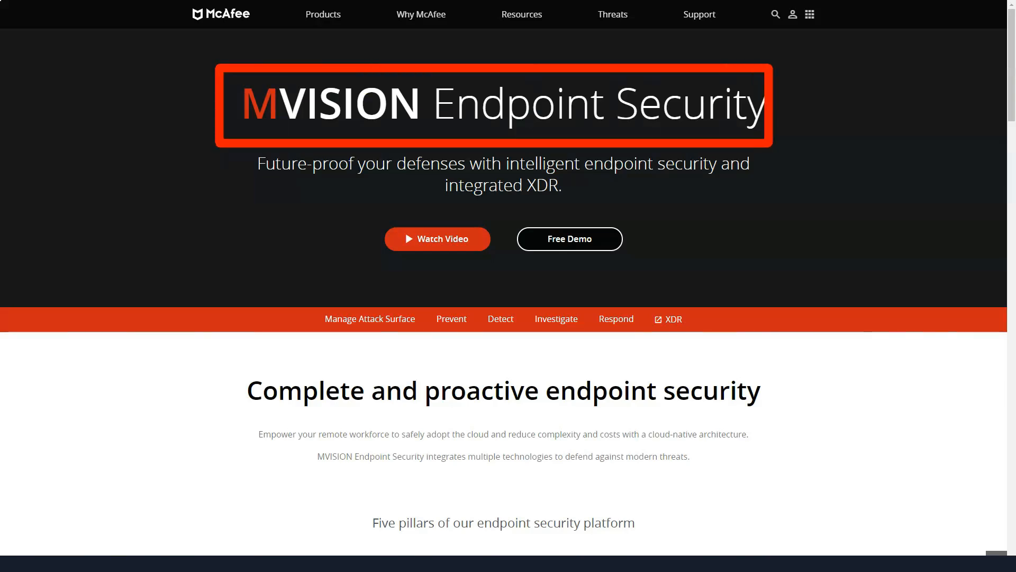
Step: Review MVISION Endpoint's Manage Attack Surface and Detect sections, then the Cloud Security page
scroll(down, 3)
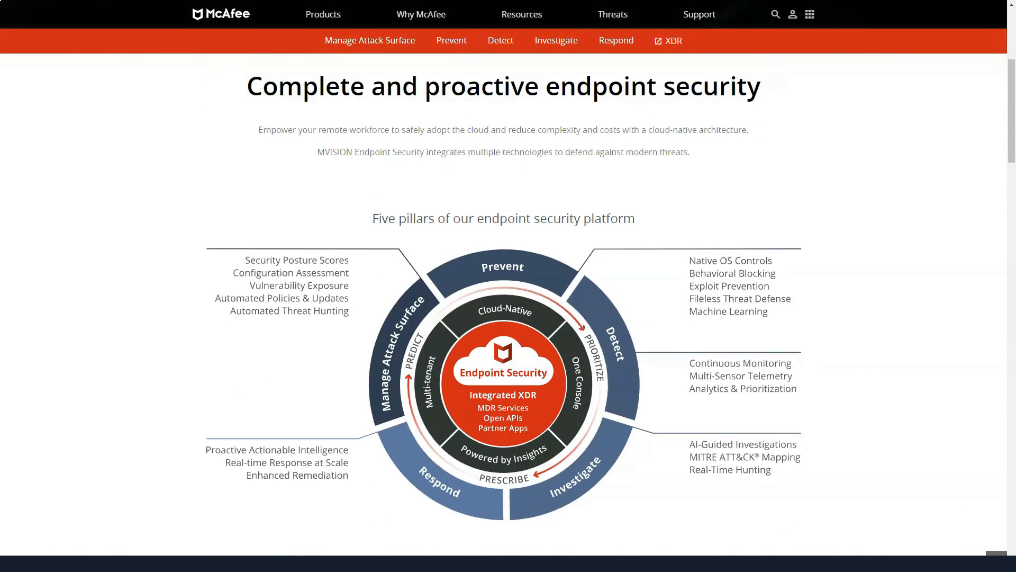
click(369, 41)
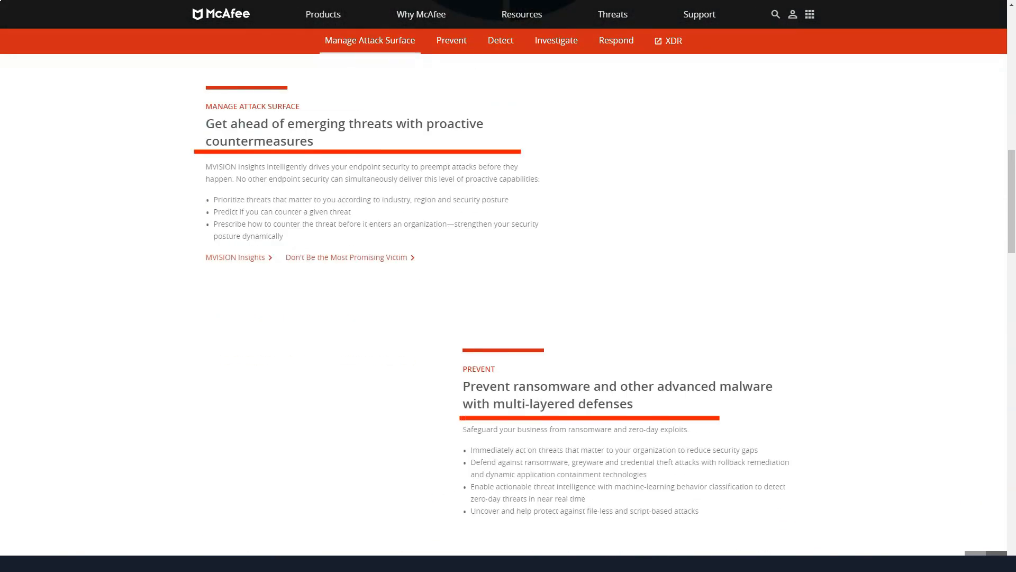
click(500, 40)
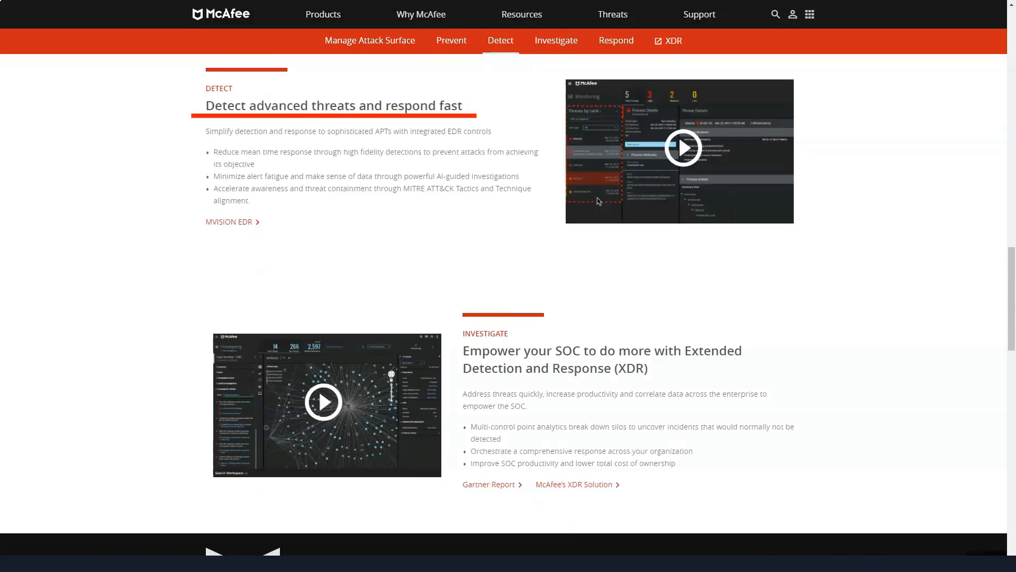
click(614, 40)
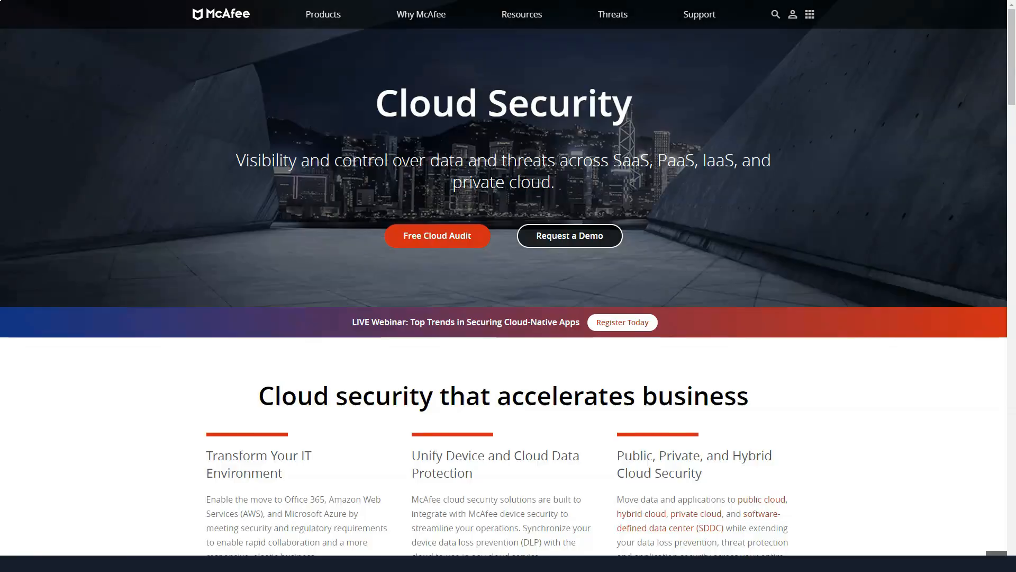
scroll(down, 3)
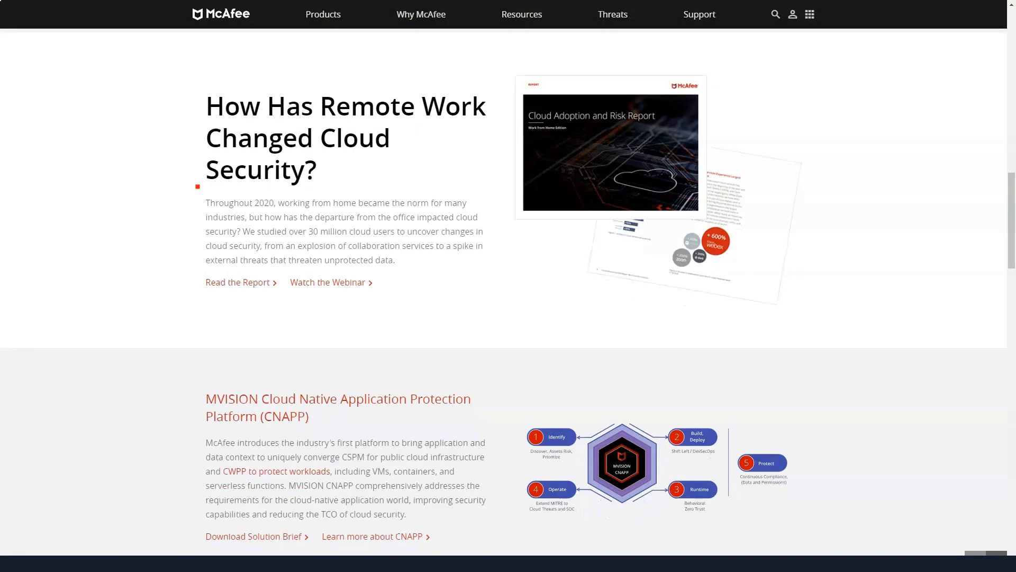
scroll(down, 3)
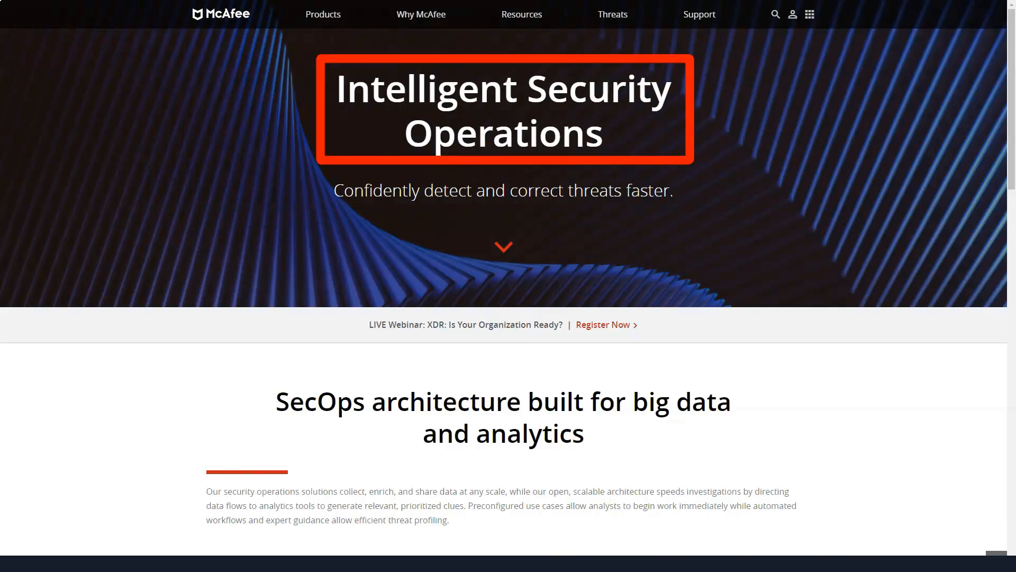
scroll(down, 3)
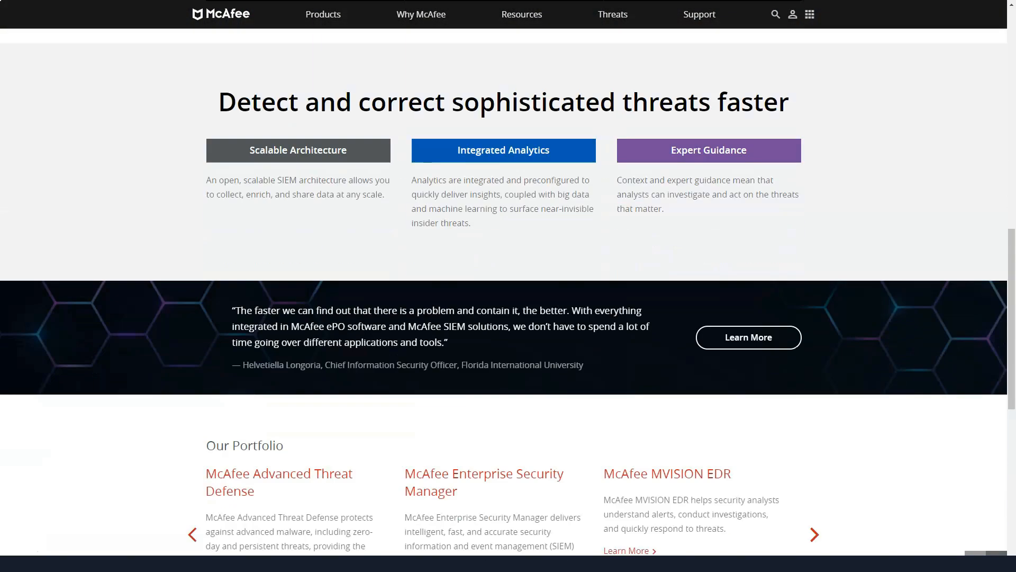
Step: Read through the McAfee XDR product page
click(420, 14)
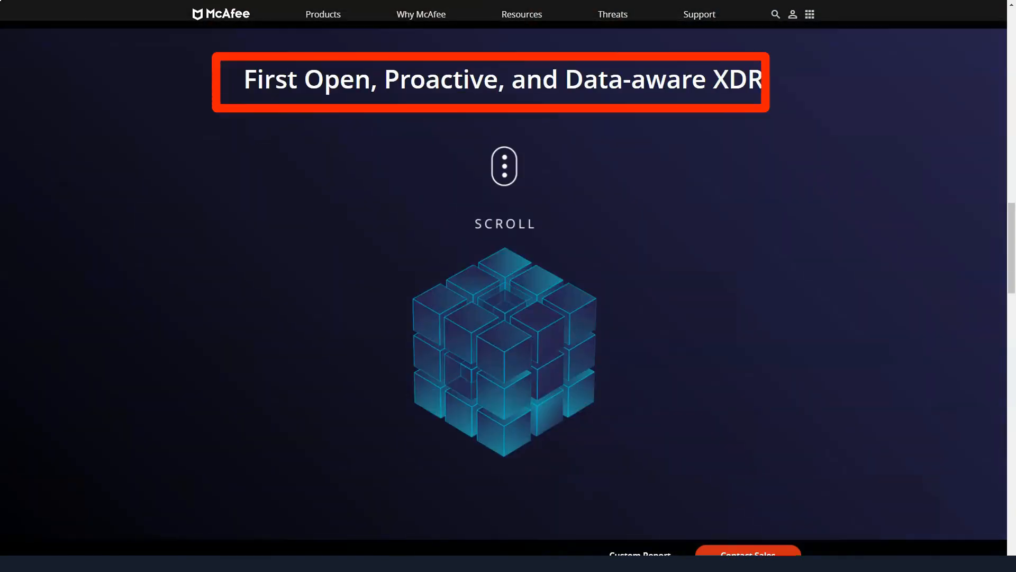
scroll(down, 3)
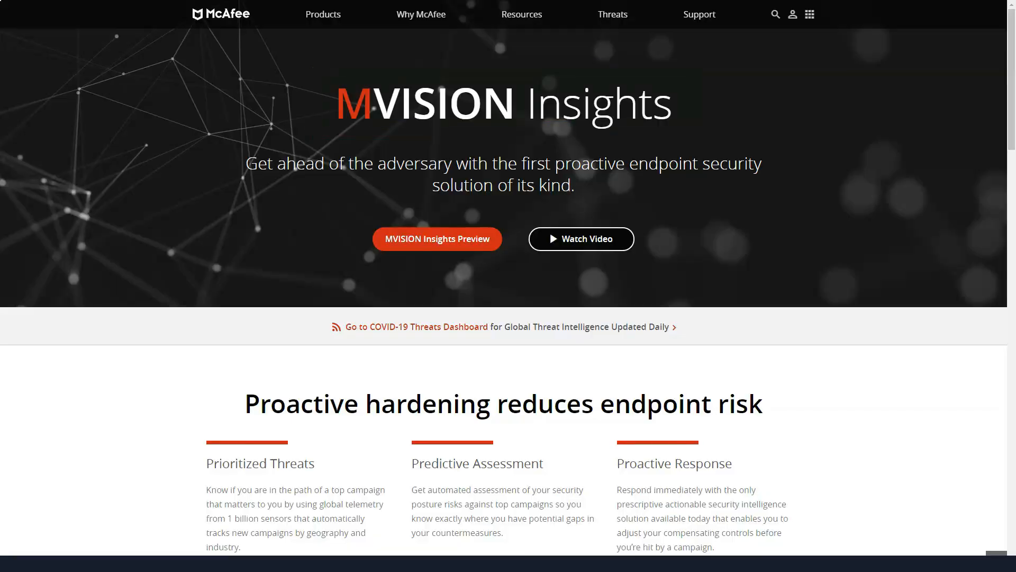
scroll(down, 3)
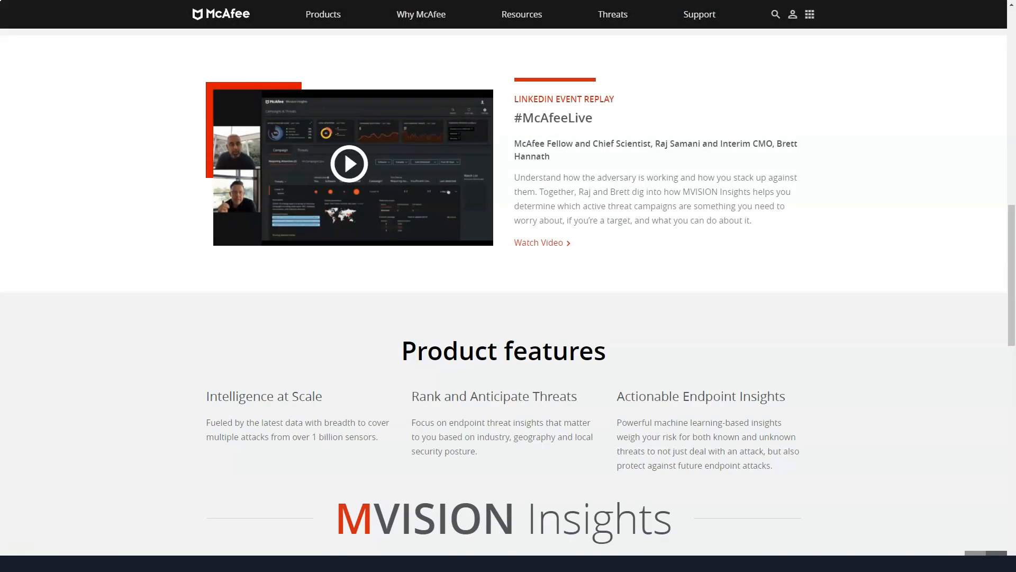
scroll(down, 3)
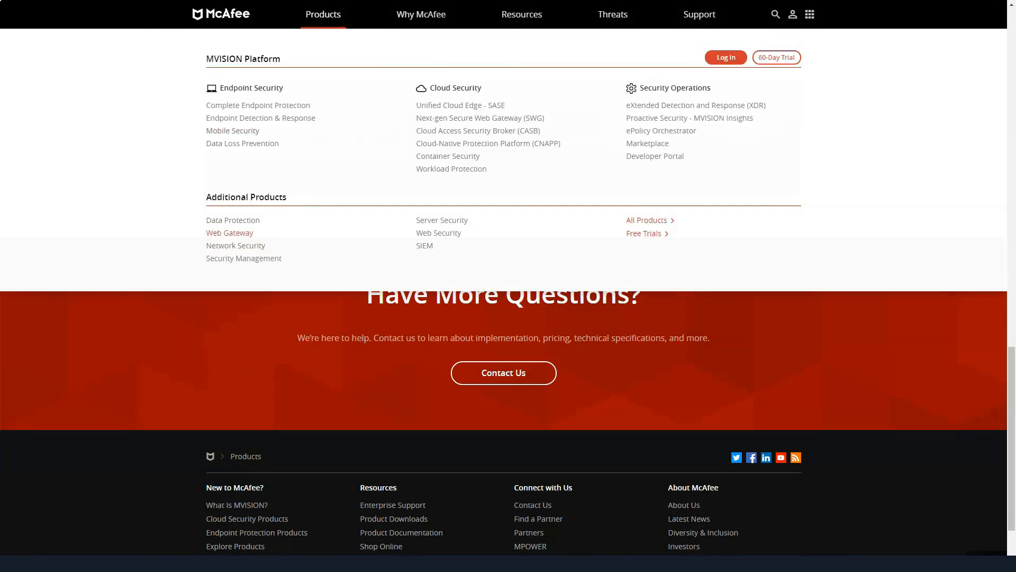
Step: Read through the Web Gateway, Network Security and Security Management pages
click(230, 233)
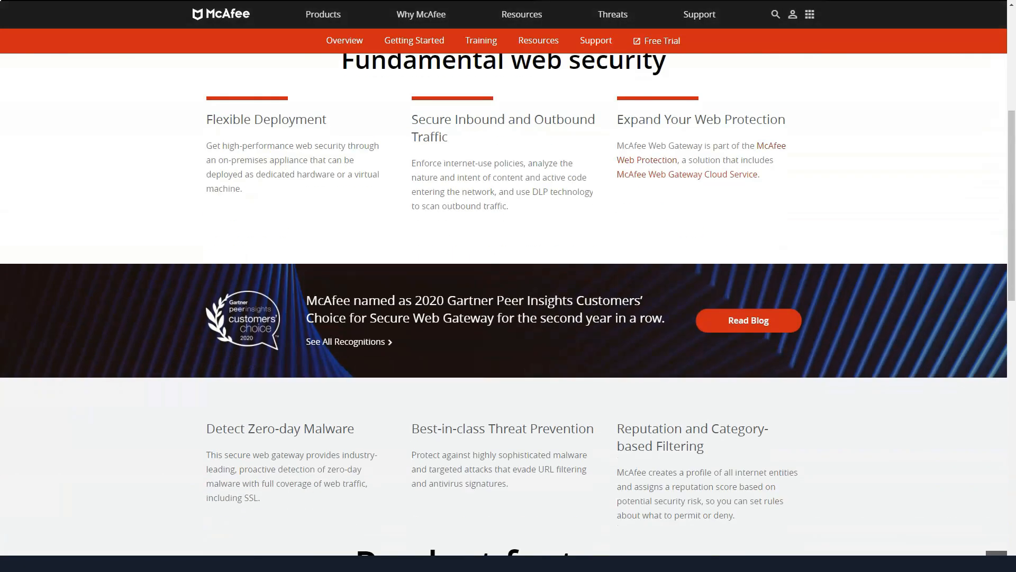
scroll(down, 3)
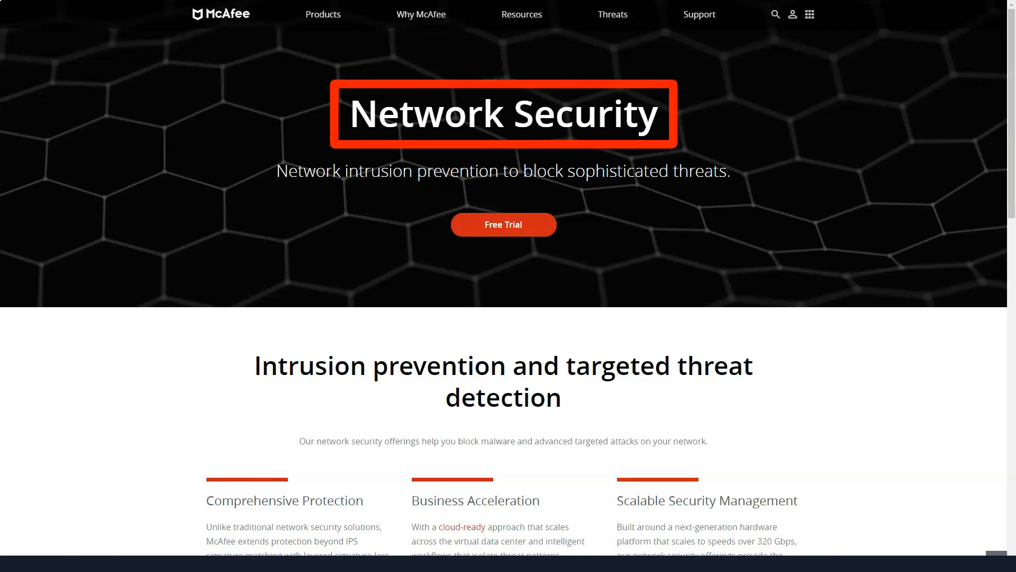
scroll(down, 3)
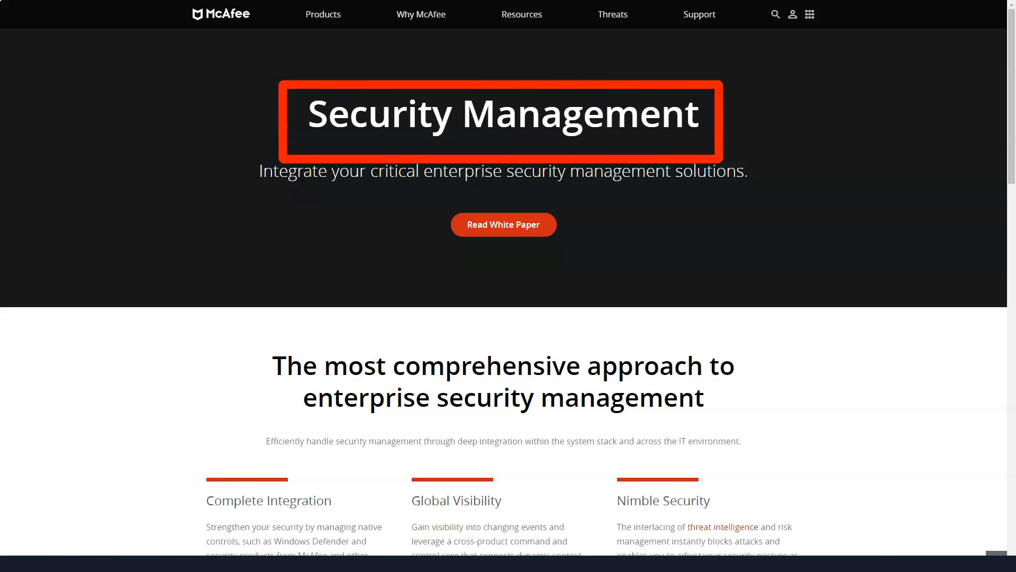
scroll(down, 3)
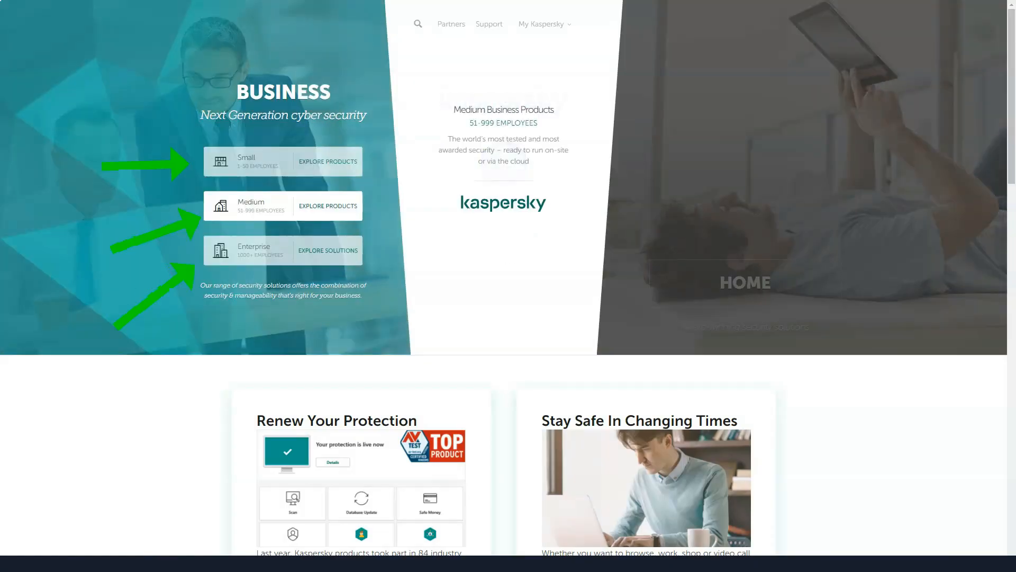
Step: Read Kaspersky's business Endpoint Security pricing and product comparison sections
scroll(down, 3)
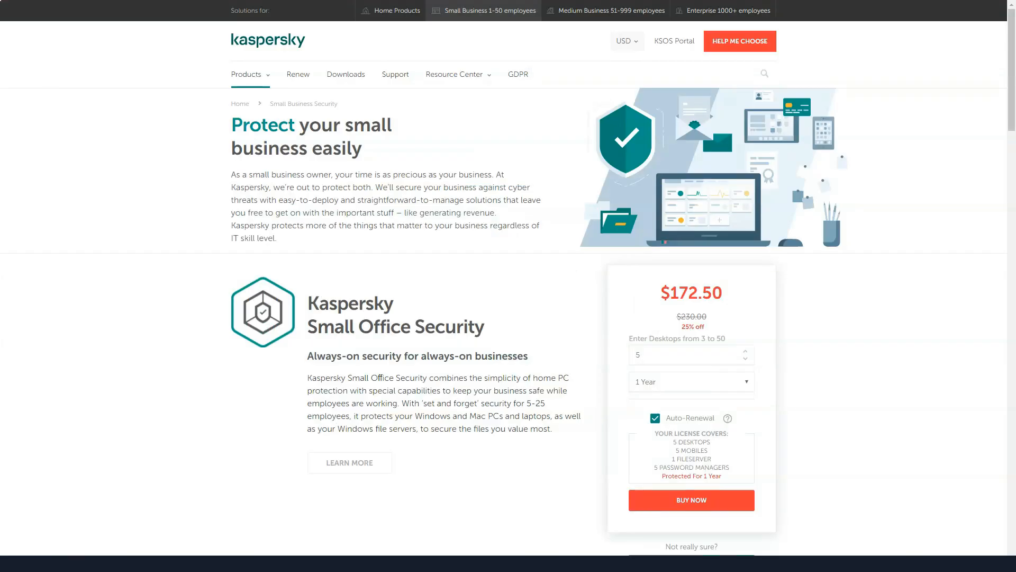
scroll(down, 3)
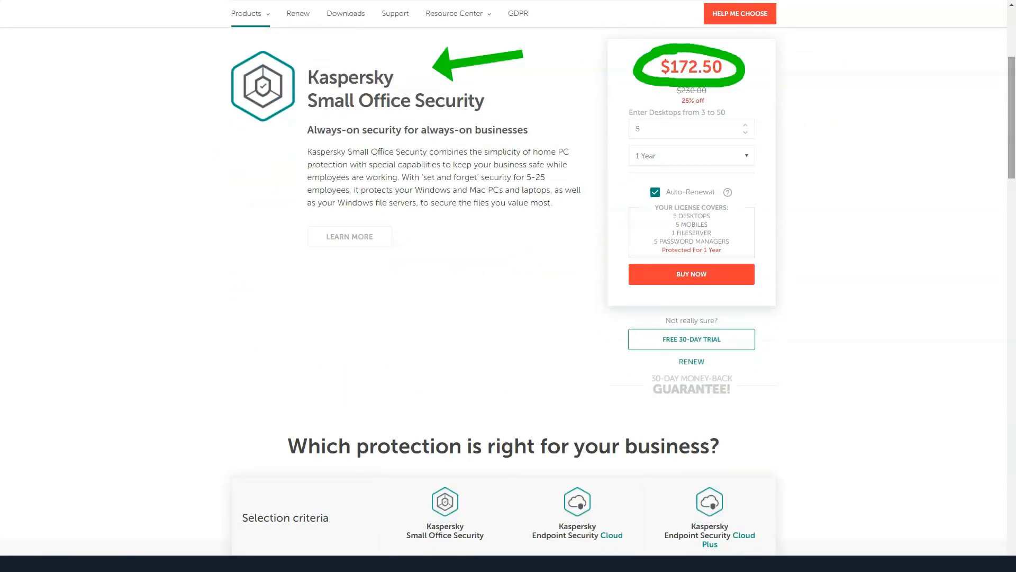
scroll(down, 3)
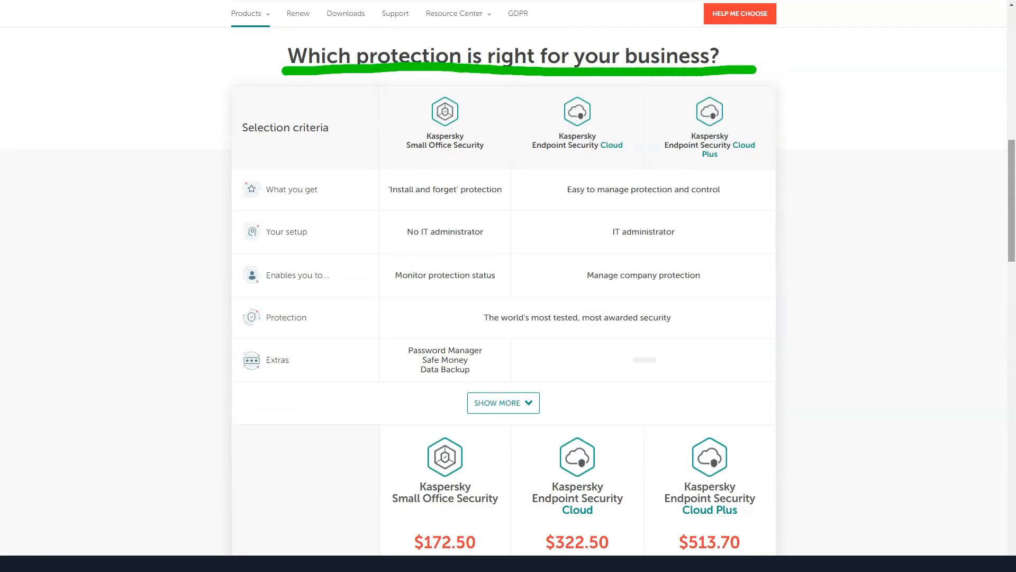
scroll(down, 3)
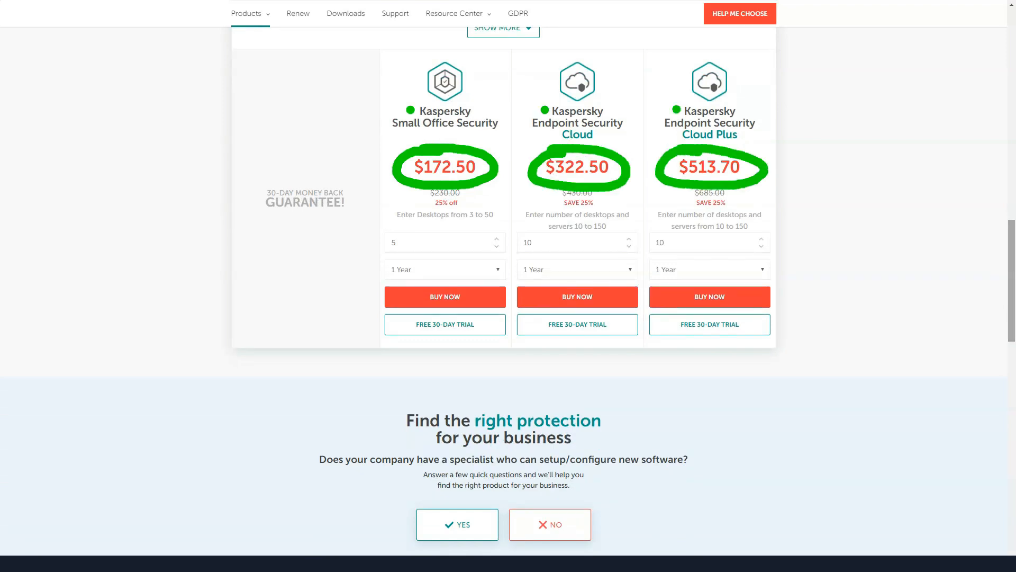
scroll(down, 3)
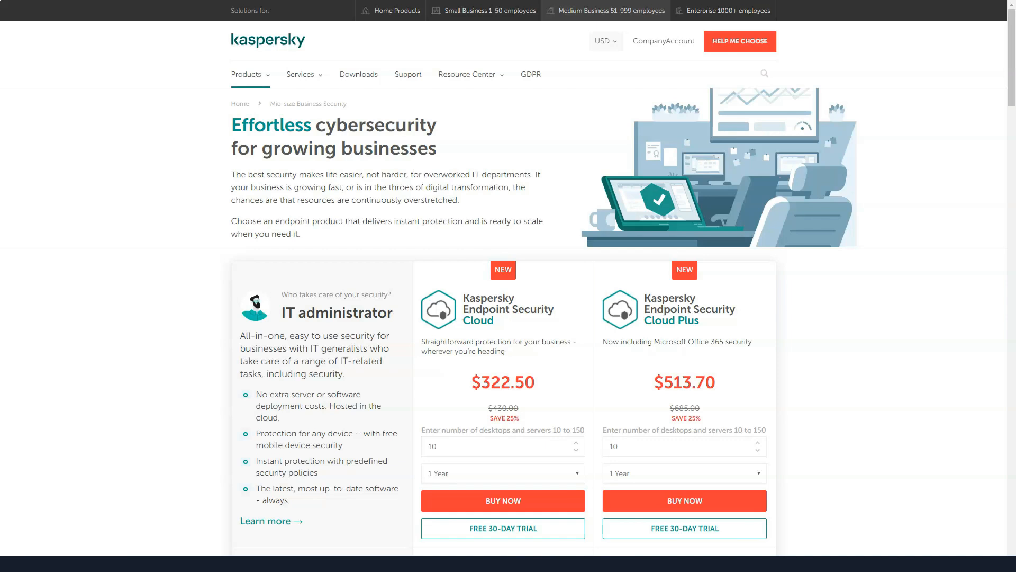
scroll(down, 3)
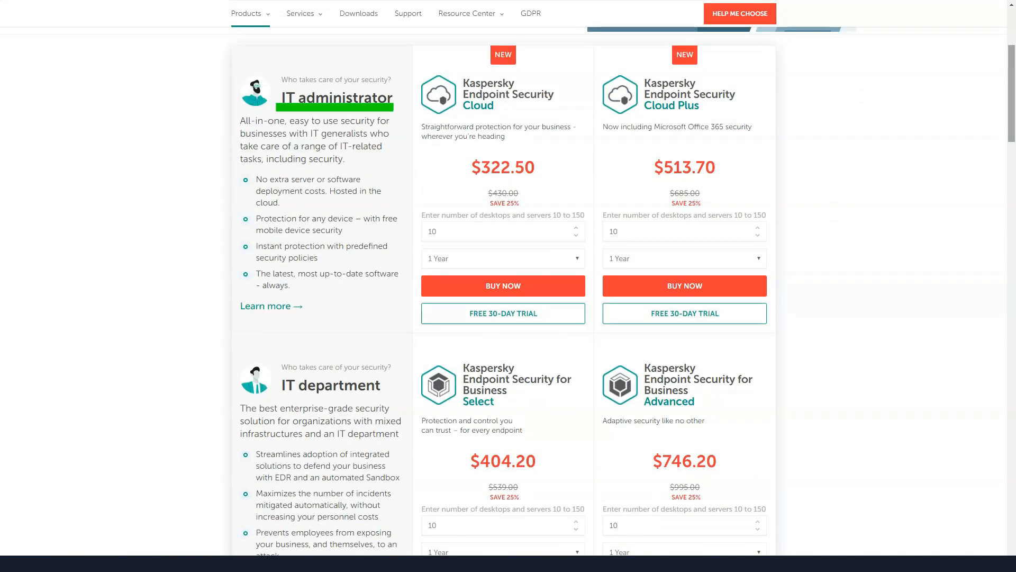
scroll(down, 3)
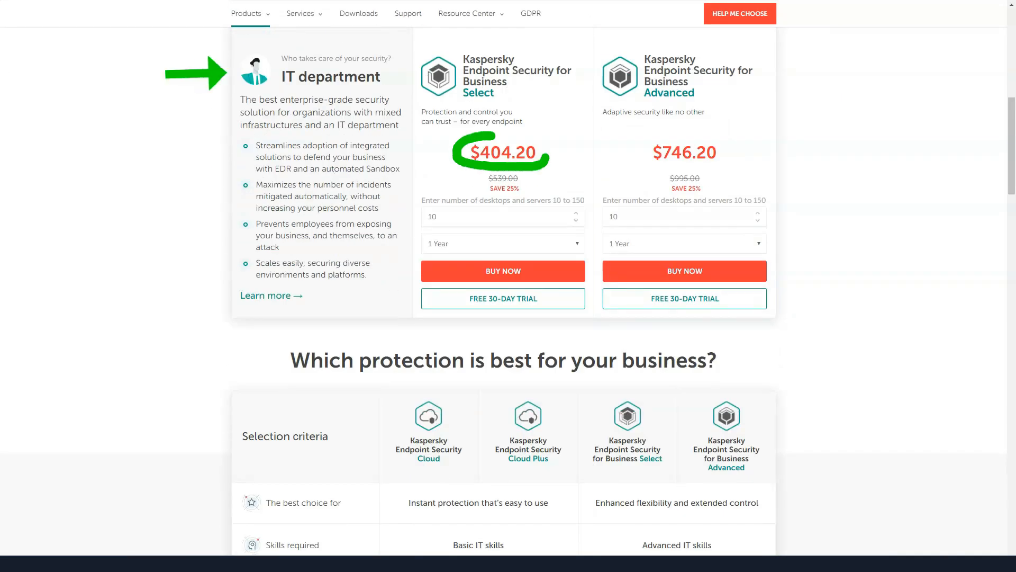
Step: Continue to enterprise products and the Industry Recognition analyst report cards (Forrester, Frost & Sullivan)
scroll(down, 3)
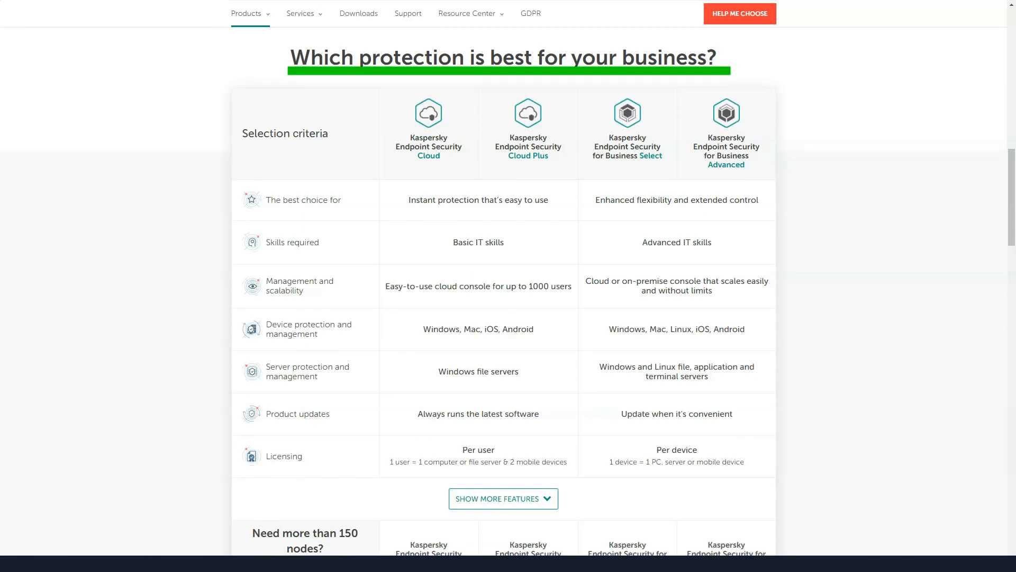
scroll(down, 3)
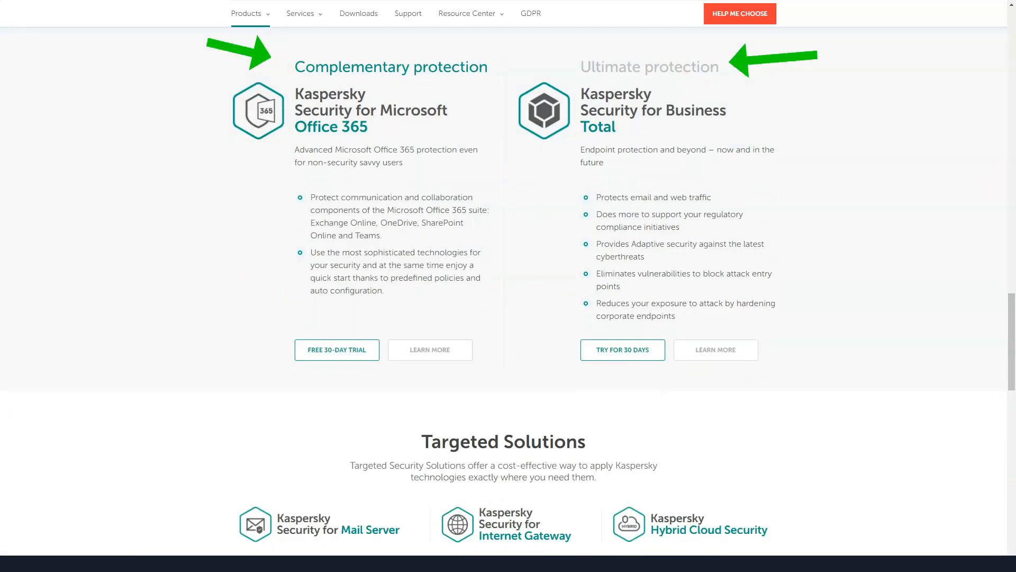
scroll(down, 3)
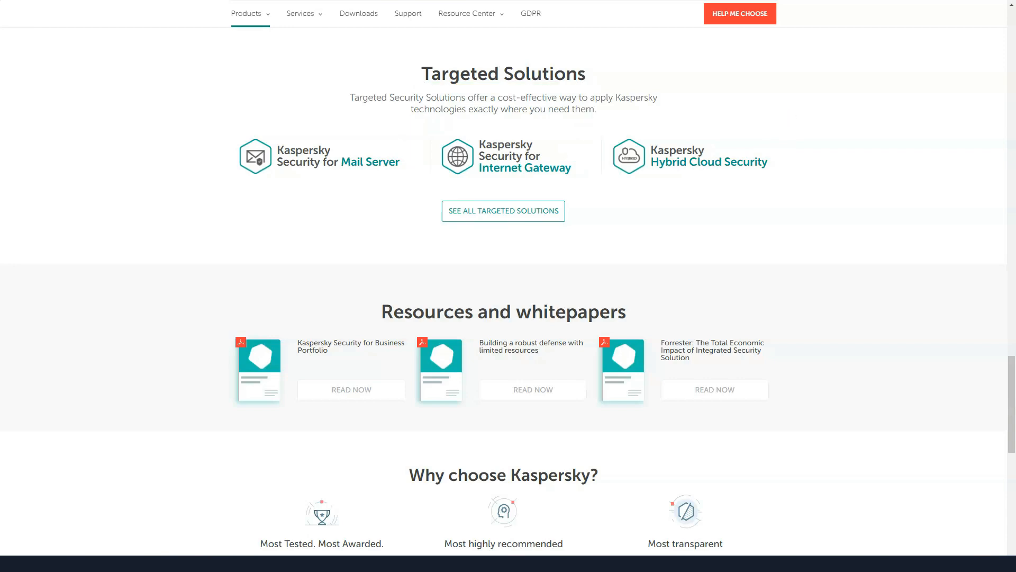
scroll(down, 3)
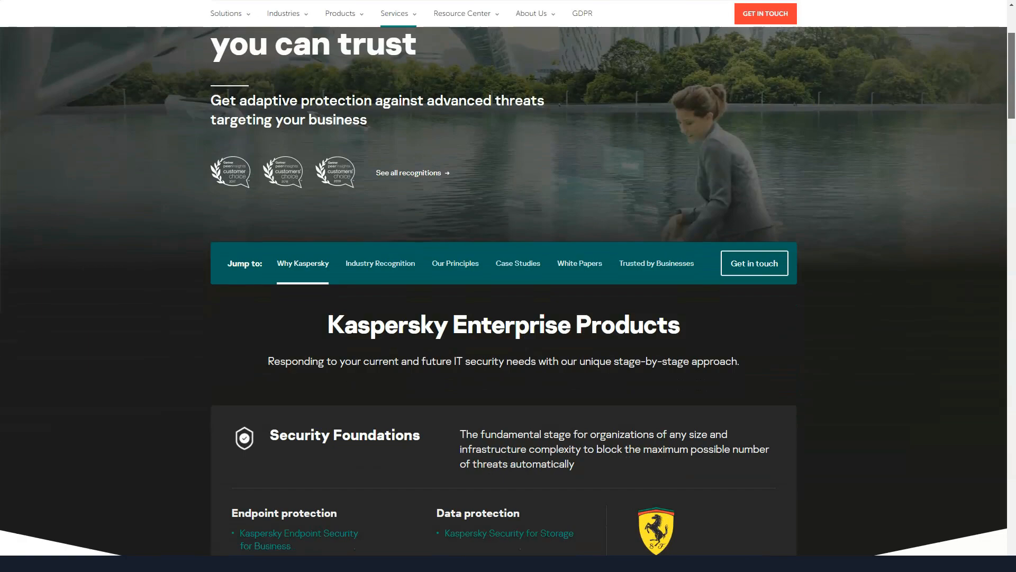
scroll(down, 3)
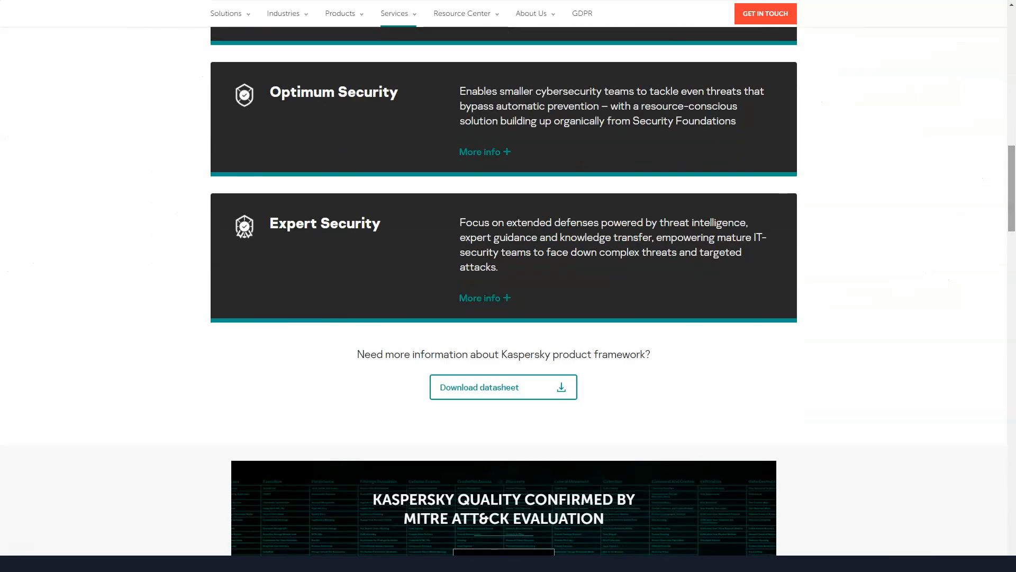
scroll(down, 3)
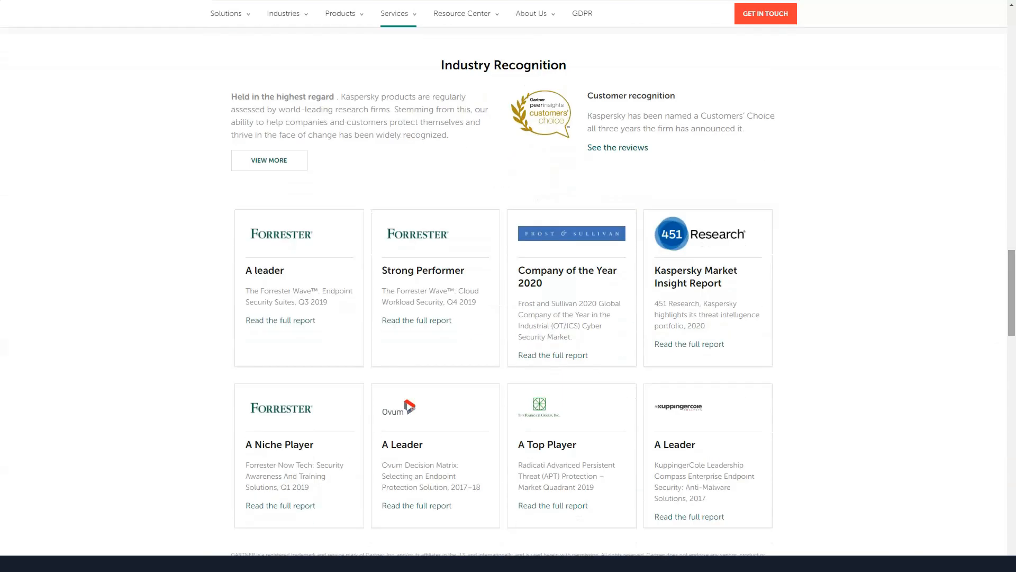
scroll(down, 3)
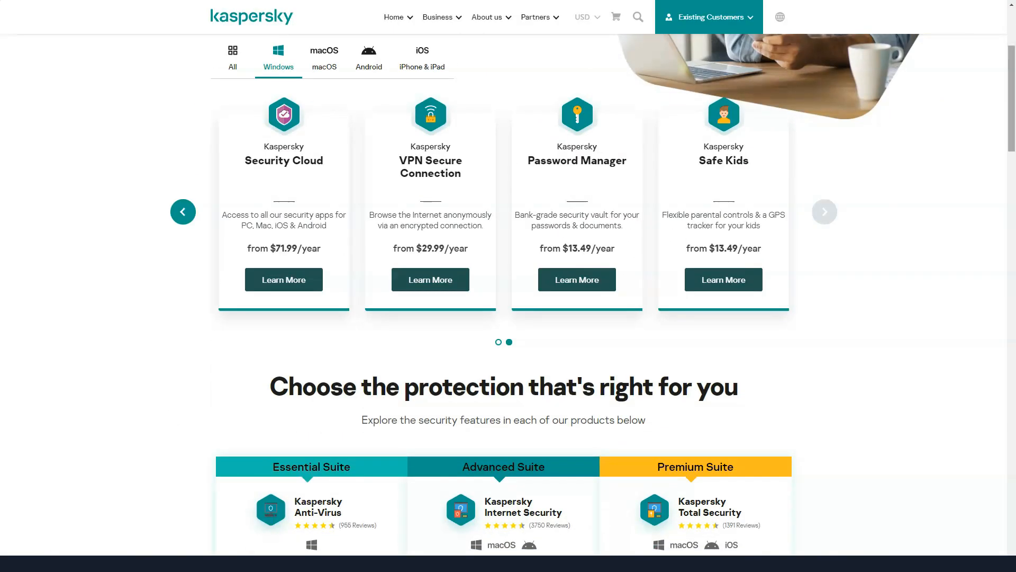
Step: Read the Kaspersky home products page past the suite prices
scroll(down, 3)
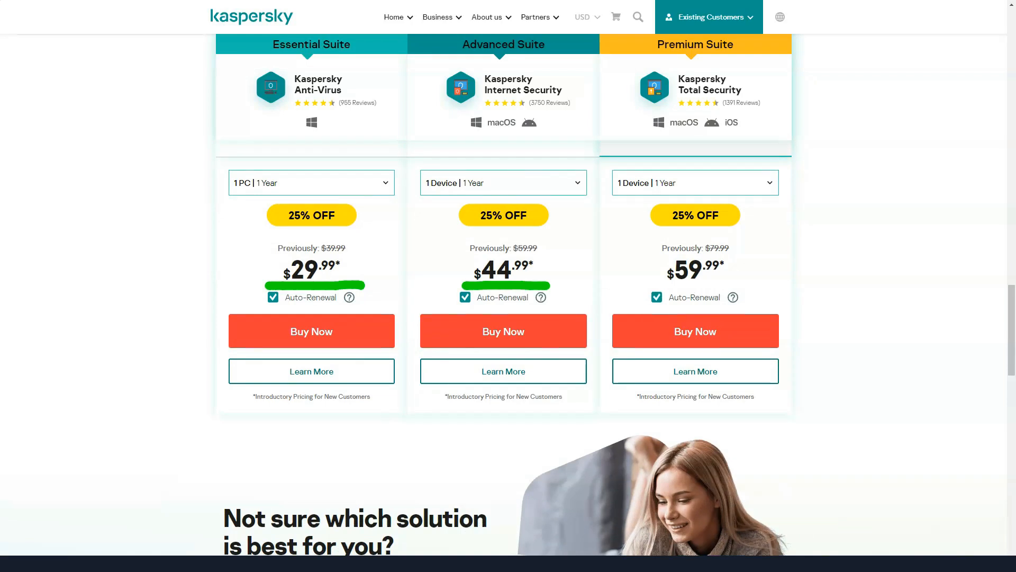
scroll(down, 3)
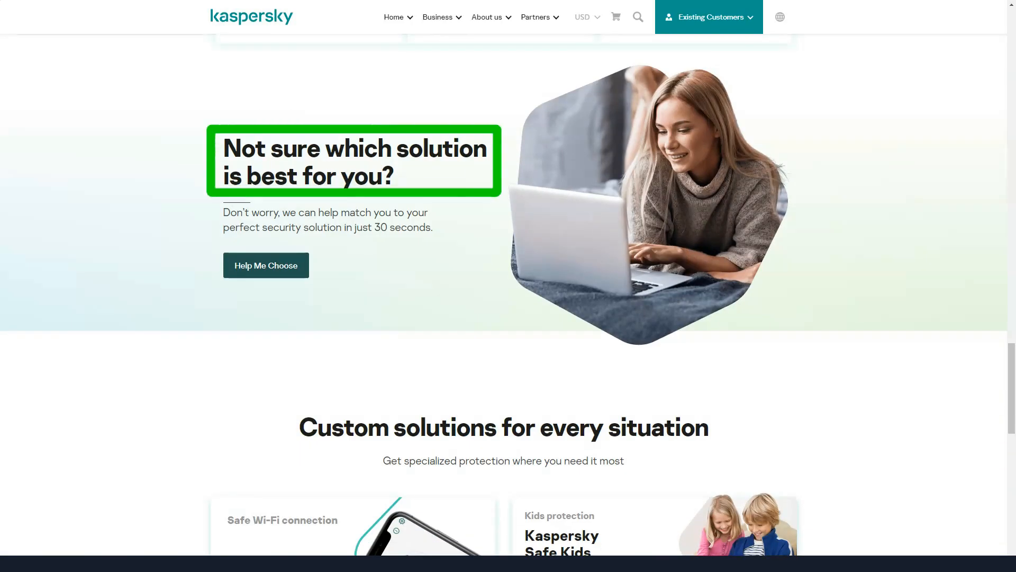
scroll(down, 3)
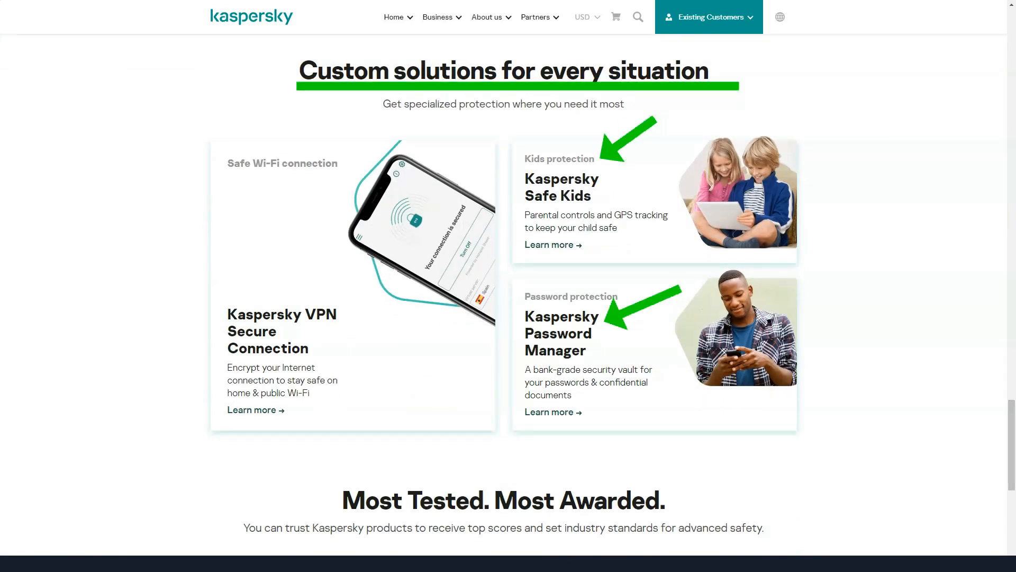
scroll(down, 3)
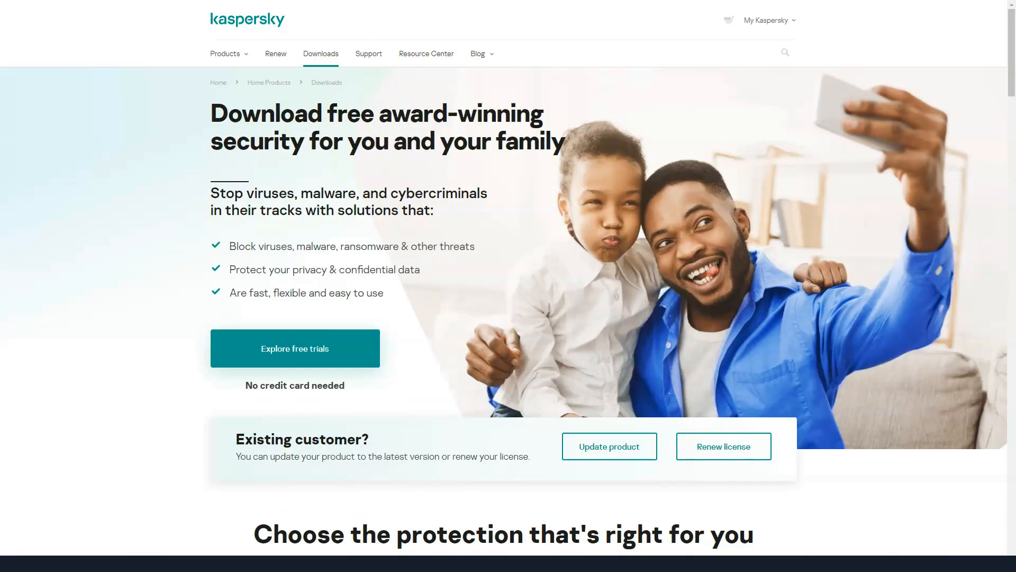
scroll(down, 3)
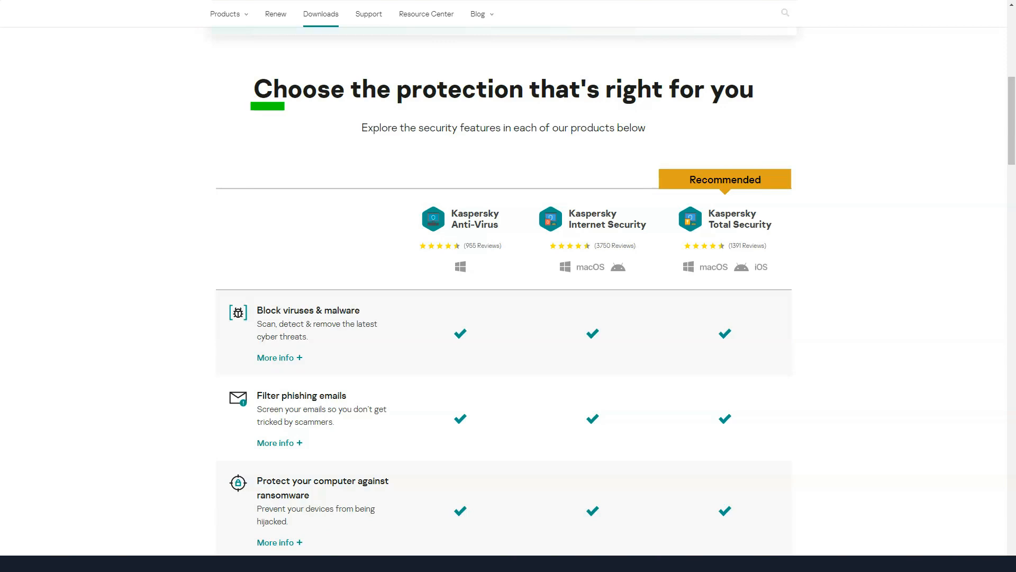
Step: Read the Downloads page's feature comparison, Total Security trial and free tools sections
scroll(down, 3)
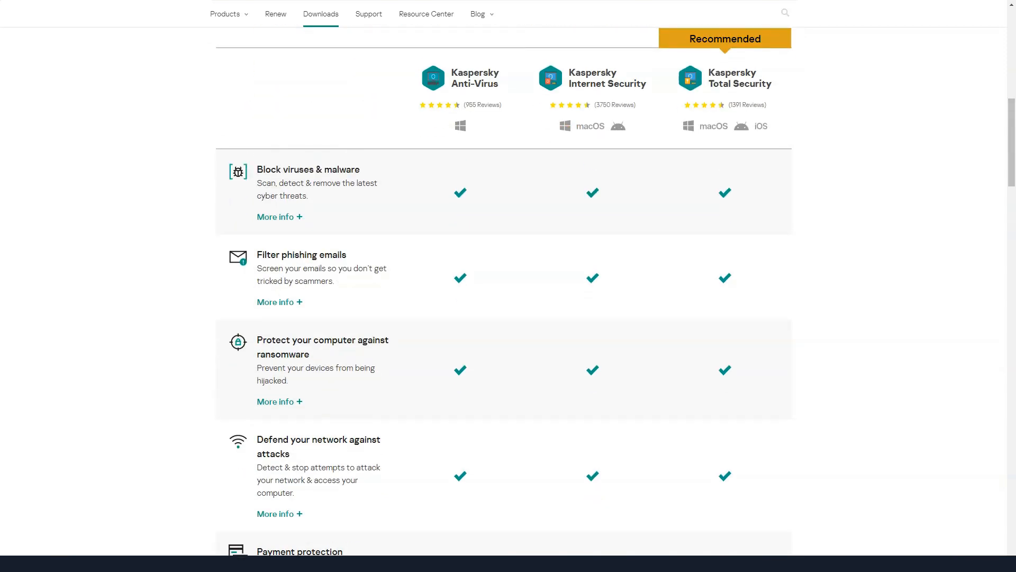
scroll(down, 3)
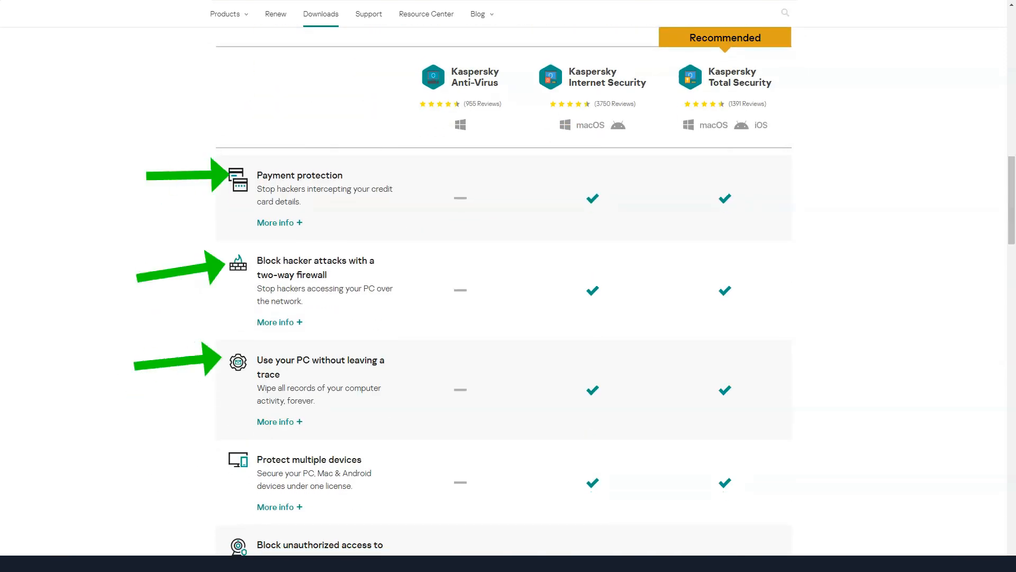
scroll(down, 3)
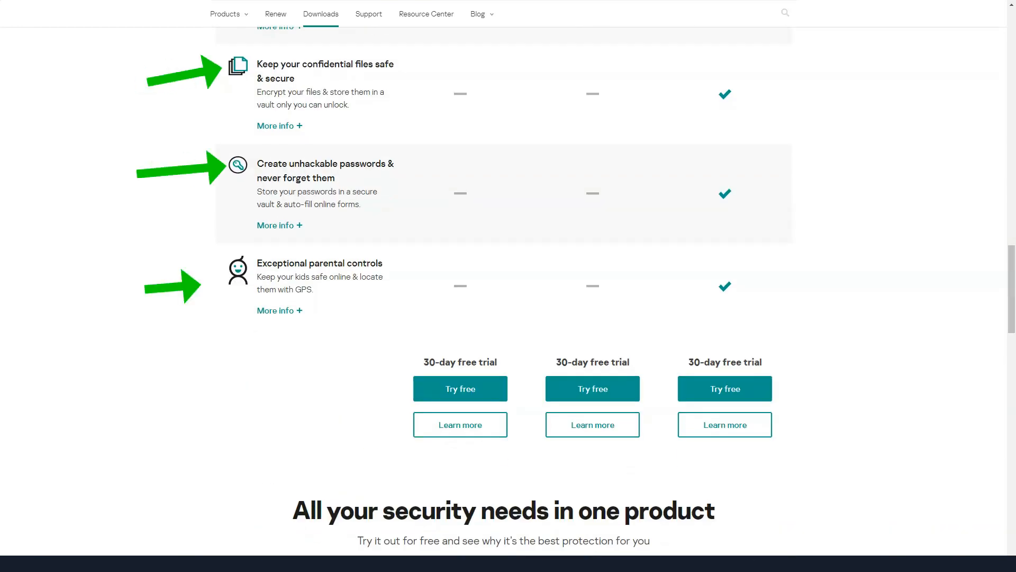
scroll(down, 3)
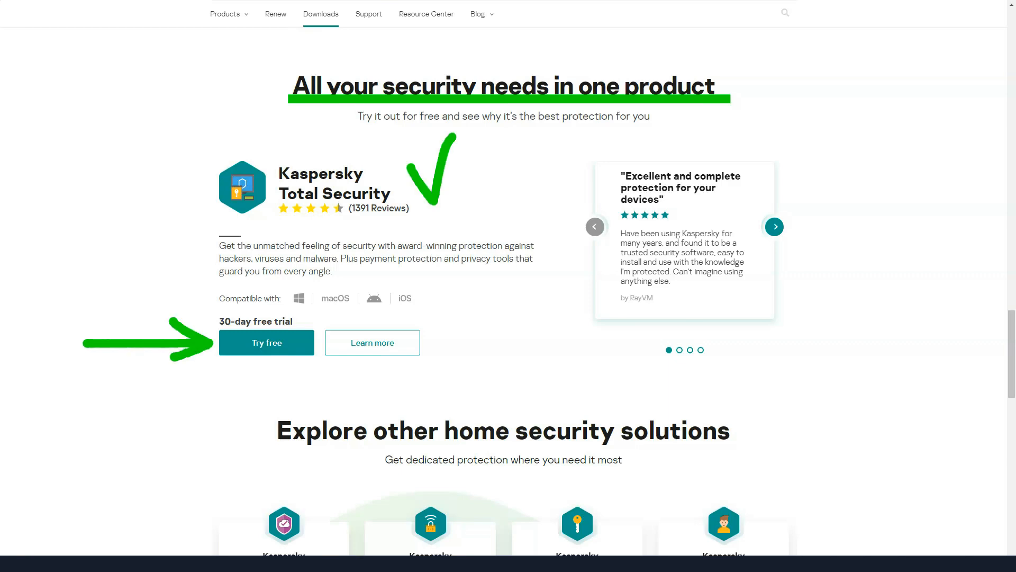
scroll(down, 3)
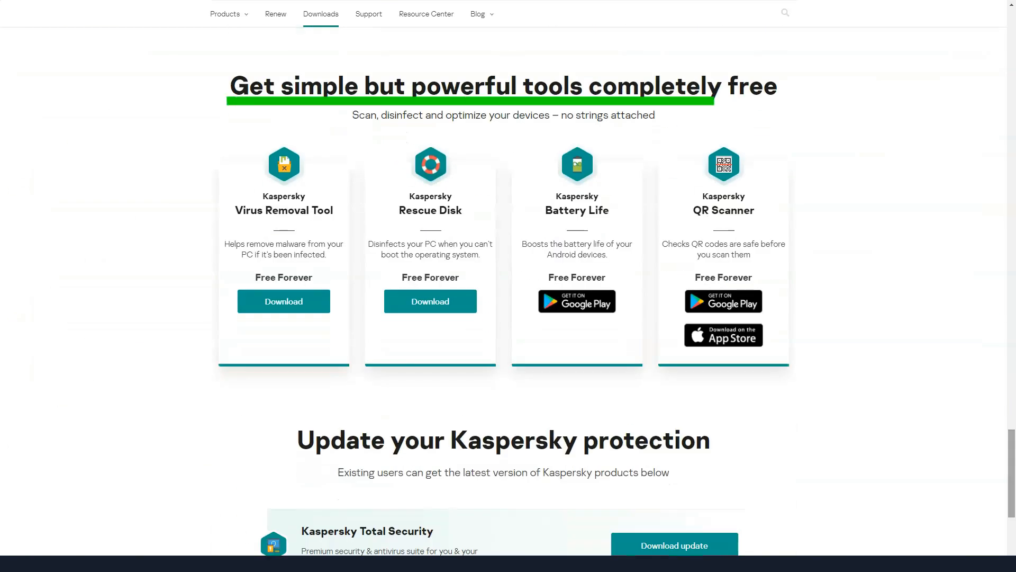
scroll(down, 3)
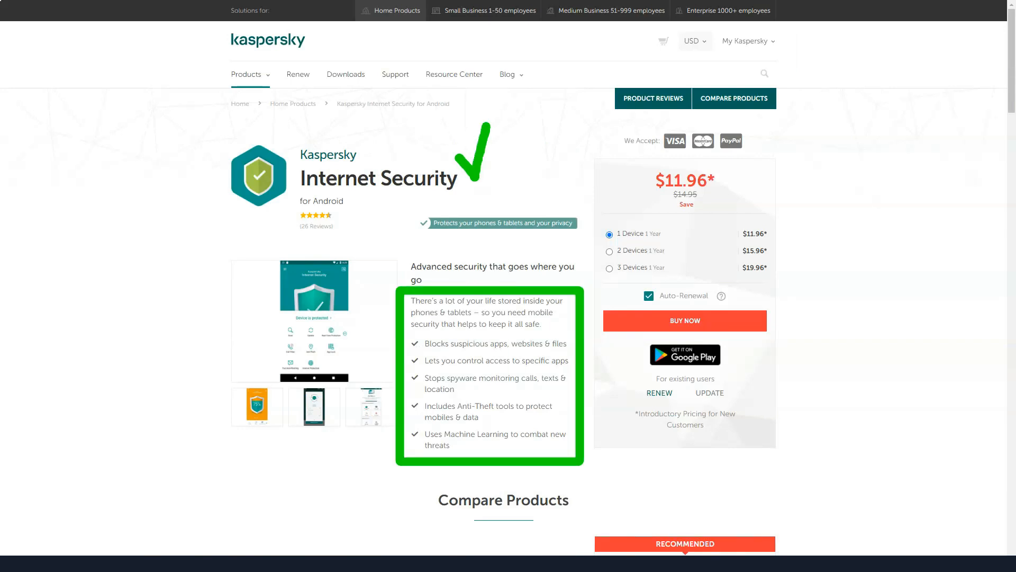
Step: Read through the Kaspersky Internet Security for Android page
scroll(down, 3)
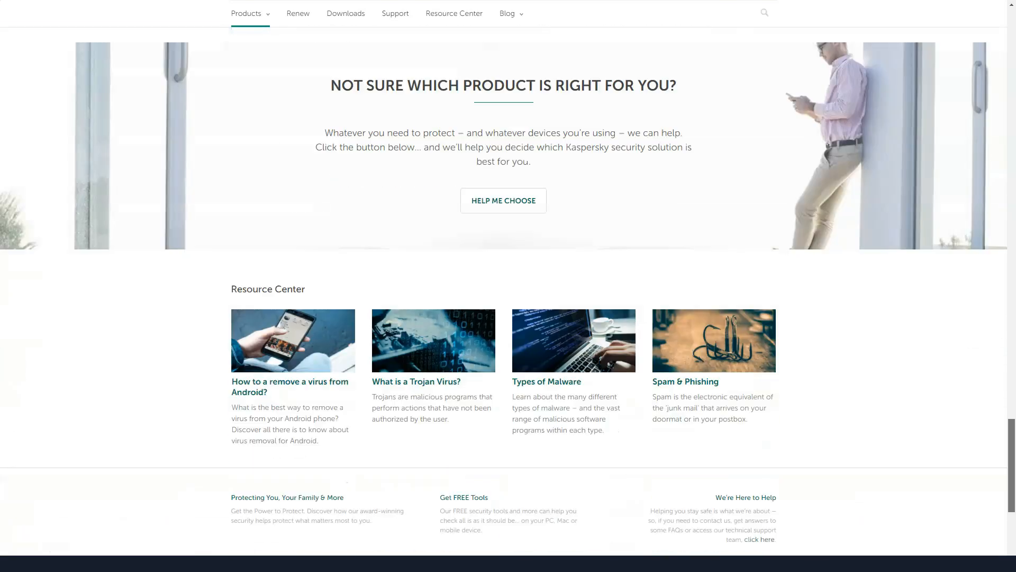
click(503, 200)
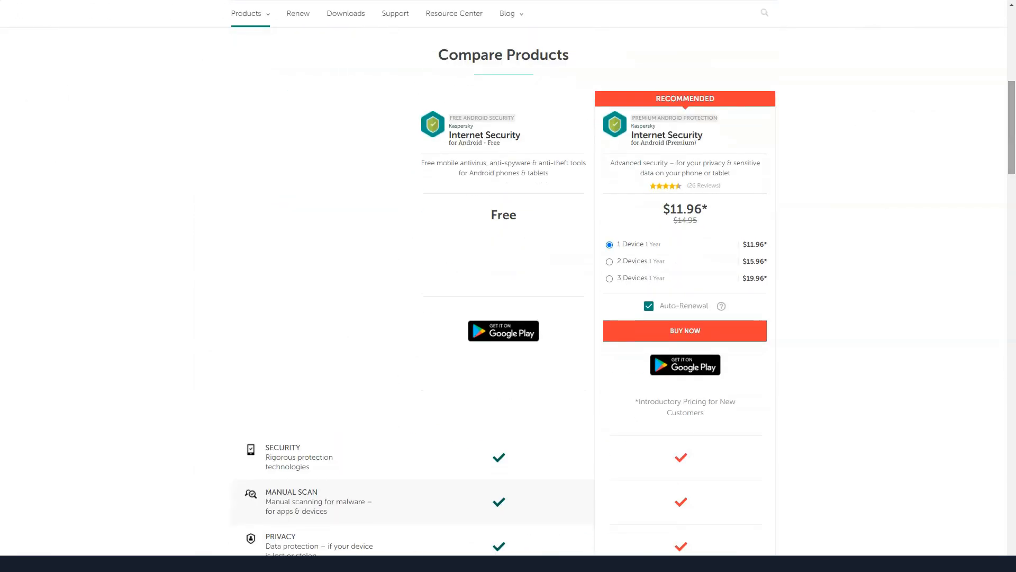
scroll(down, 3)
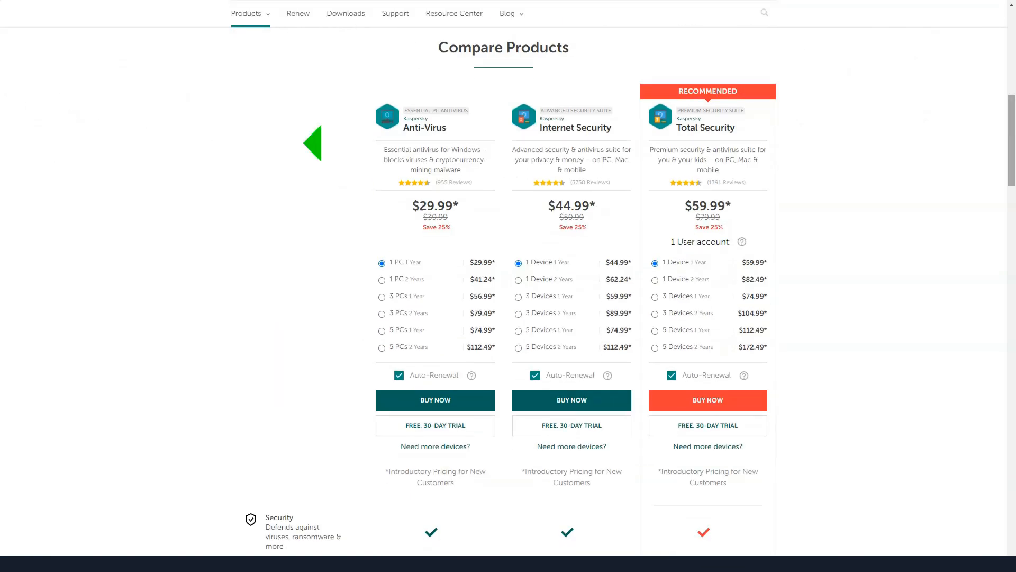
Step: Review the Kaspersky Security Cloud product page
click(314, 143)
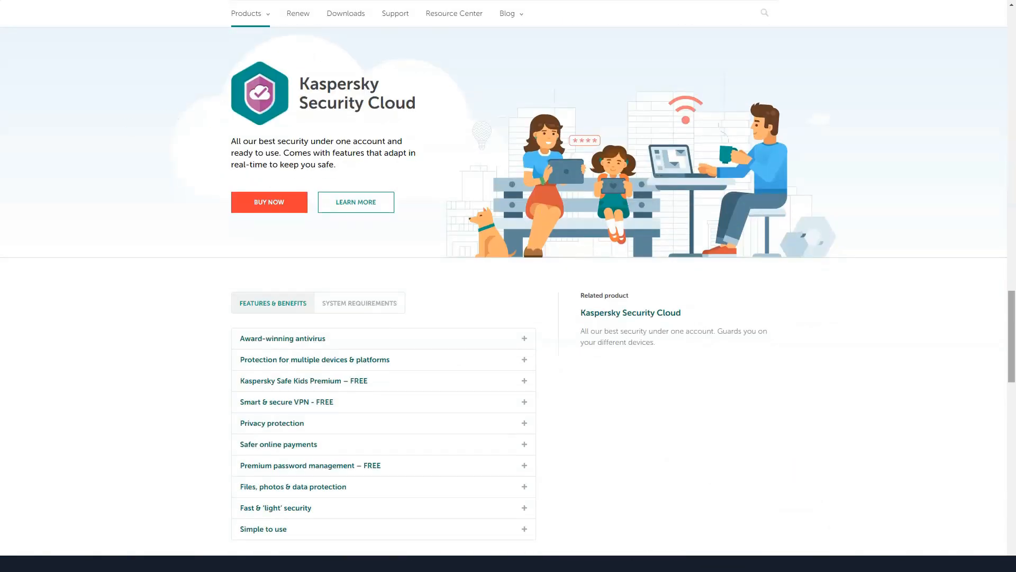
scroll(down, 3)
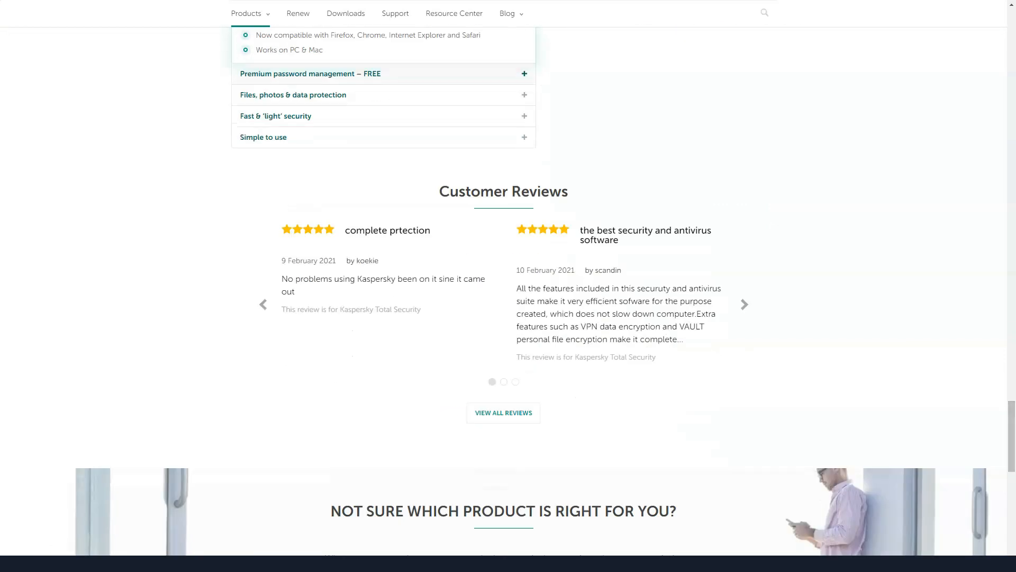
scroll(down, 3)
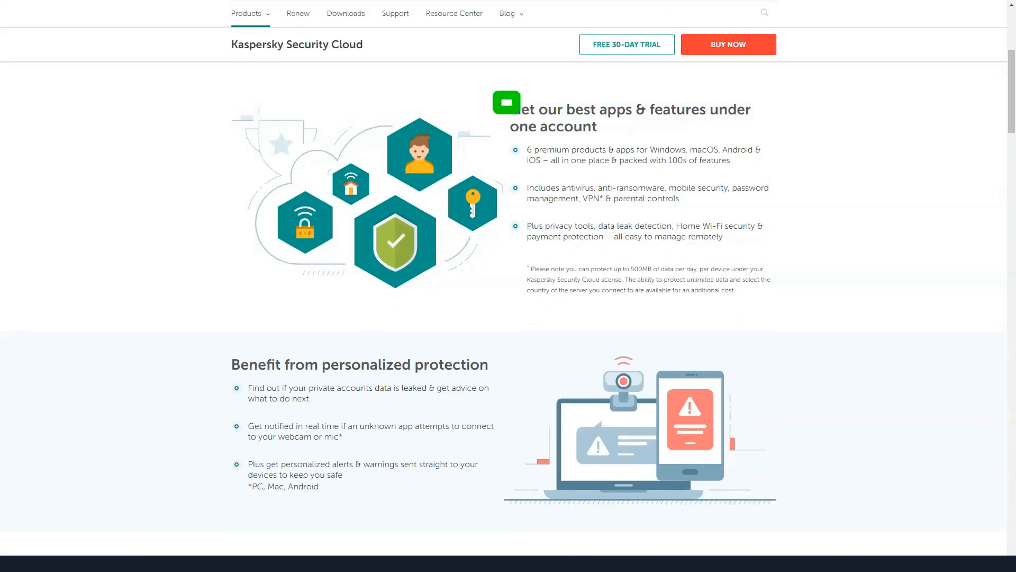
scroll(down, 3)
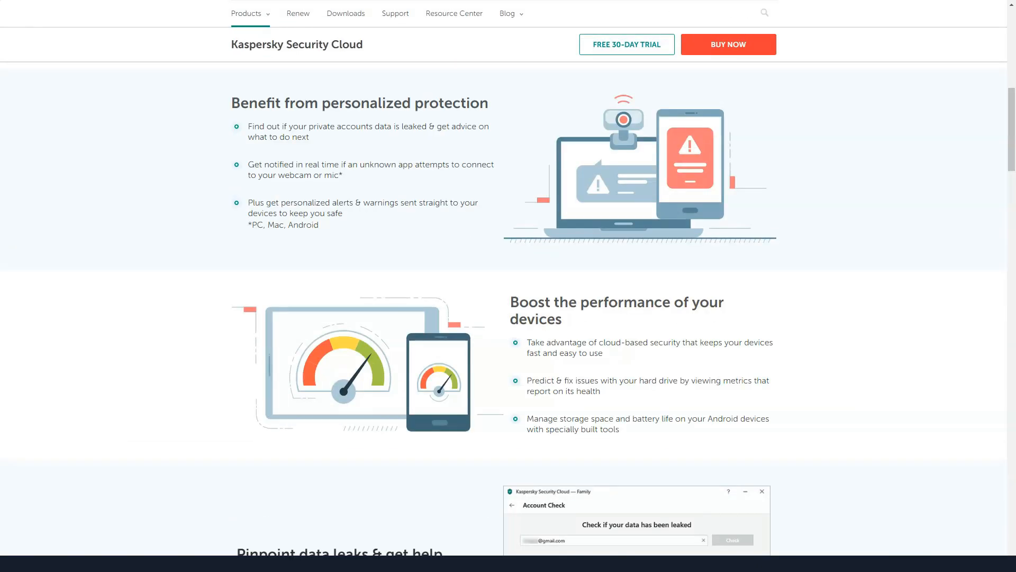
scroll(down, 3)
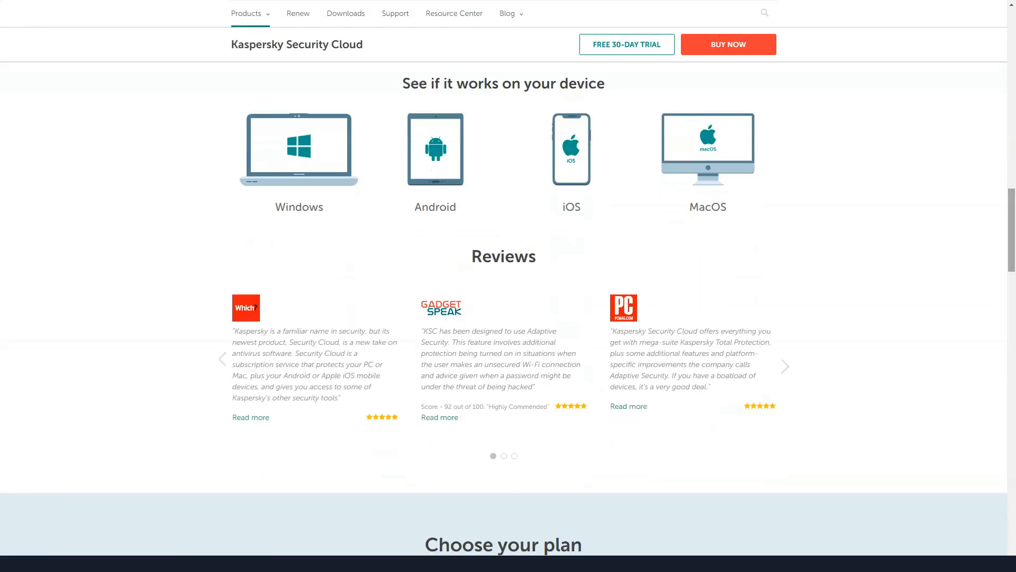
Step: Read the VPN Secure Connection product page through its detail section
scroll(down, 3)
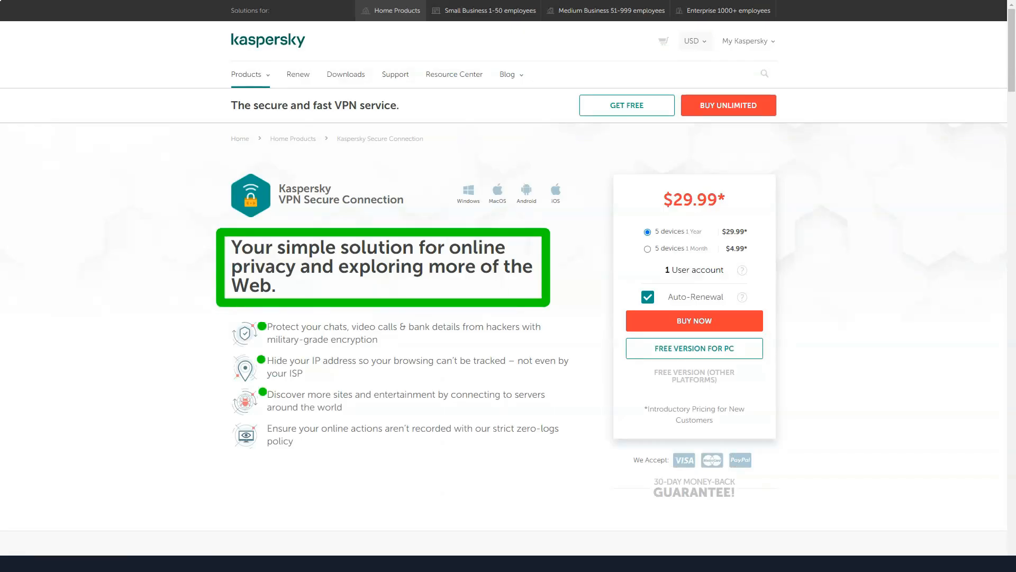
scroll(down, 3)
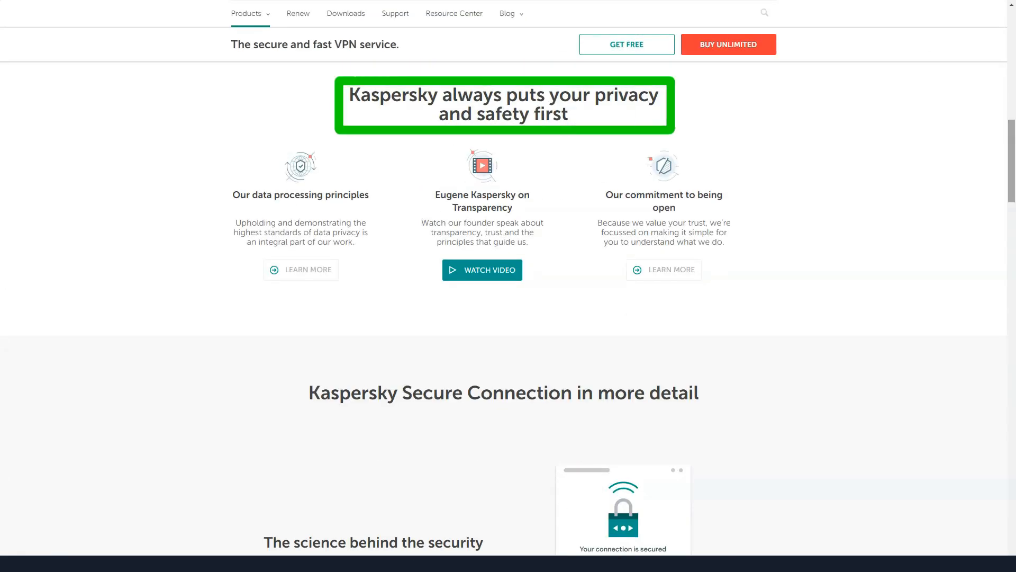
scroll(down, 3)
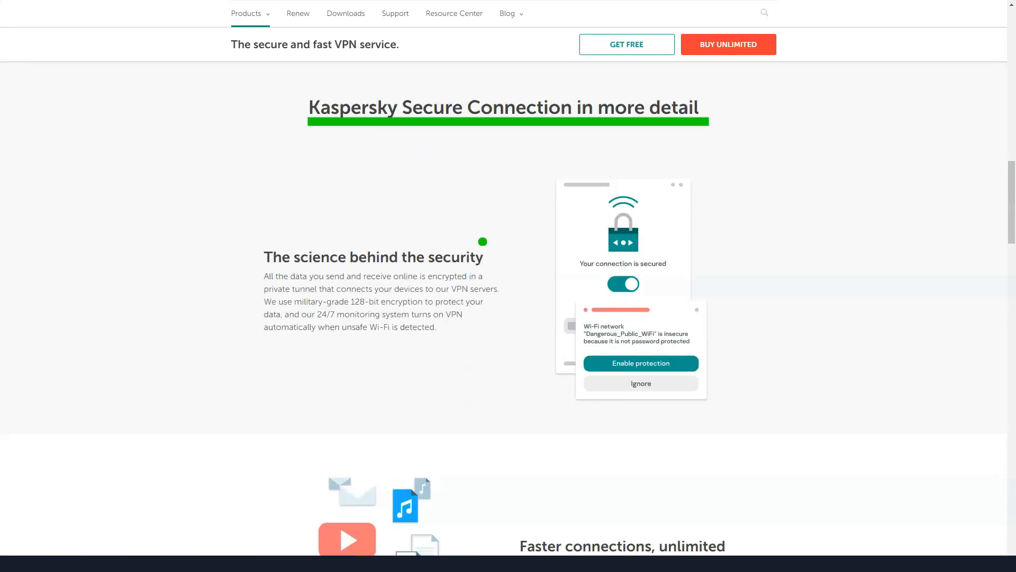